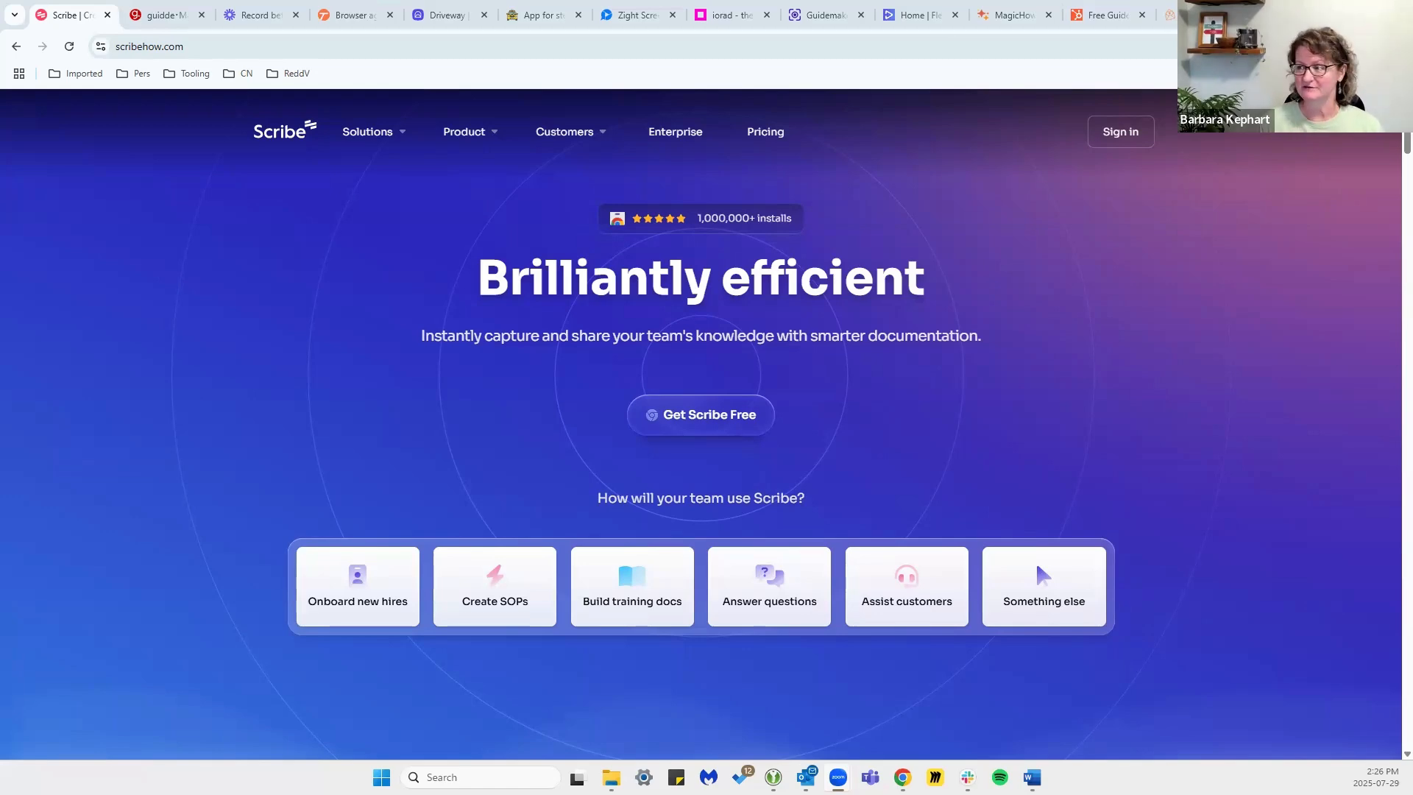
# Scroll through the current vendor page's sections and back up toward the top.
pyautogui.scroll(-3)
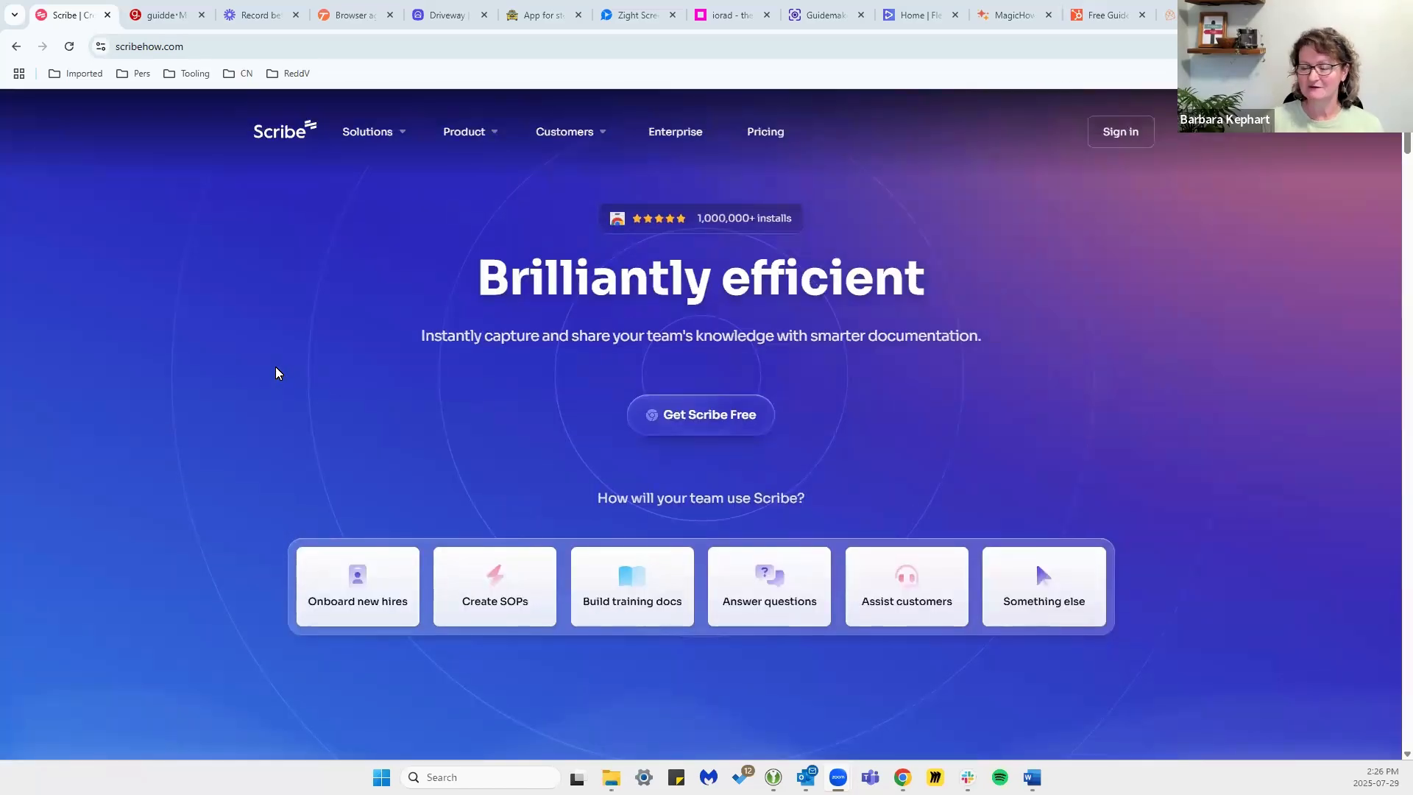
pyautogui.moveTo(254, 387)
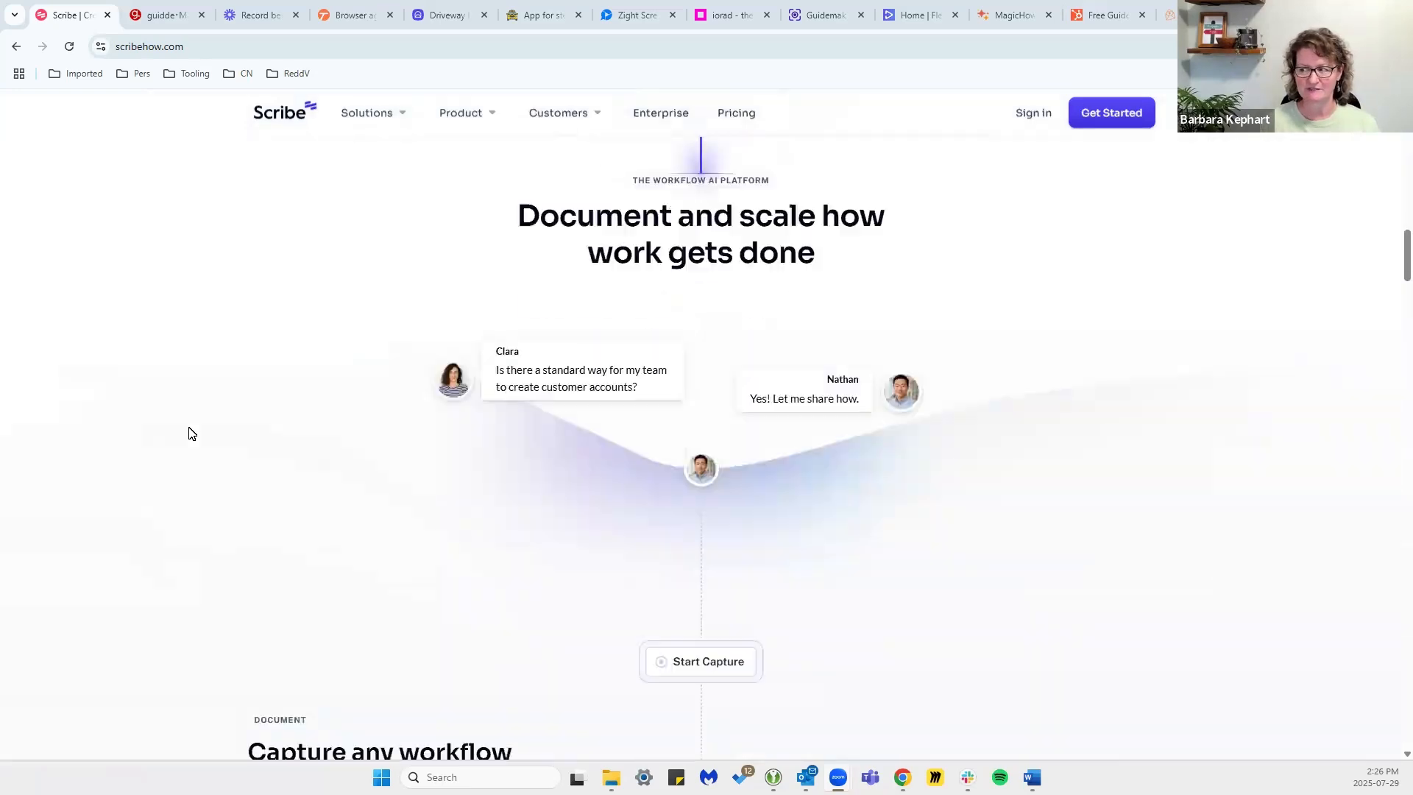
pyautogui.scroll(-3)
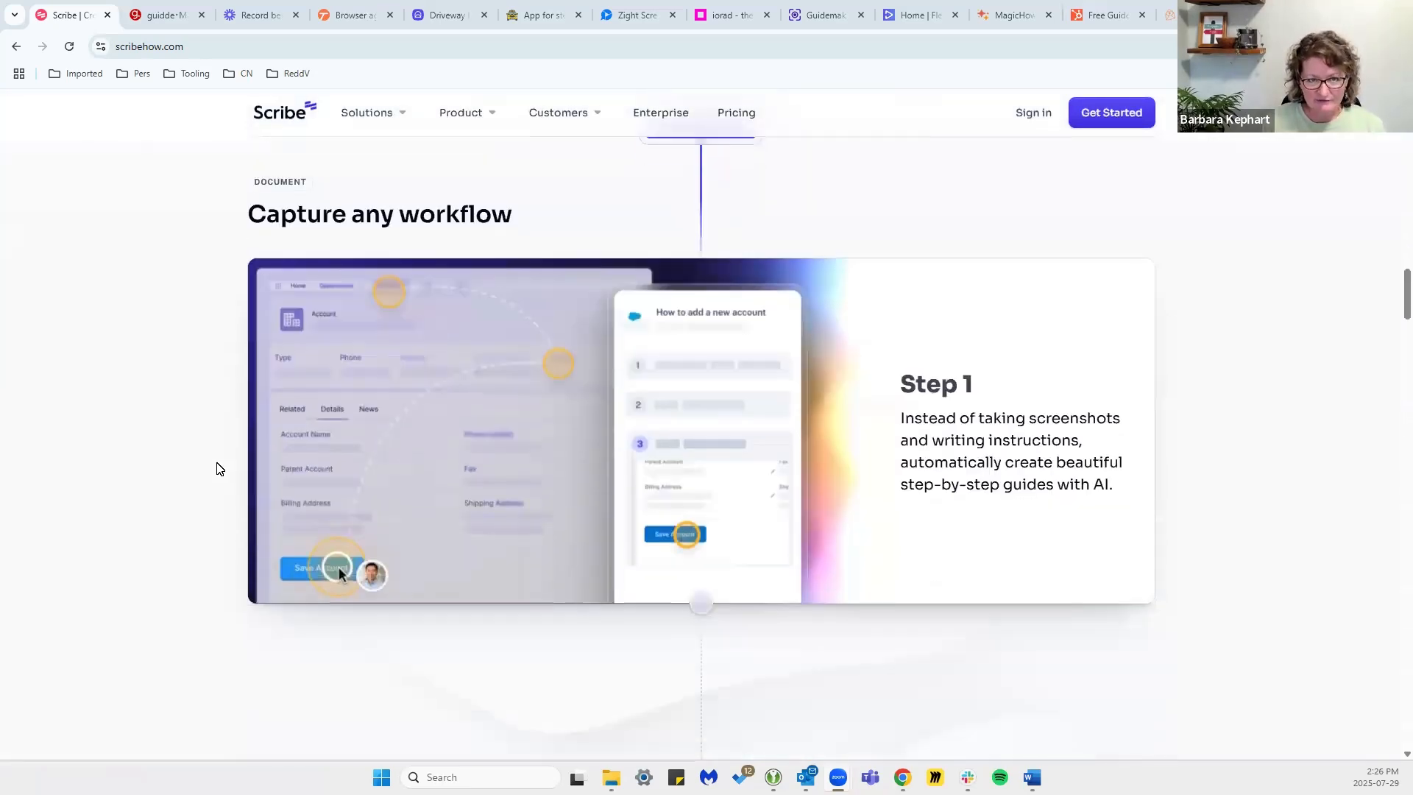
pyautogui.scroll(-3)
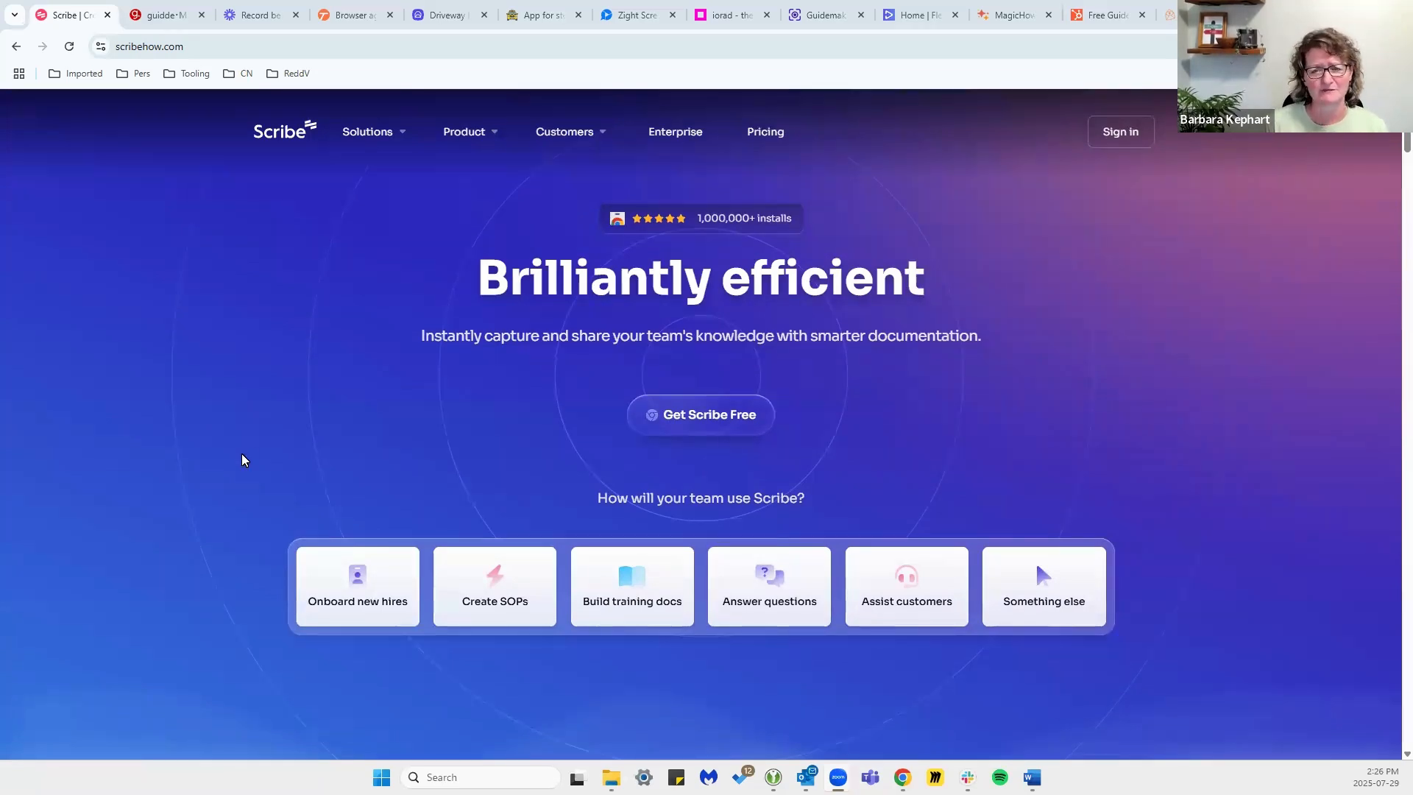
pyautogui.moveTo(164, 457)
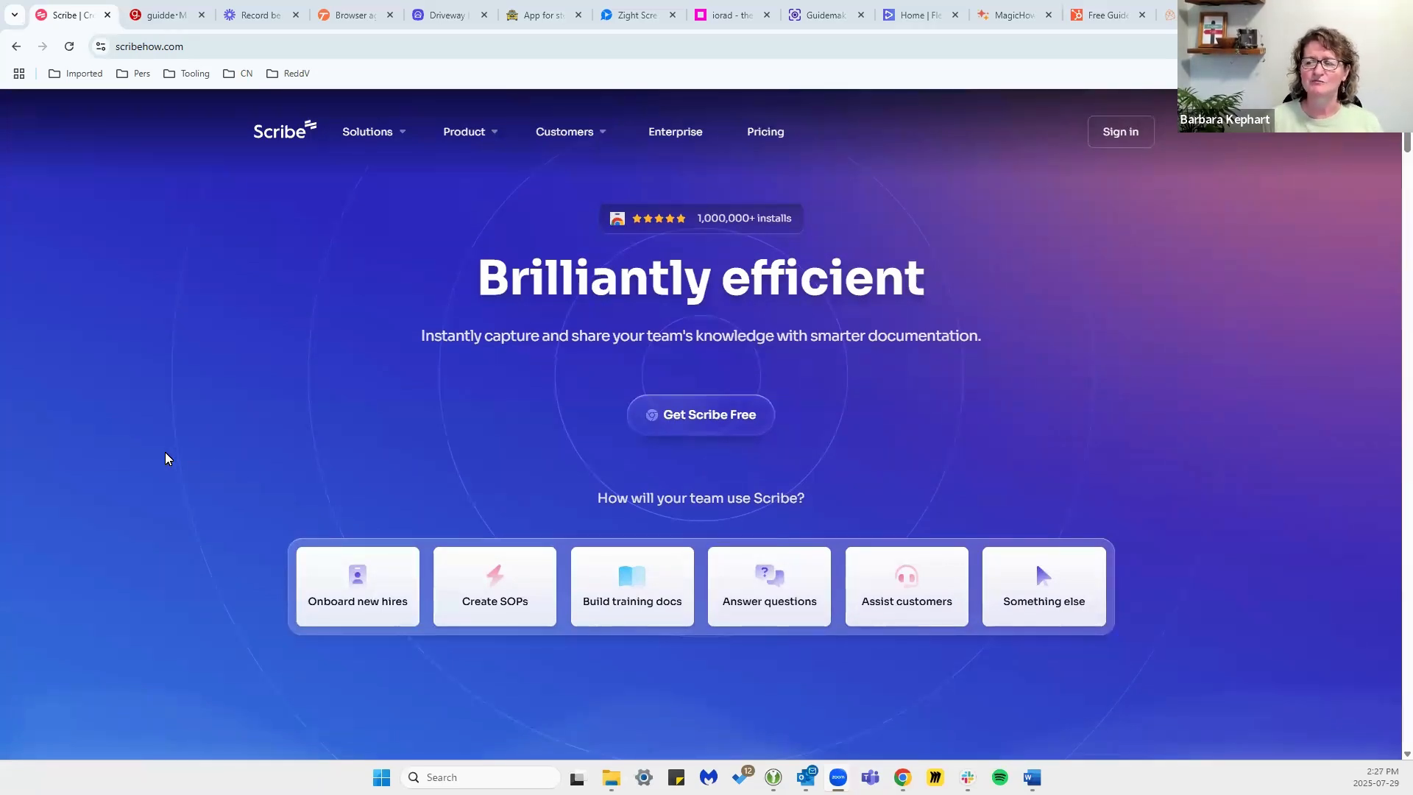
pyautogui.scroll(-3)
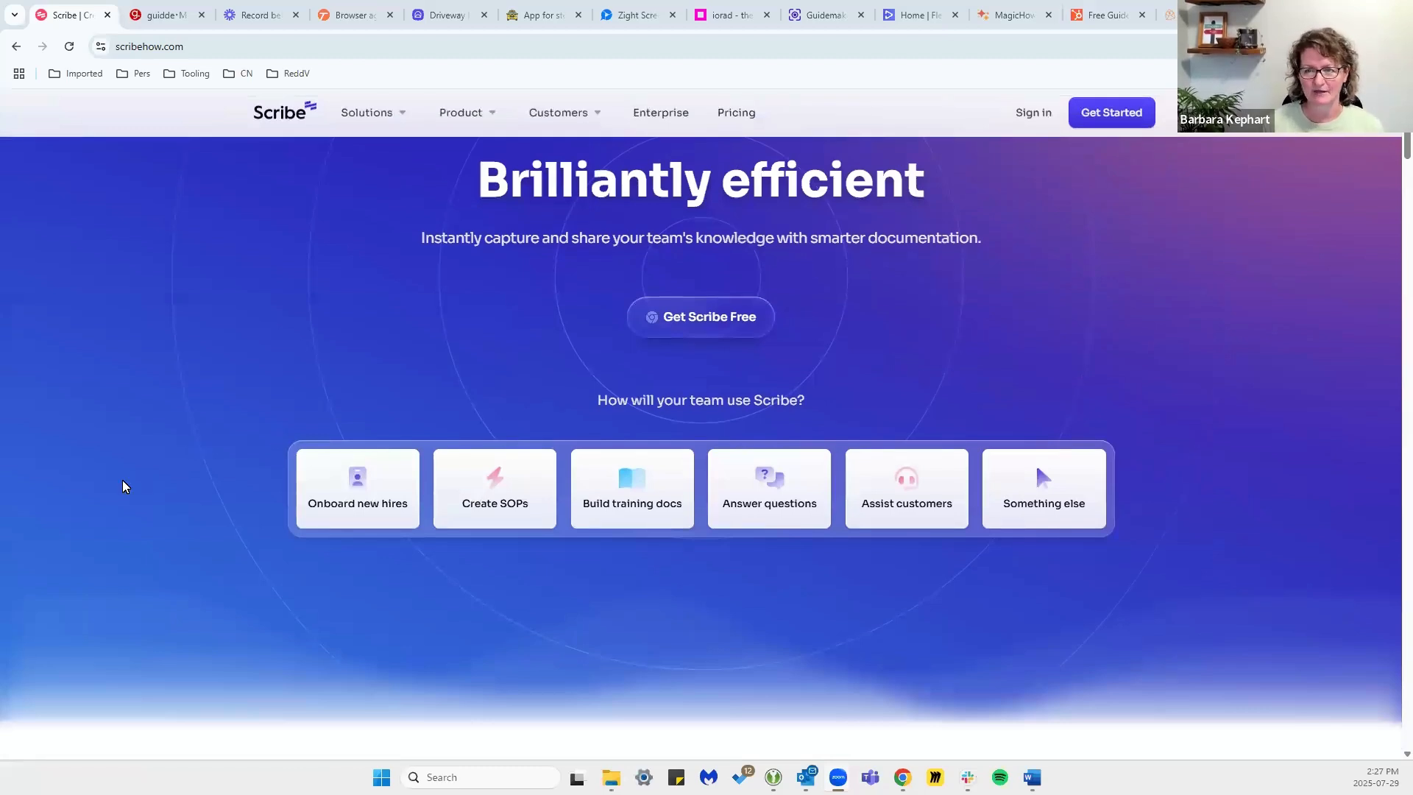
pyautogui.scroll(-3)
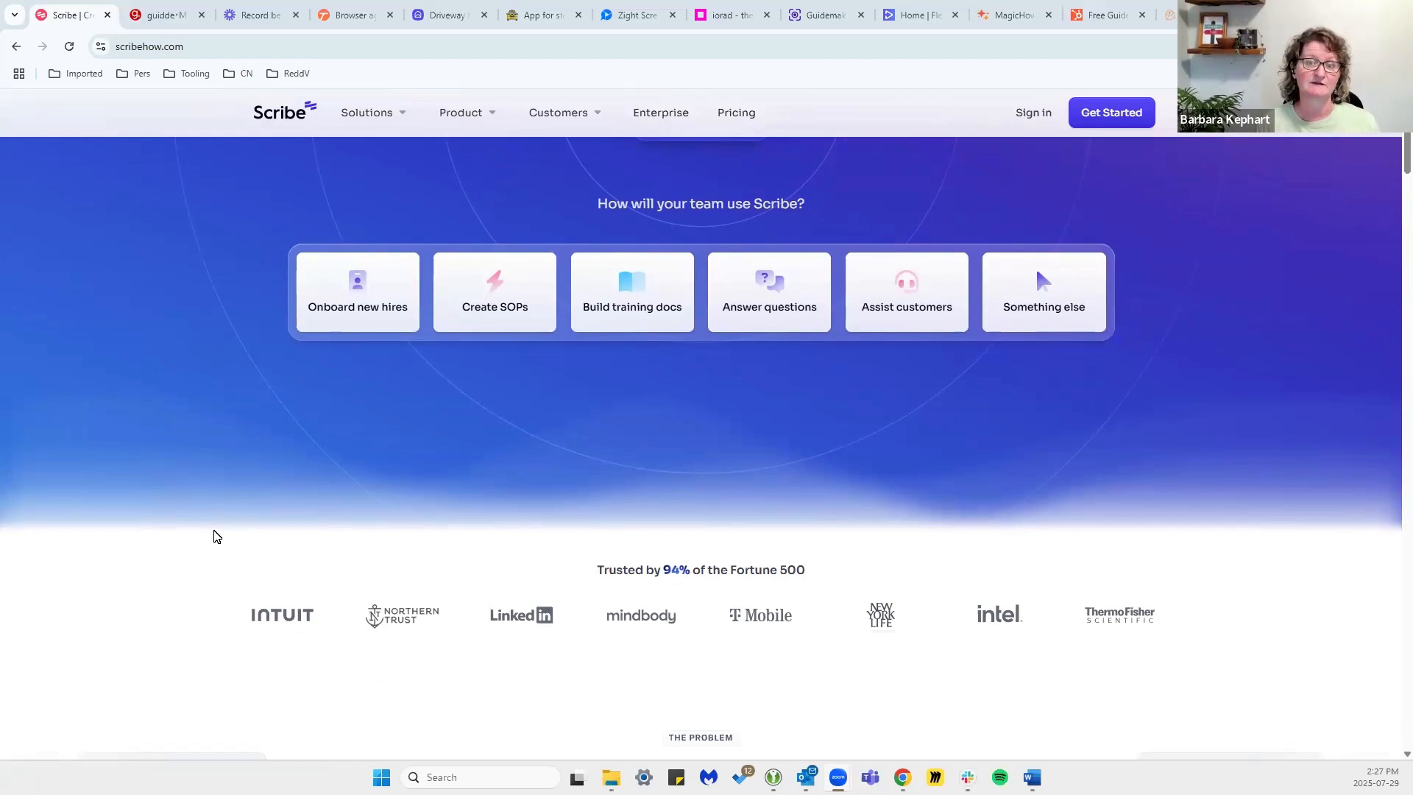
pyautogui.moveTo(247, 495)
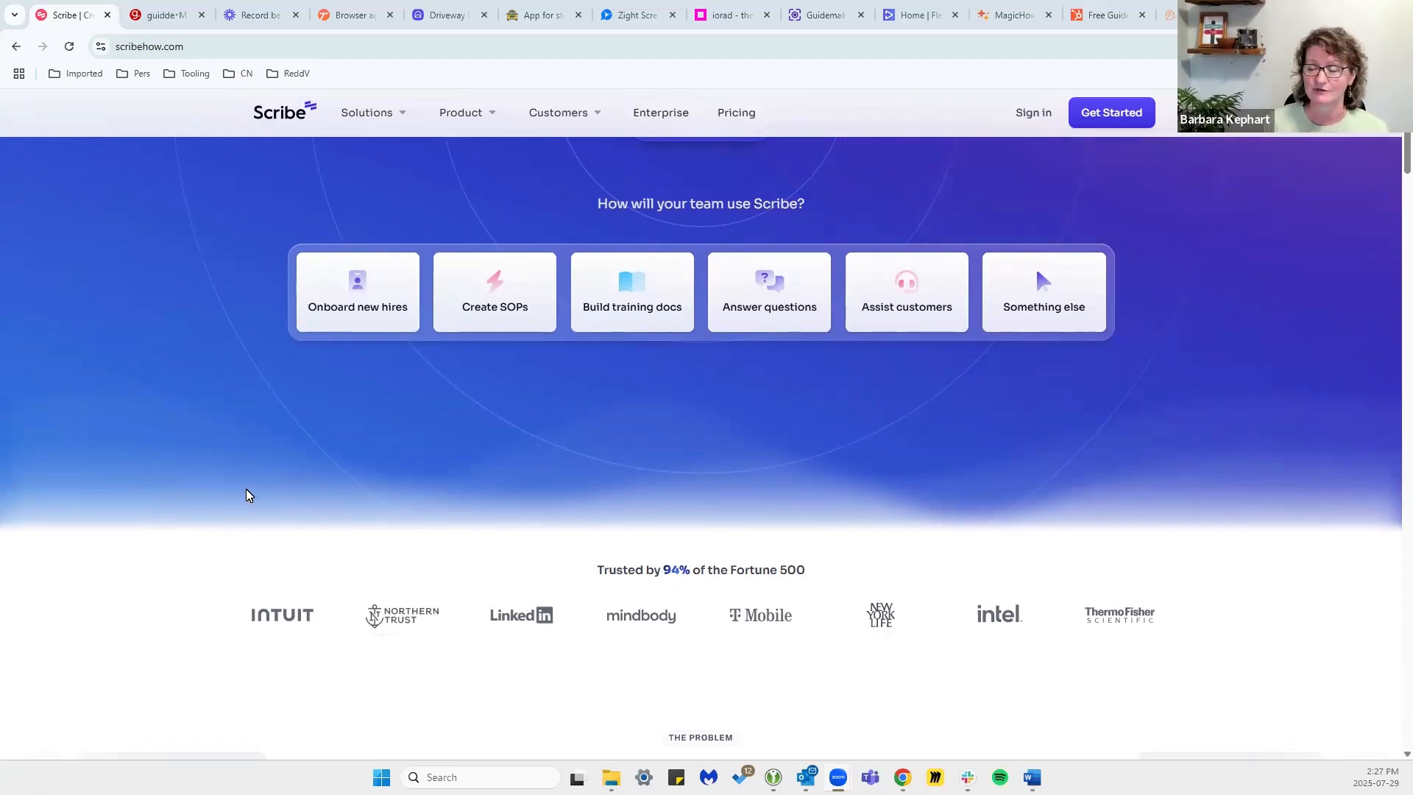
pyautogui.scroll(3)
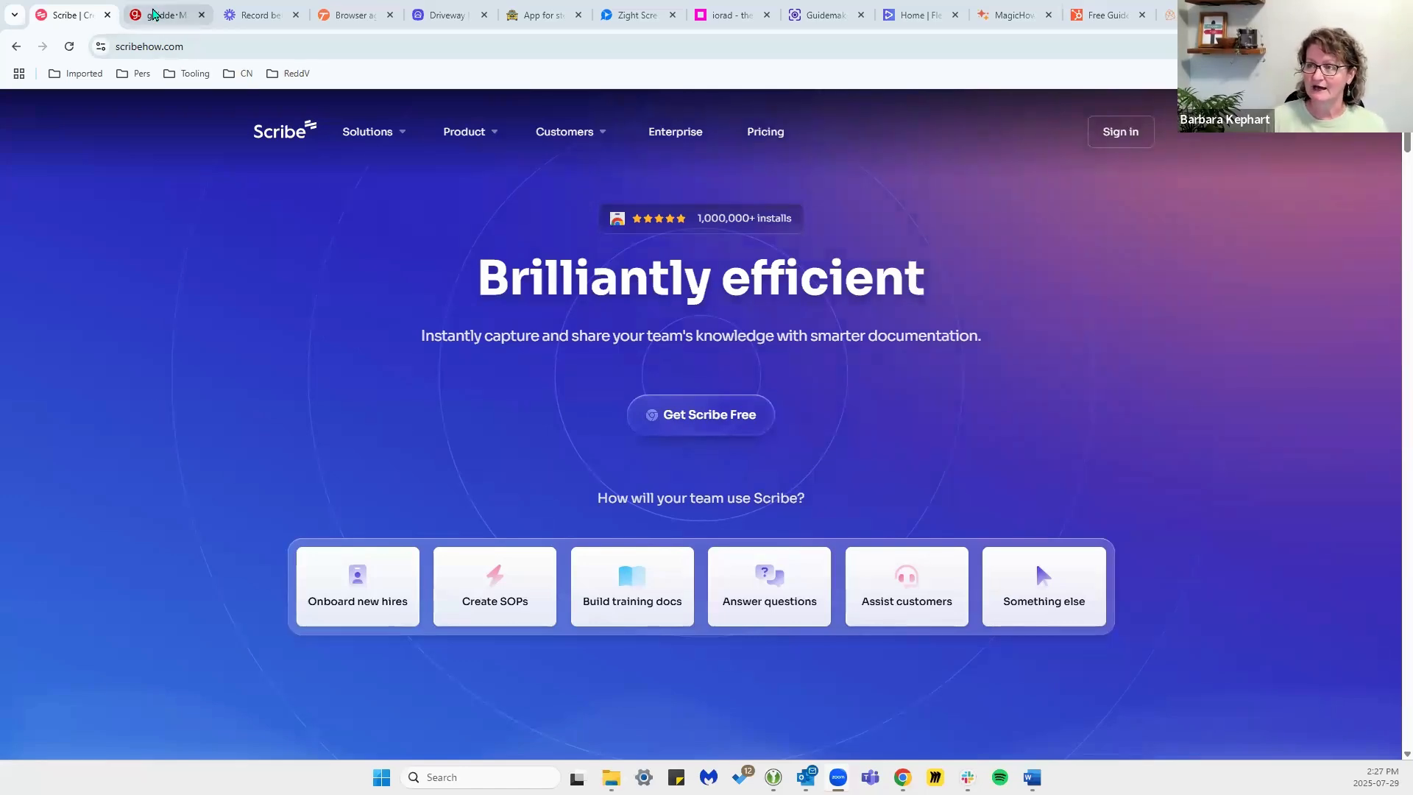
# Switch to Guidde and read its editor, smart-sharing and demo-video sections.
pyautogui.click(162, 15)
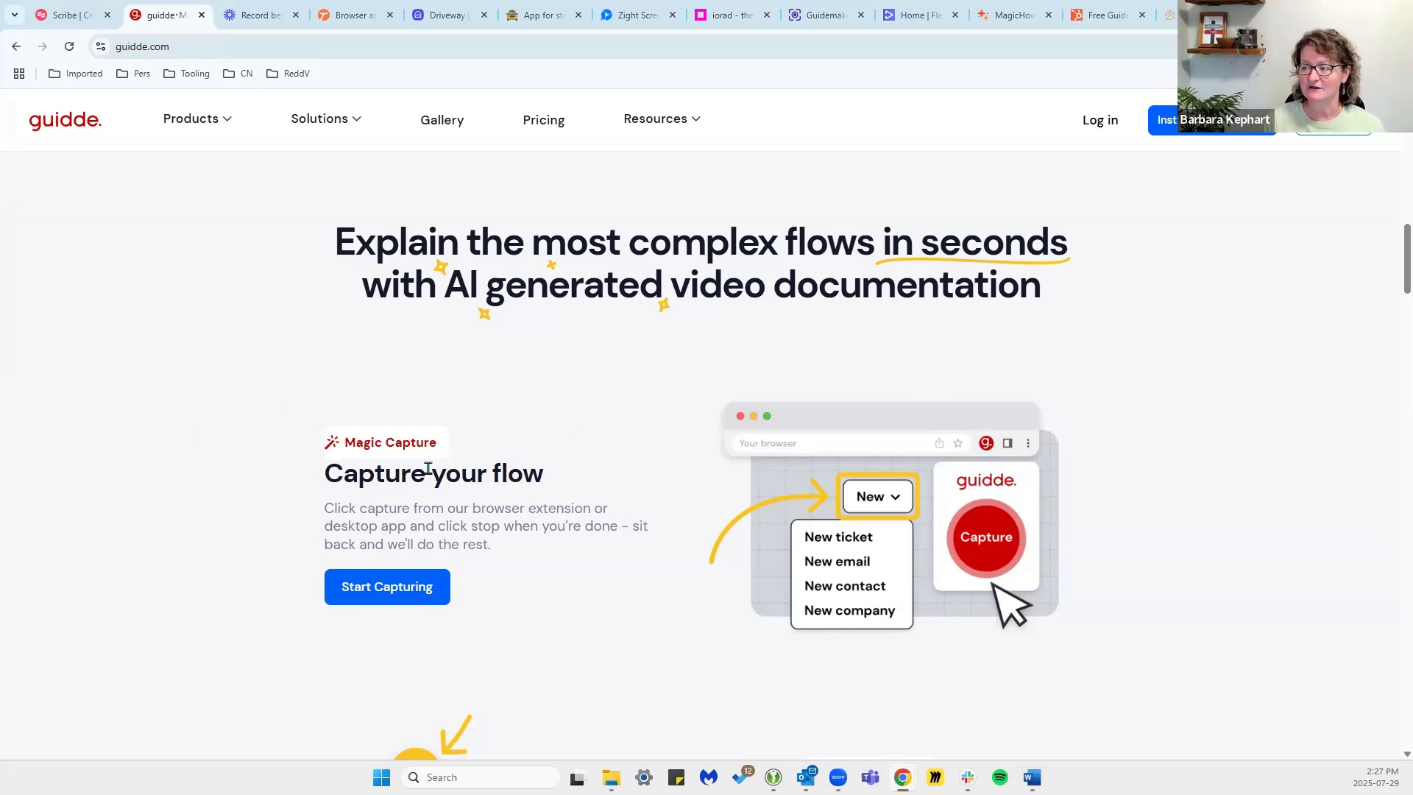
pyautogui.scroll(-3)
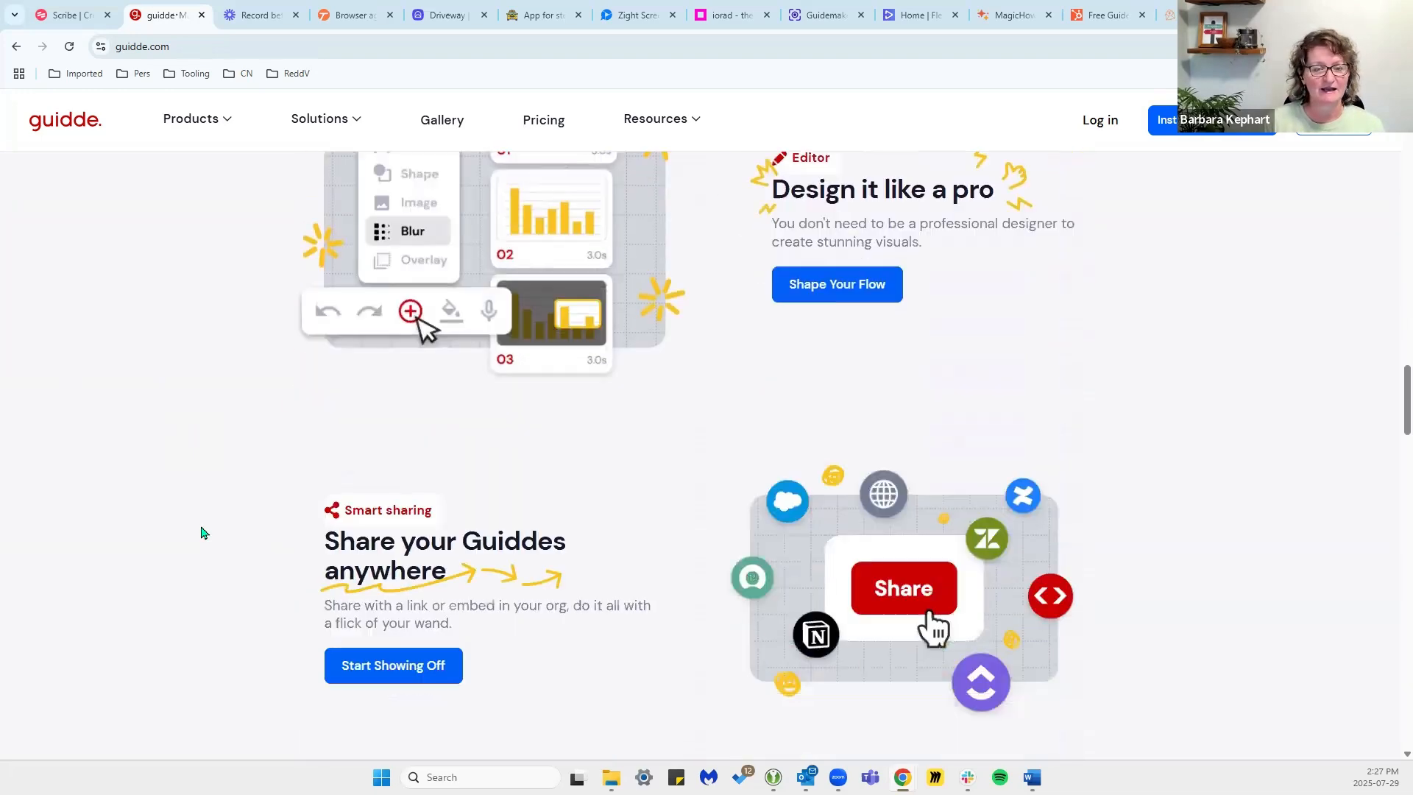
pyautogui.scroll(-3)
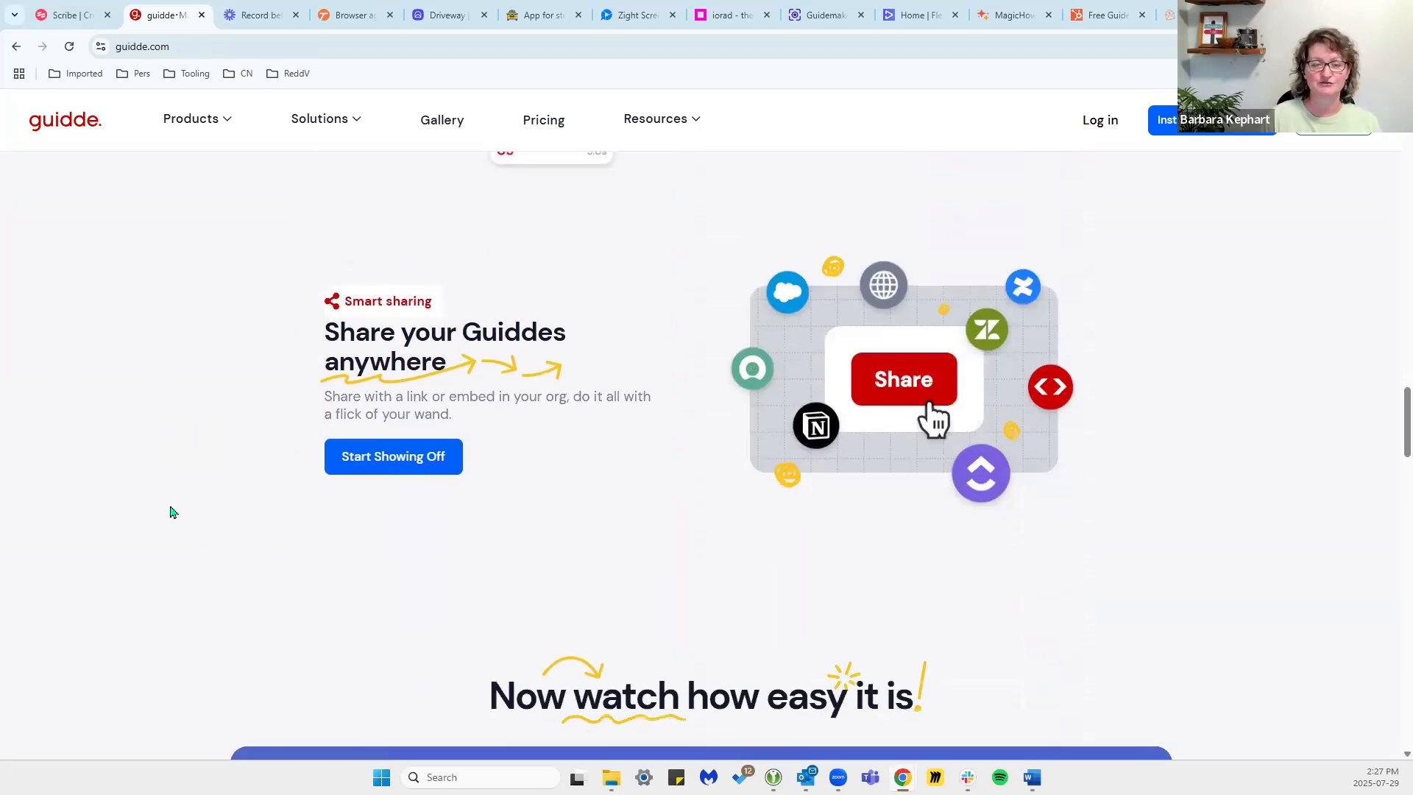
pyautogui.scroll(-3)
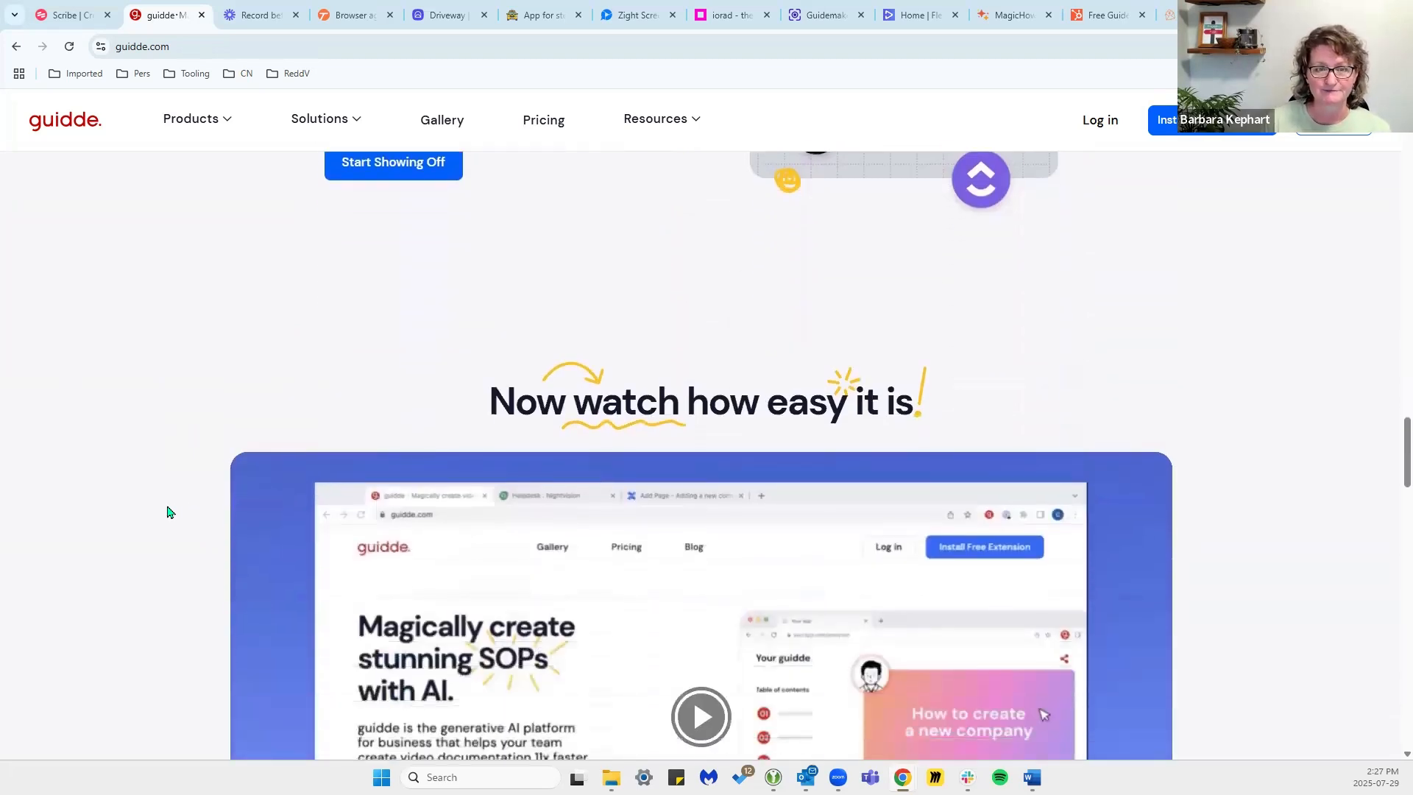
pyautogui.scroll(-3)
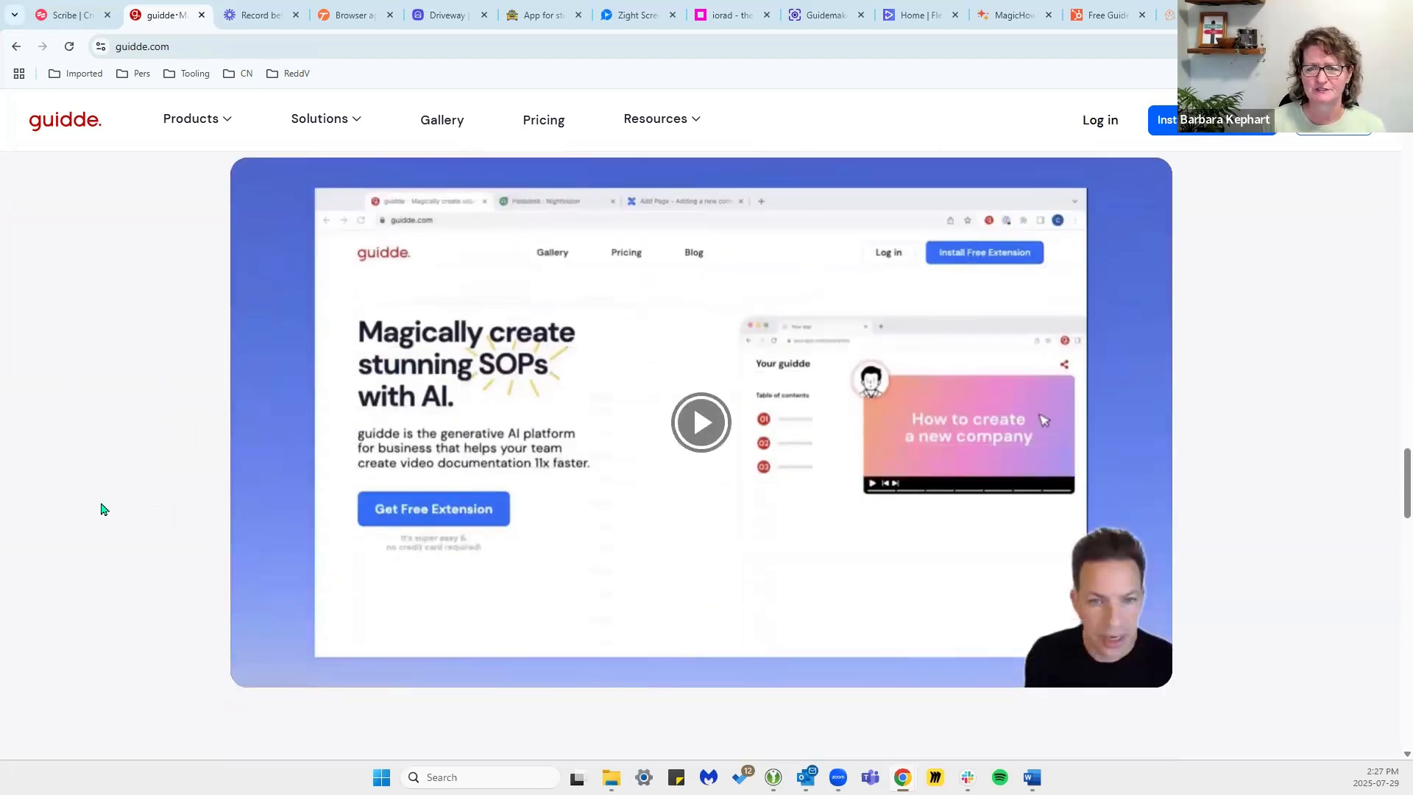
pyautogui.scroll(-3)
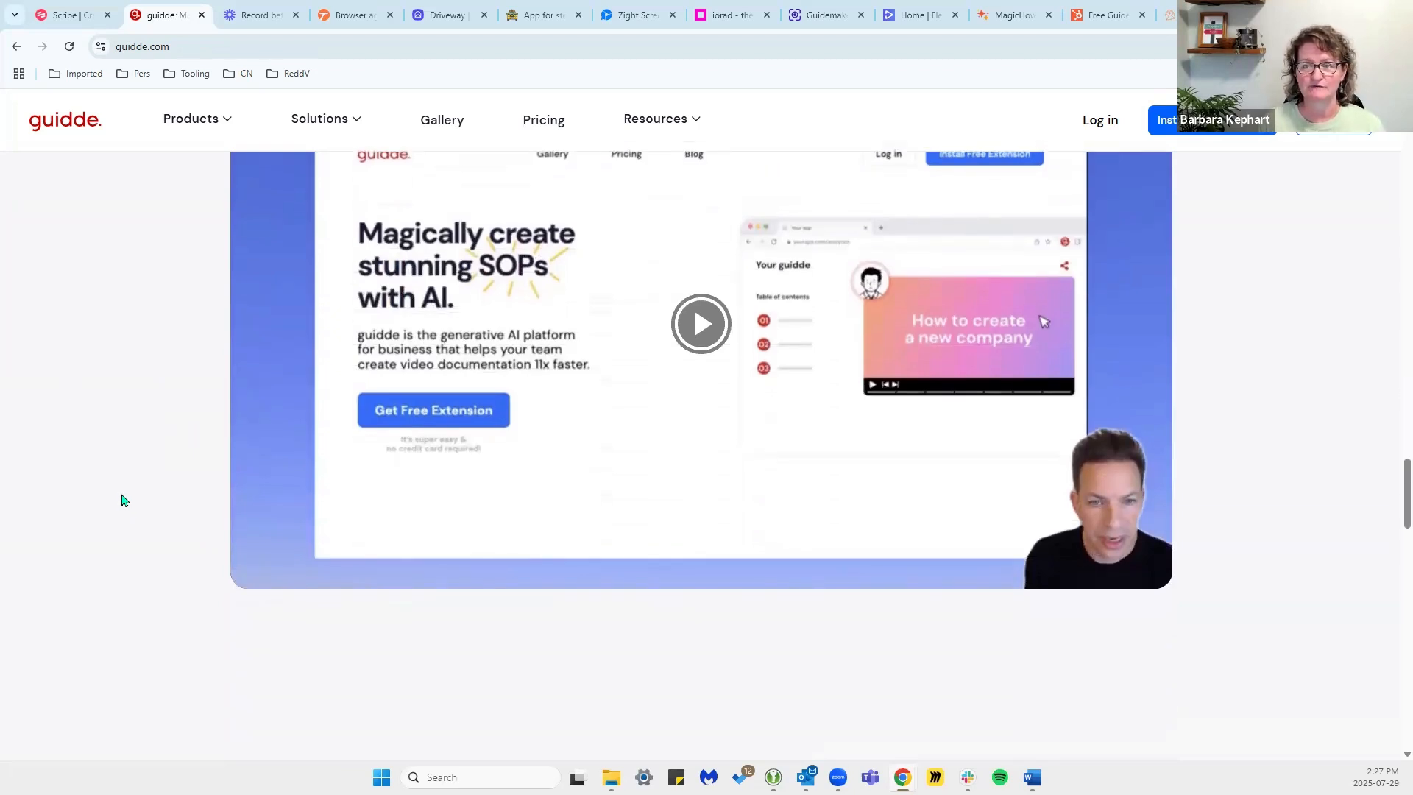
pyautogui.moveTo(224, 512)
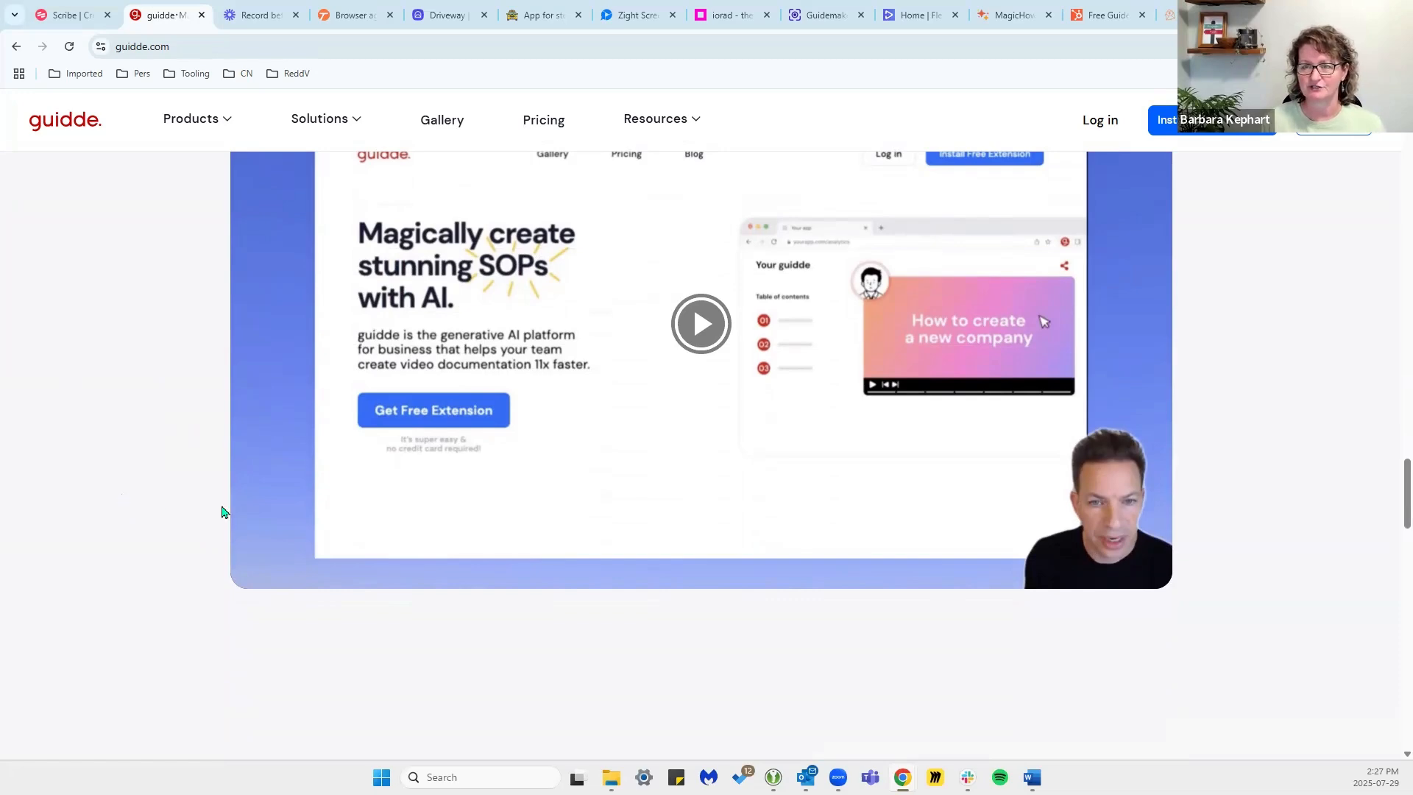
pyautogui.moveTo(172, 577)
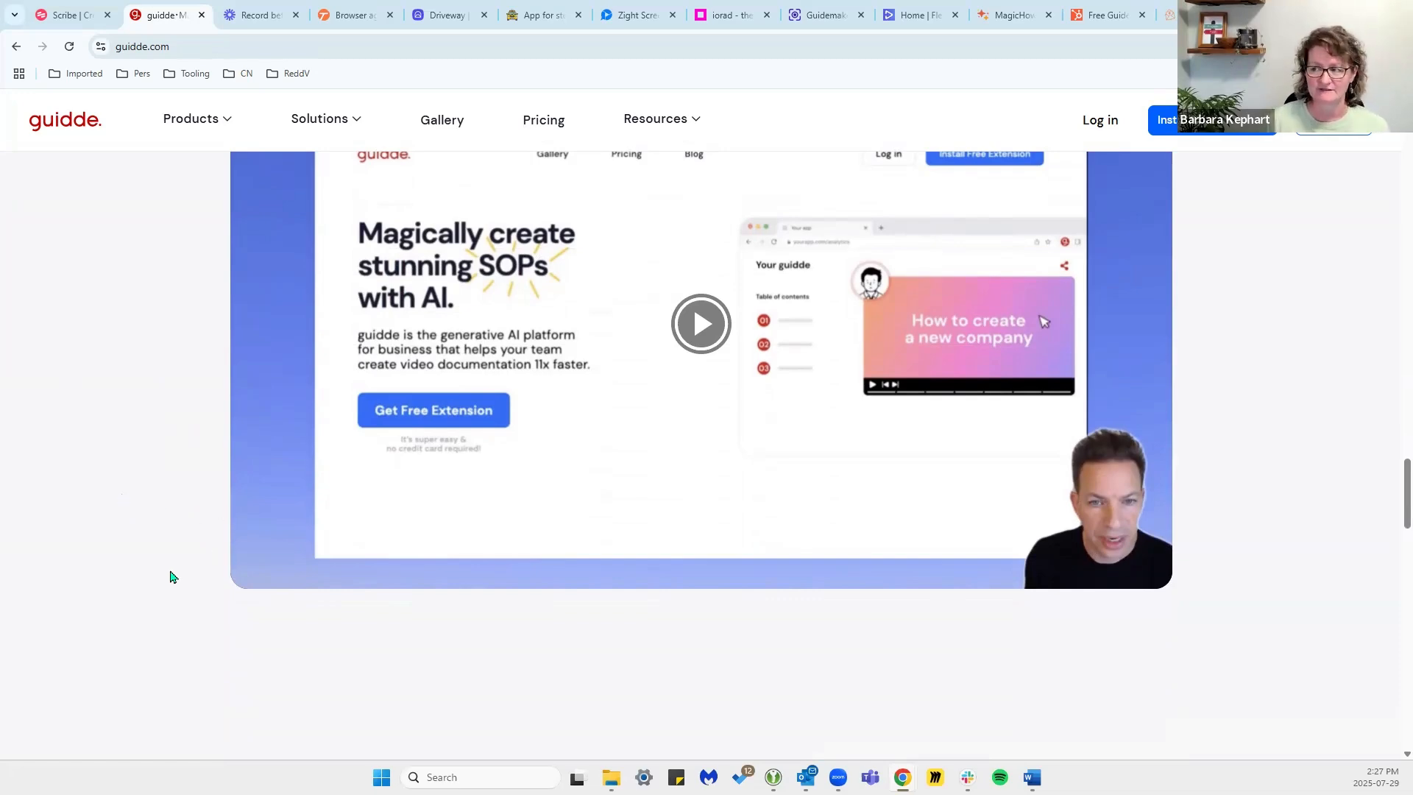
pyautogui.scroll(-3)
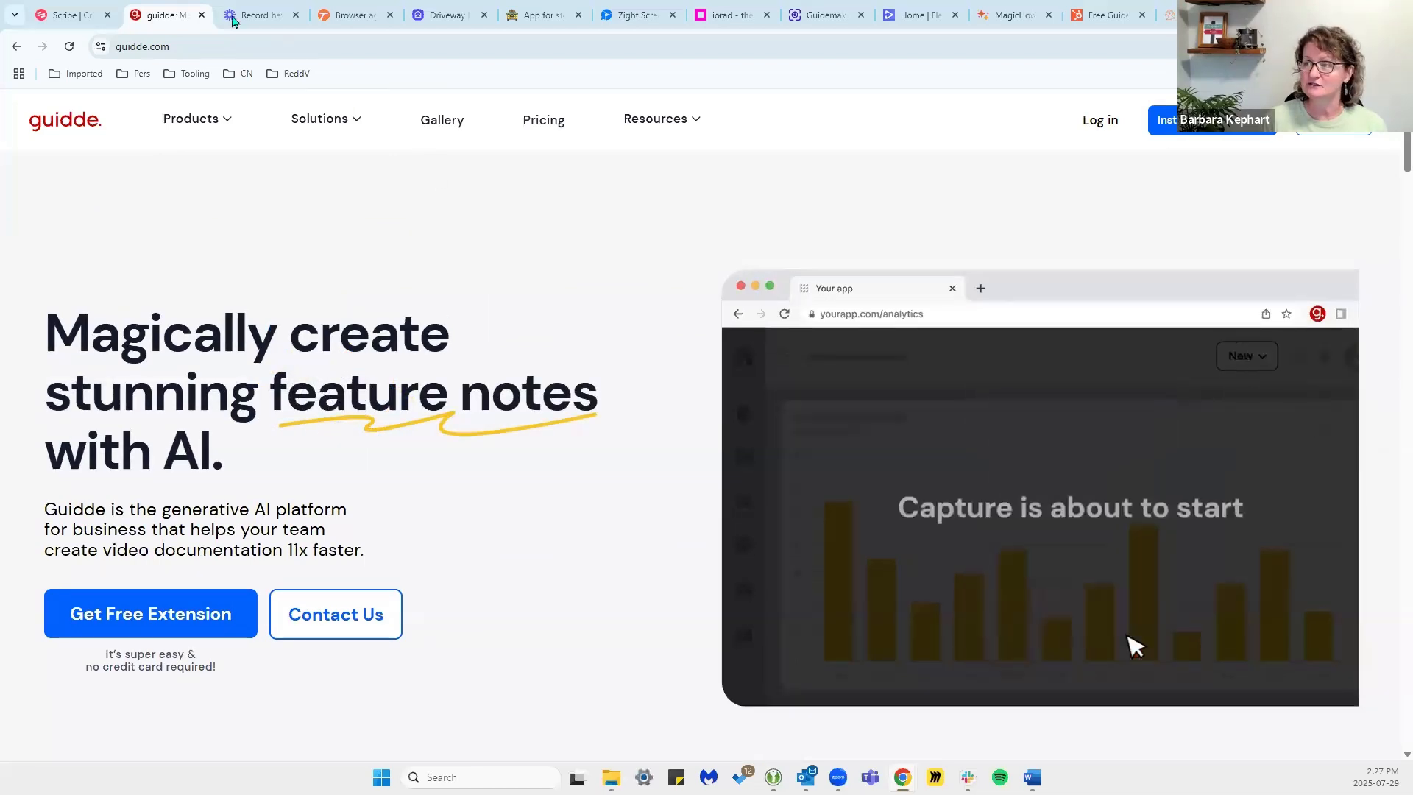
# Switch to the Loom AI page and view its hero and dashboard demo video.
pyautogui.click(259, 15)
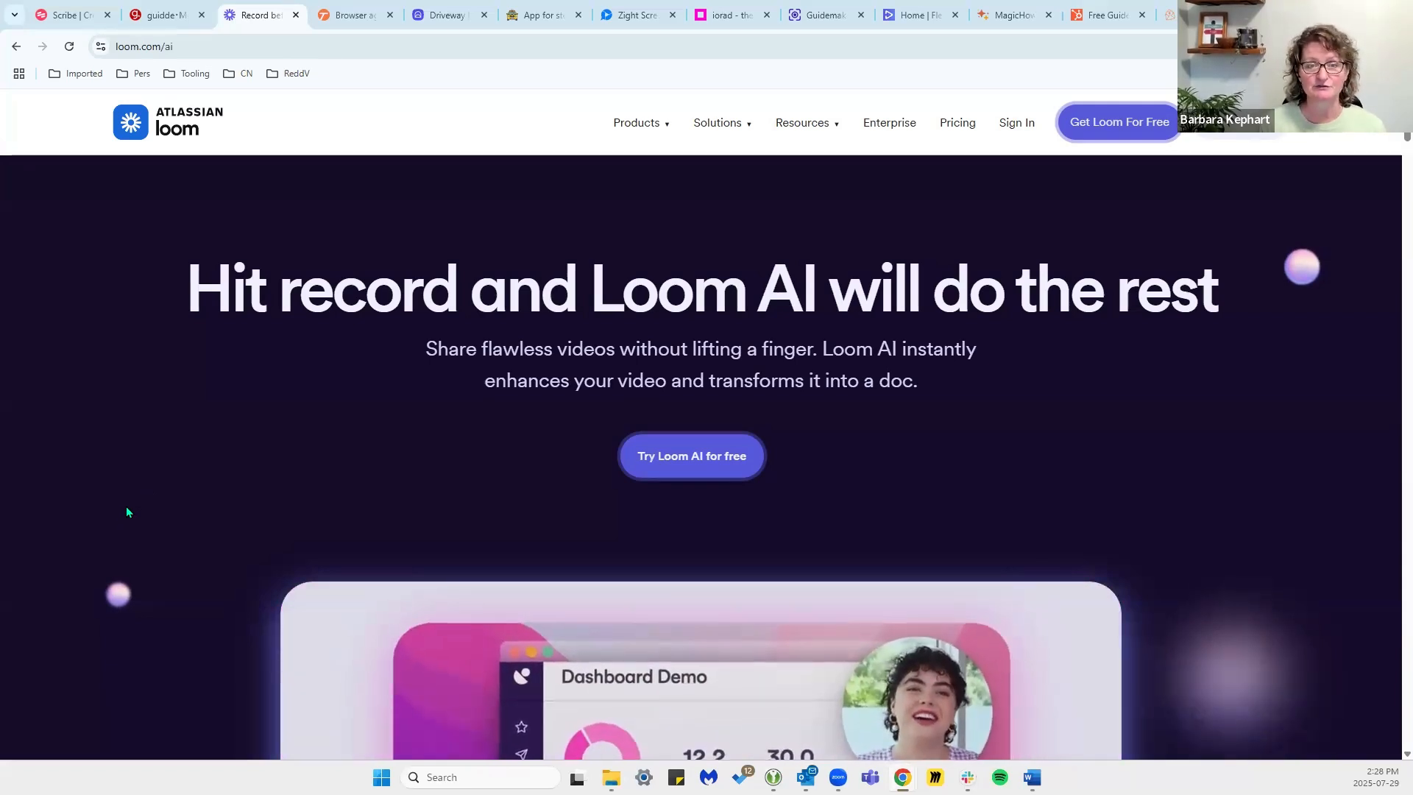
pyautogui.scroll(-3)
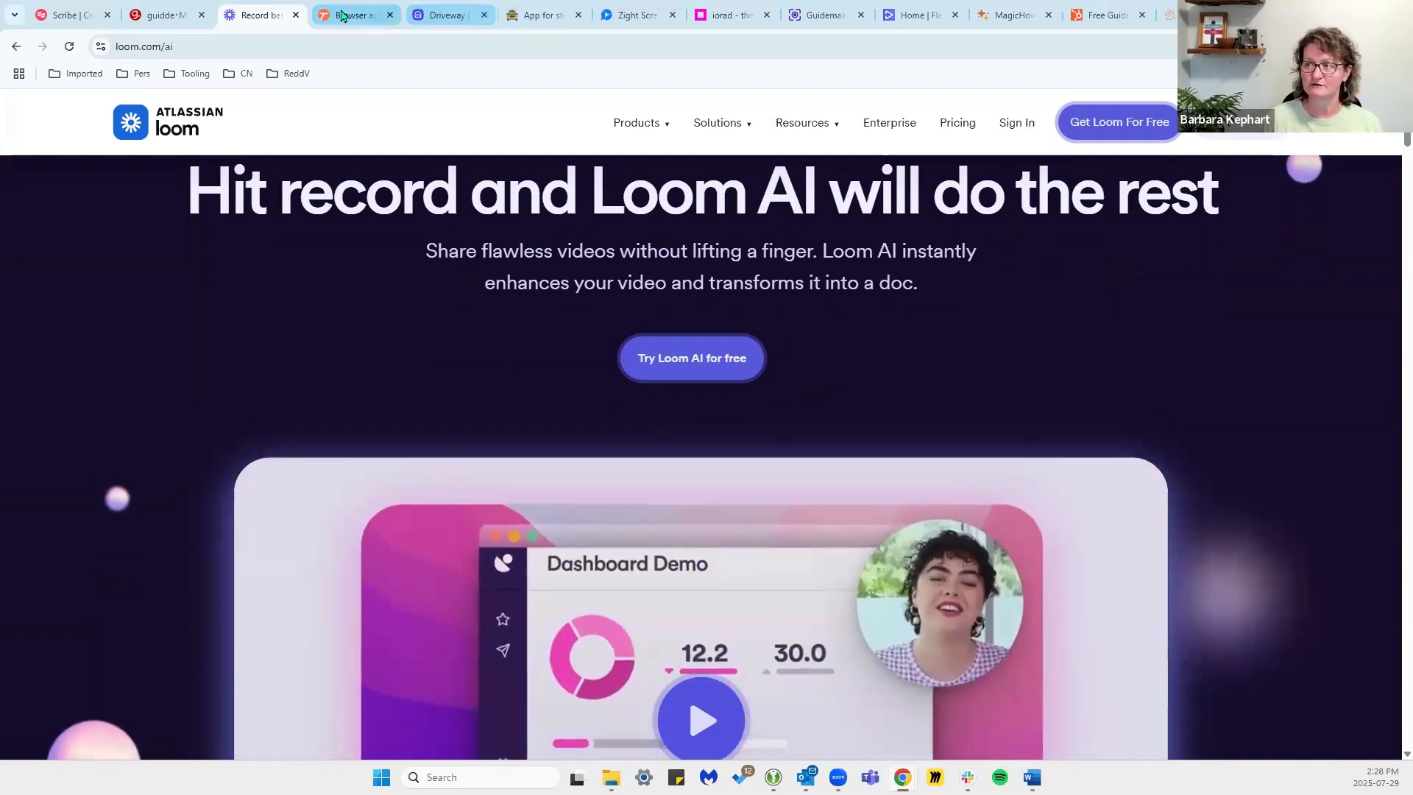
pyautogui.moveTo(354, 14)
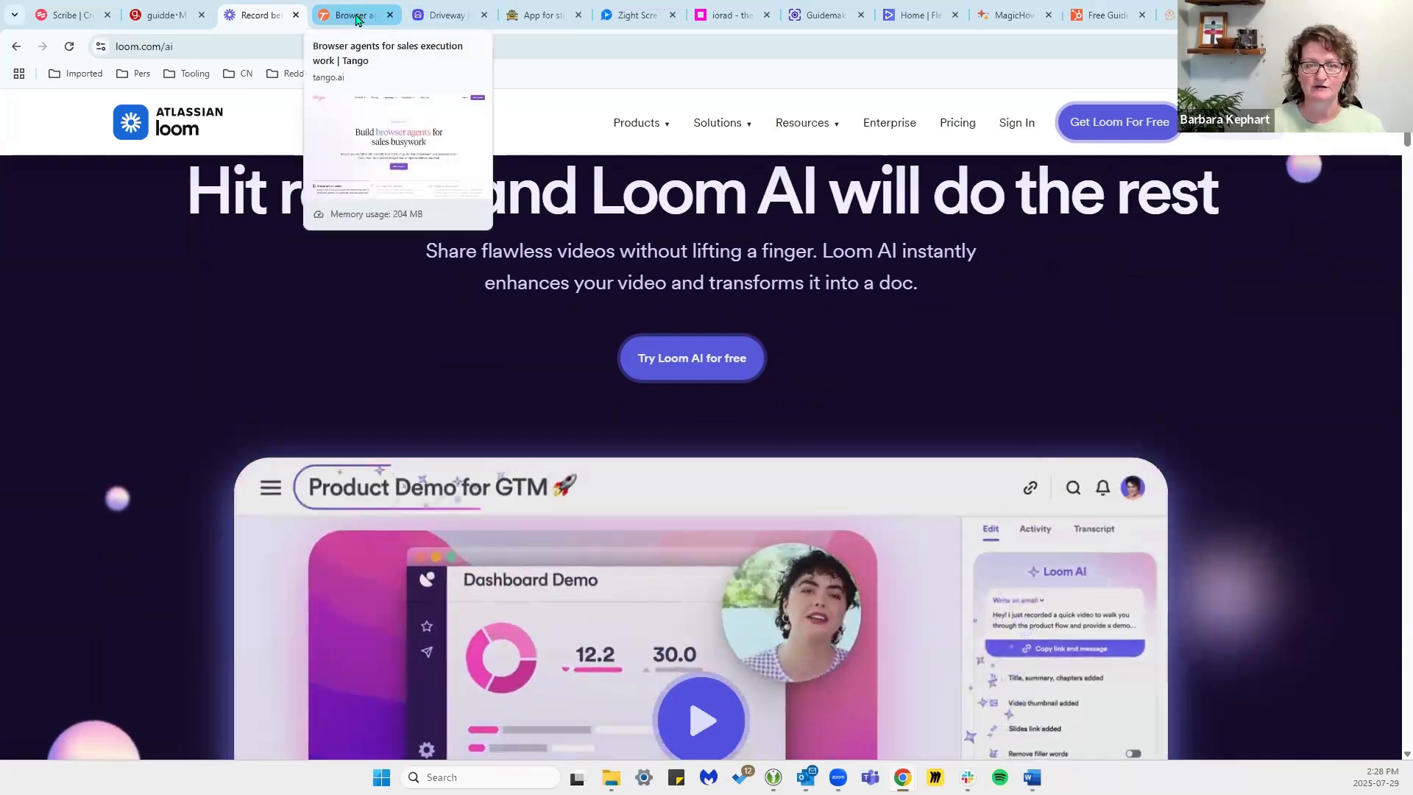
# Switch to Tango and read its demo video, existing-tools and how-it-works sections.
pyautogui.click(352, 15)
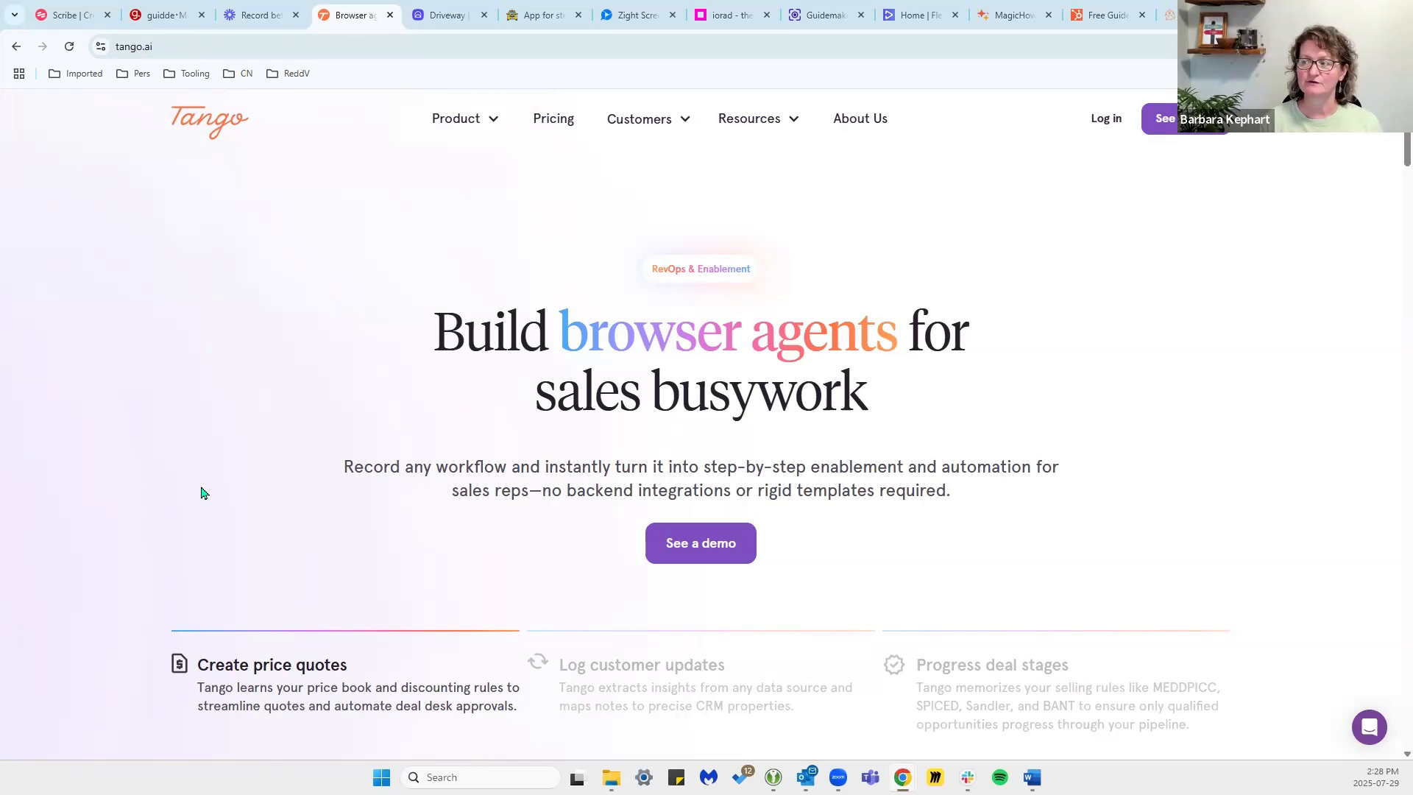
pyautogui.scroll(-3)
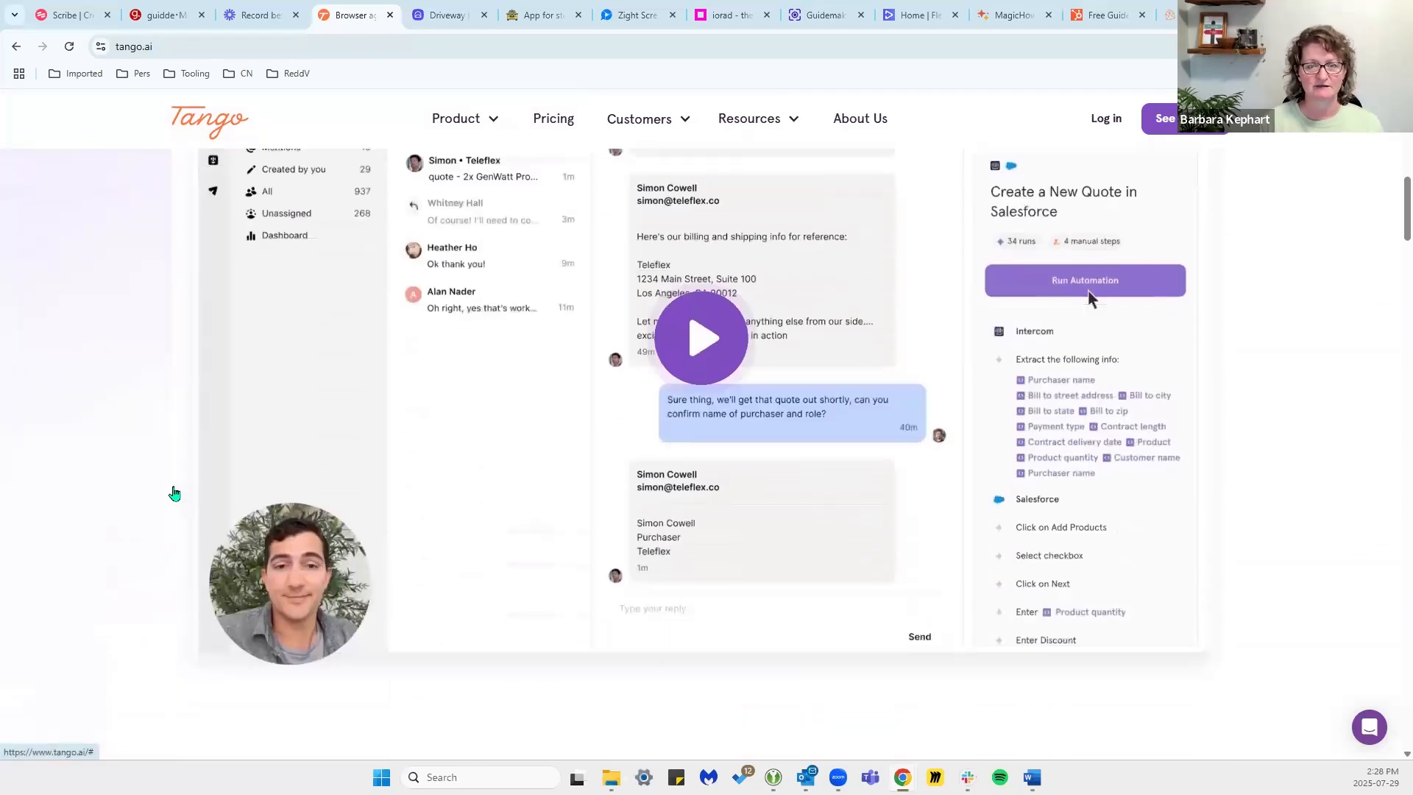
pyautogui.scroll(-3)
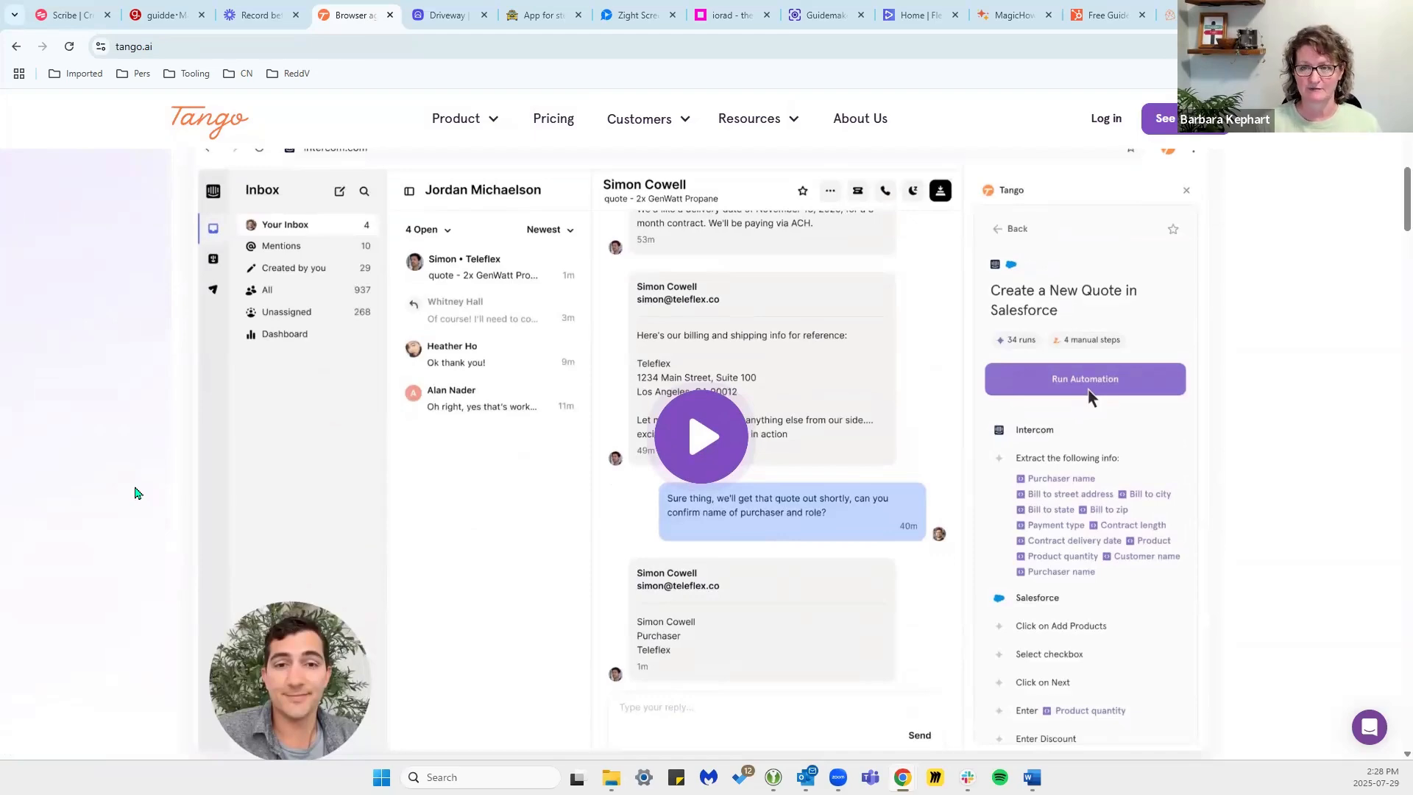
pyautogui.scroll(-3)
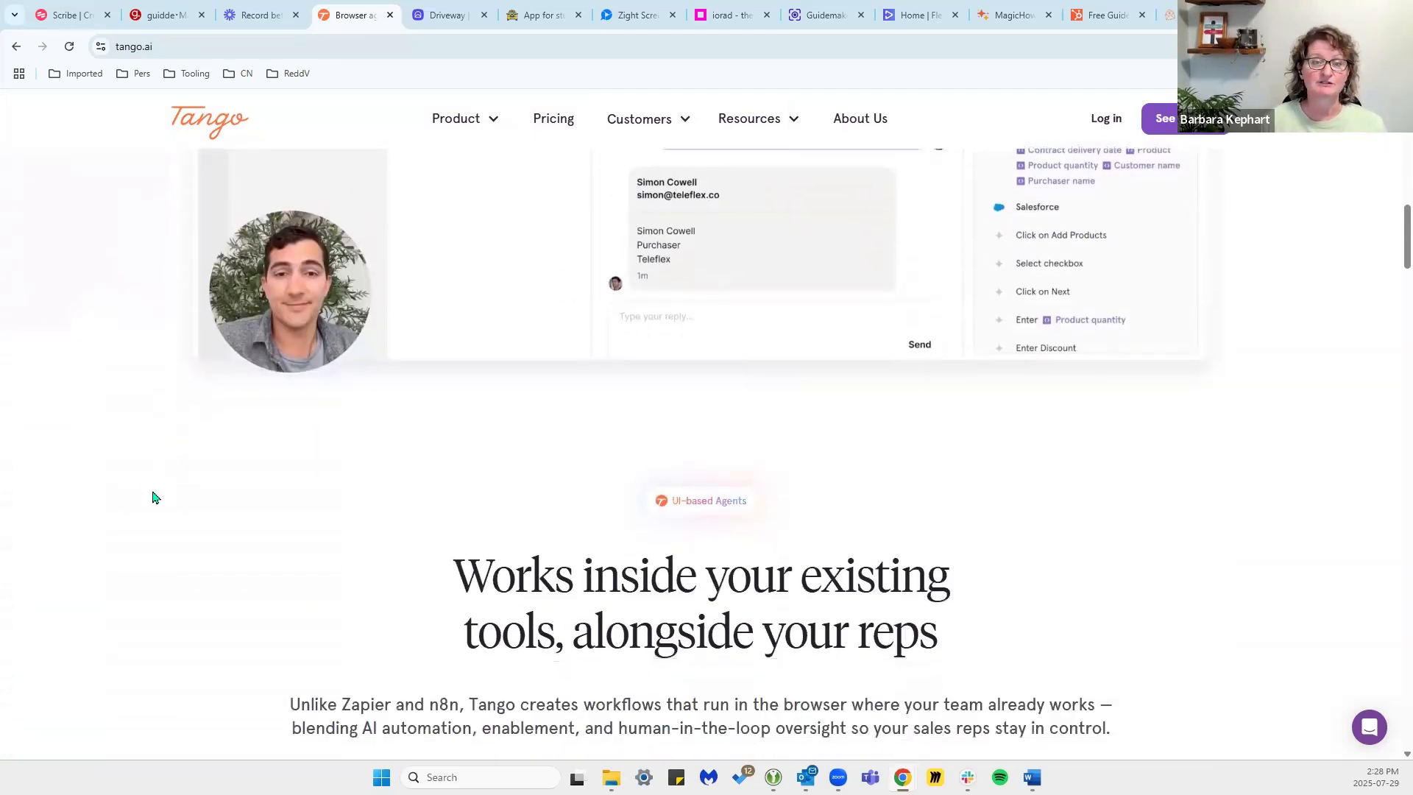
pyautogui.scroll(-3)
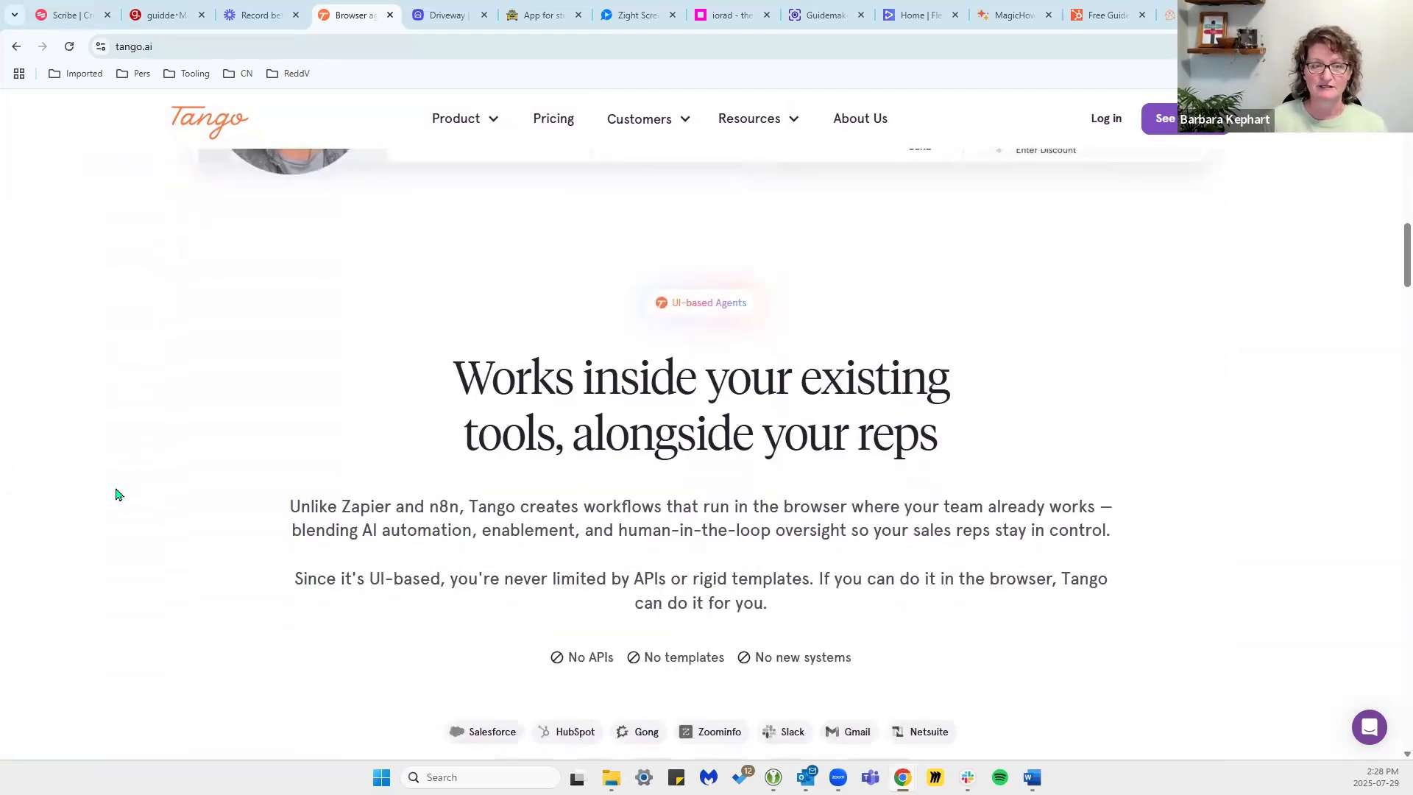
pyautogui.scroll(-3)
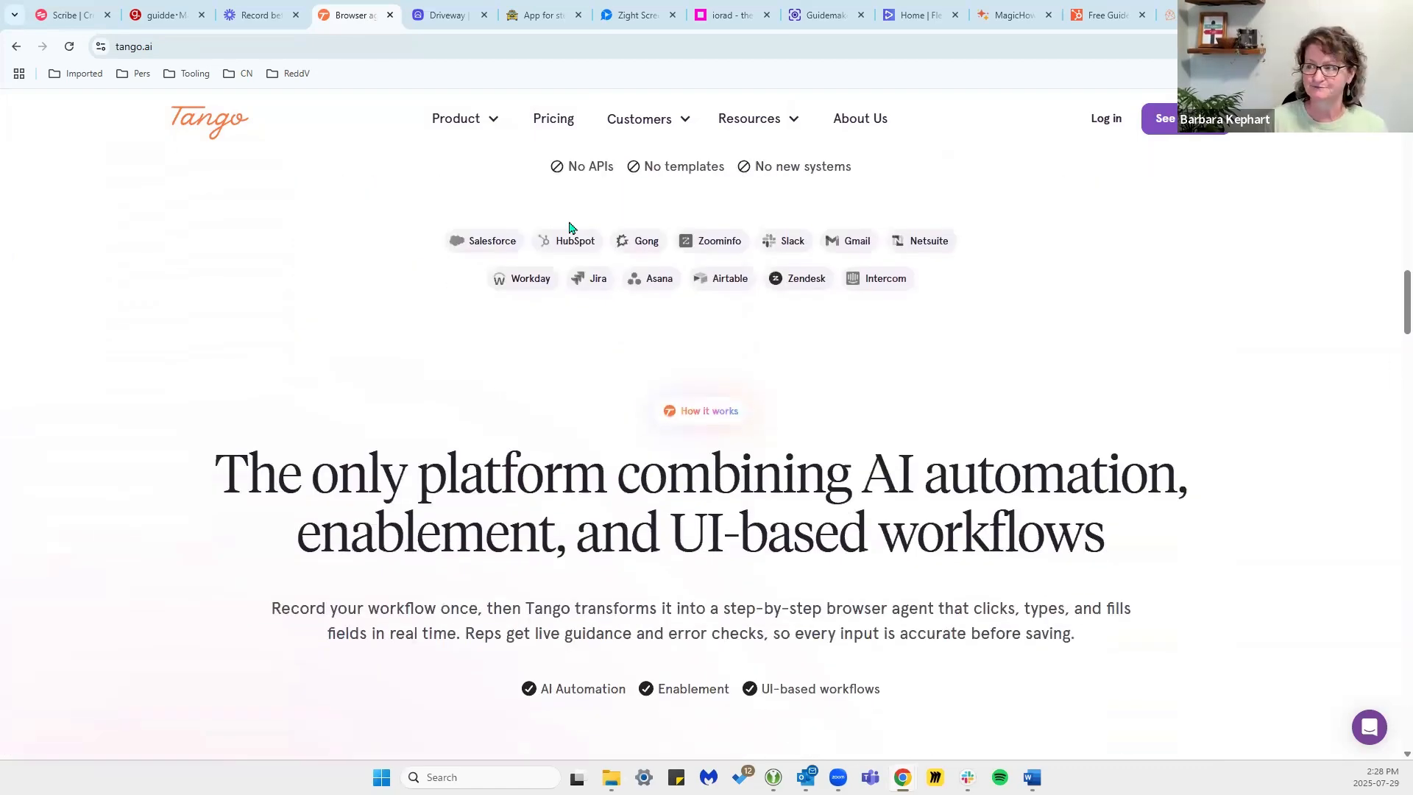
# Switch to Driveway, read its Chameleon succession notice and wind-down FAQs, return to top.
pyautogui.click(441, 15)
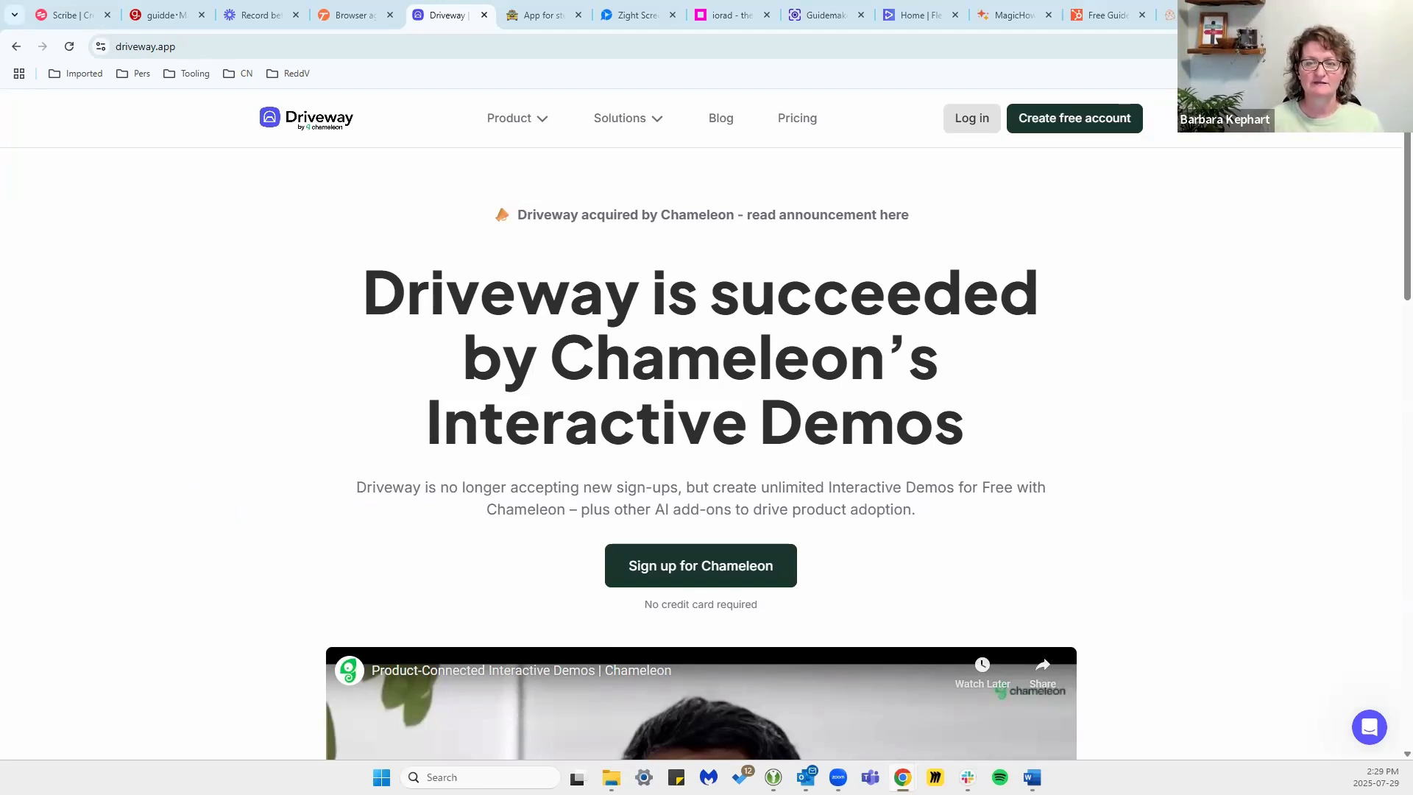
pyautogui.moveTo(170, 464)
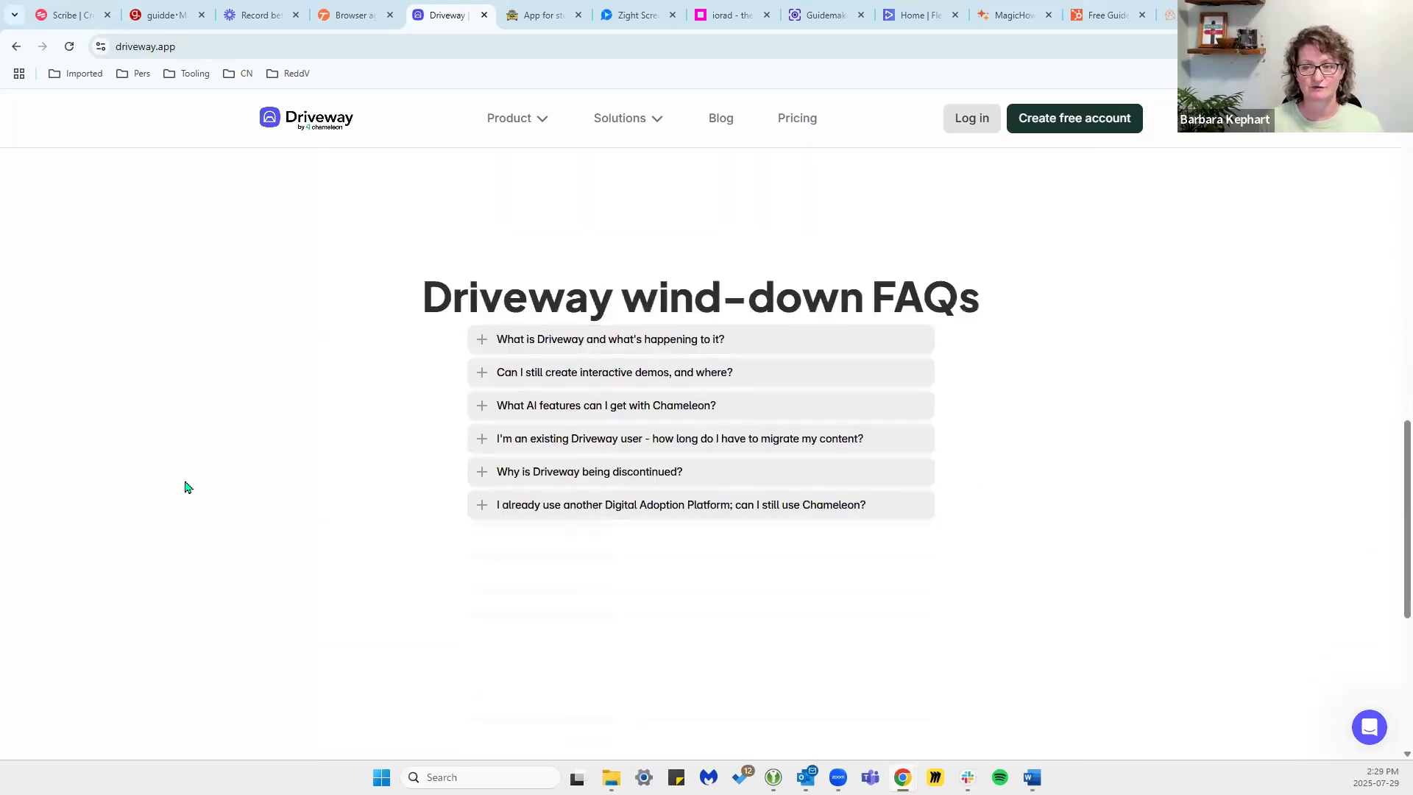
pyautogui.scroll(-3)
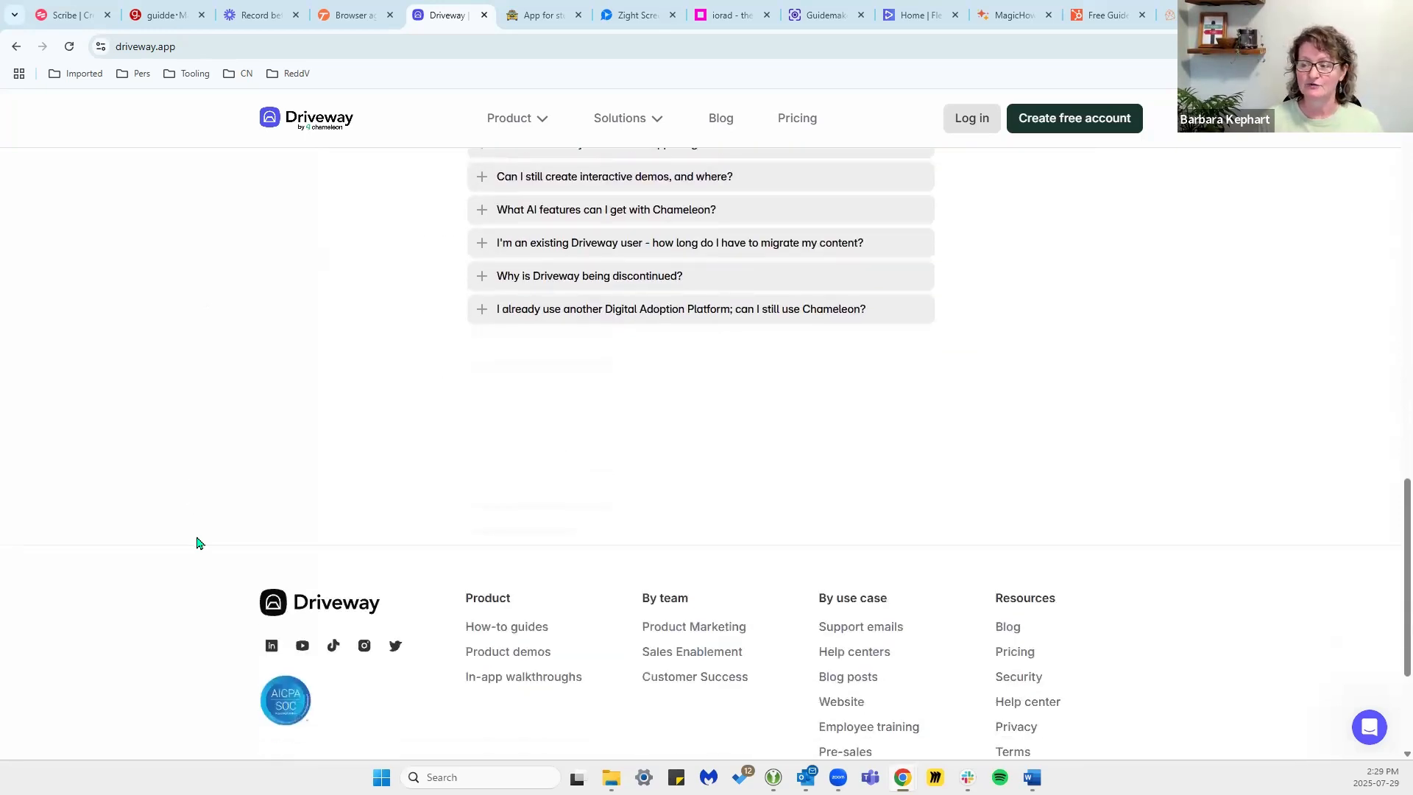
pyautogui.scroll(3)
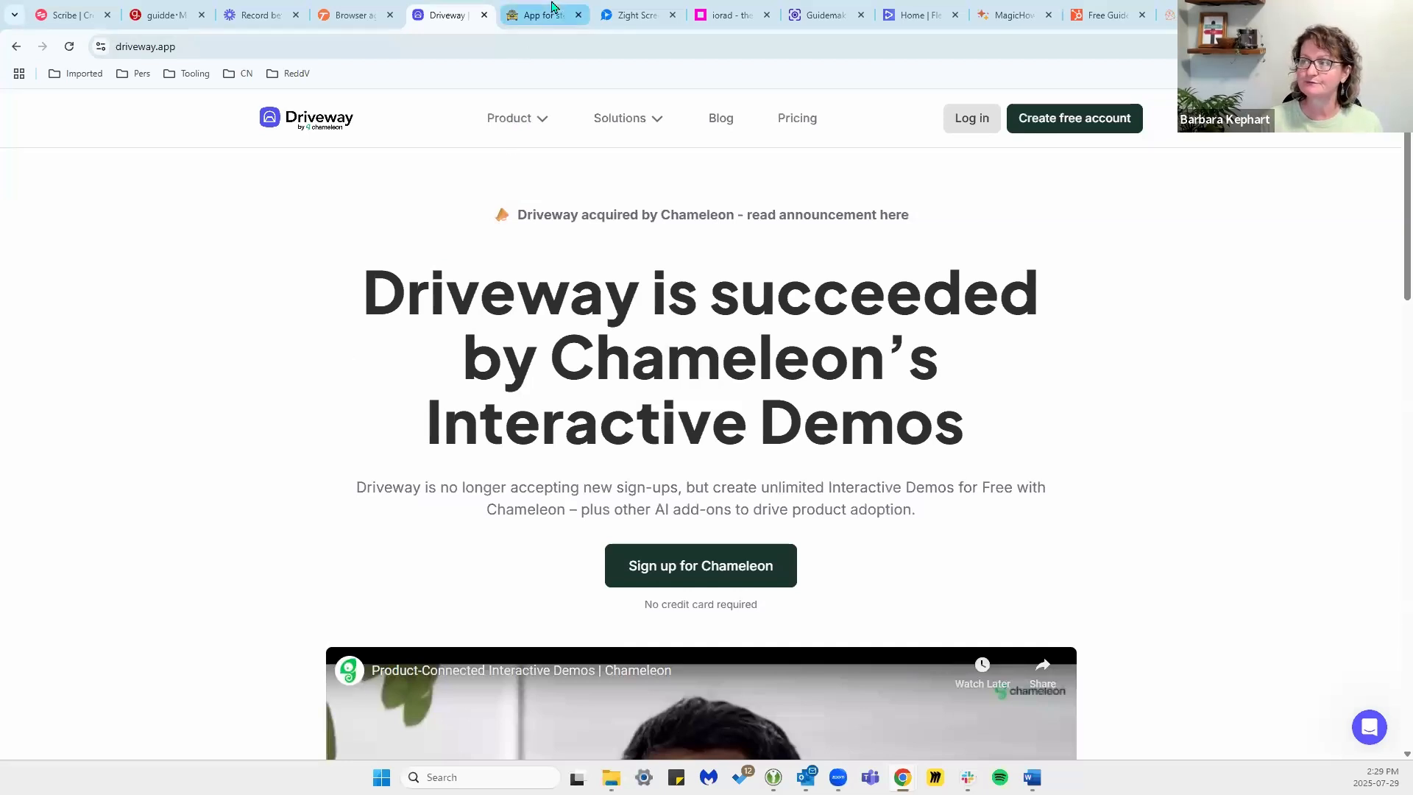
# Switch to Folge and read how it captures, edits and exports guides.
pyautogui.click(540, 14)
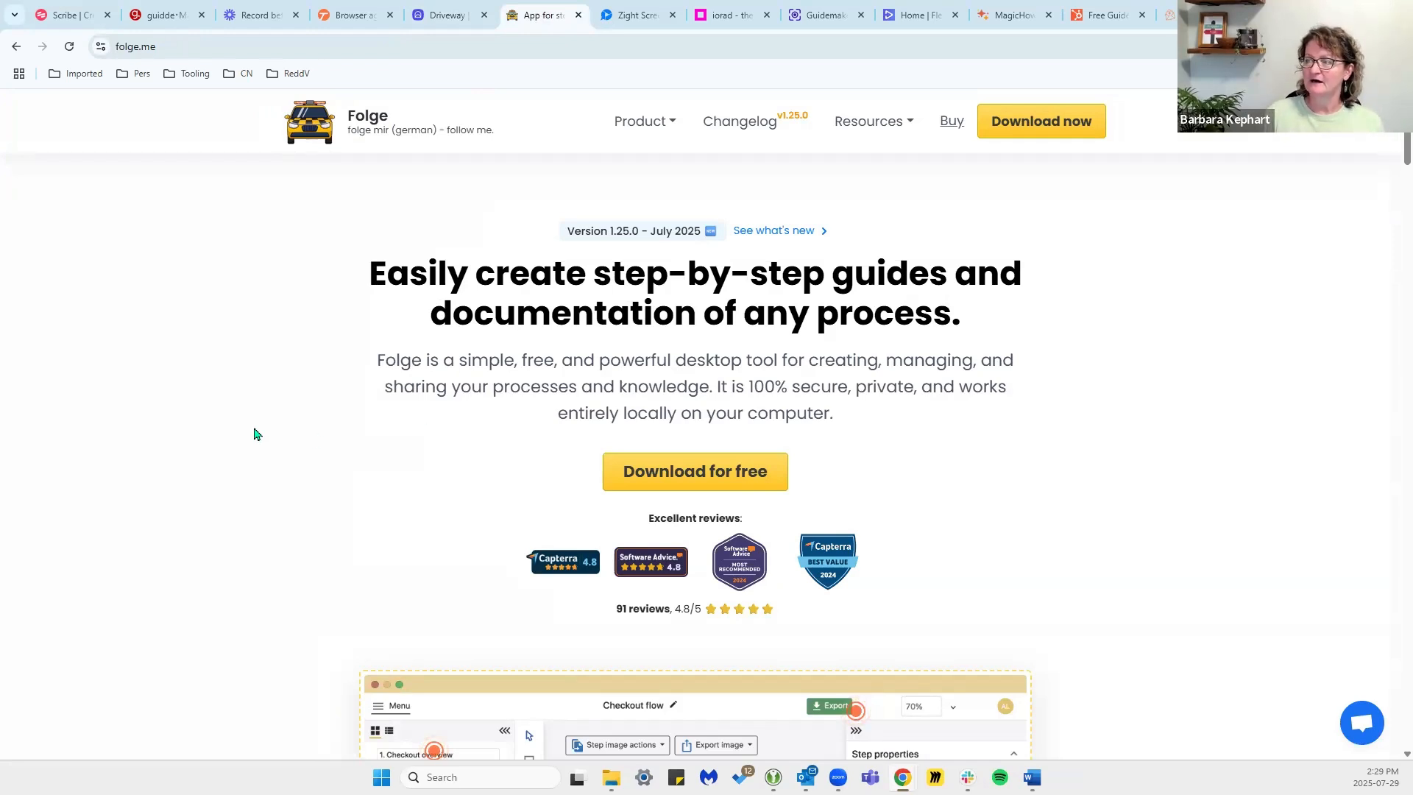
pyautogui.moveTo(232, 435)
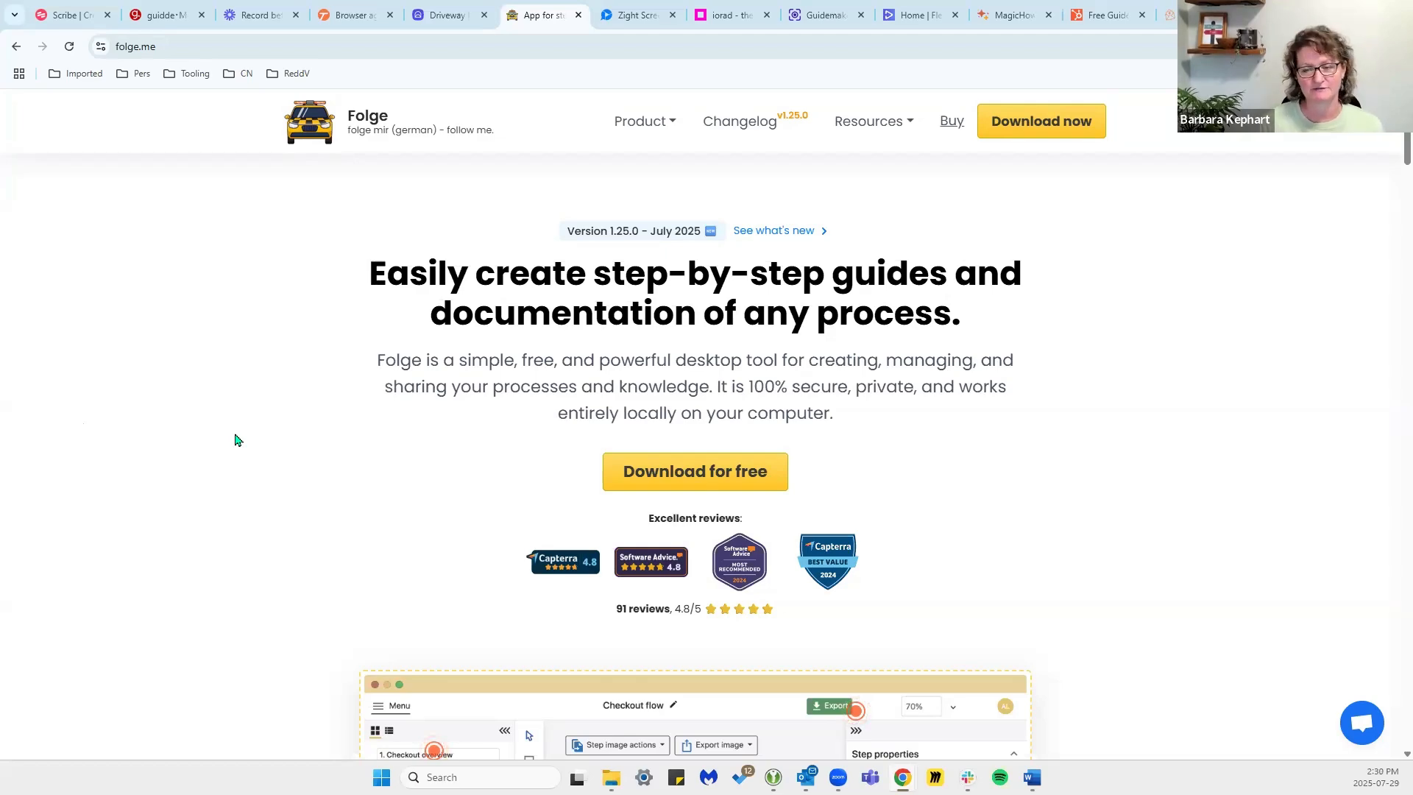
pyautogui.scroll(-3)
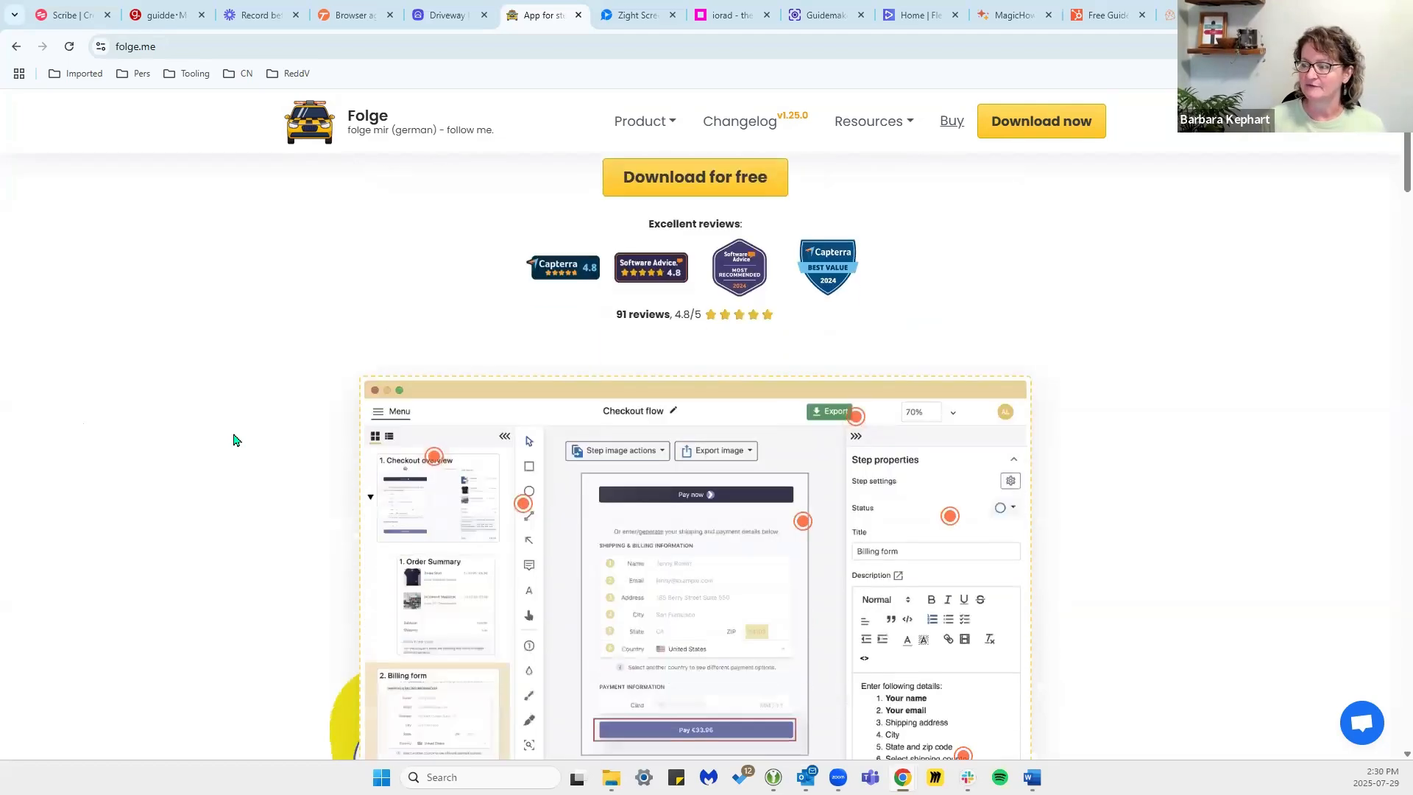
pyautogui.scroll(-3)
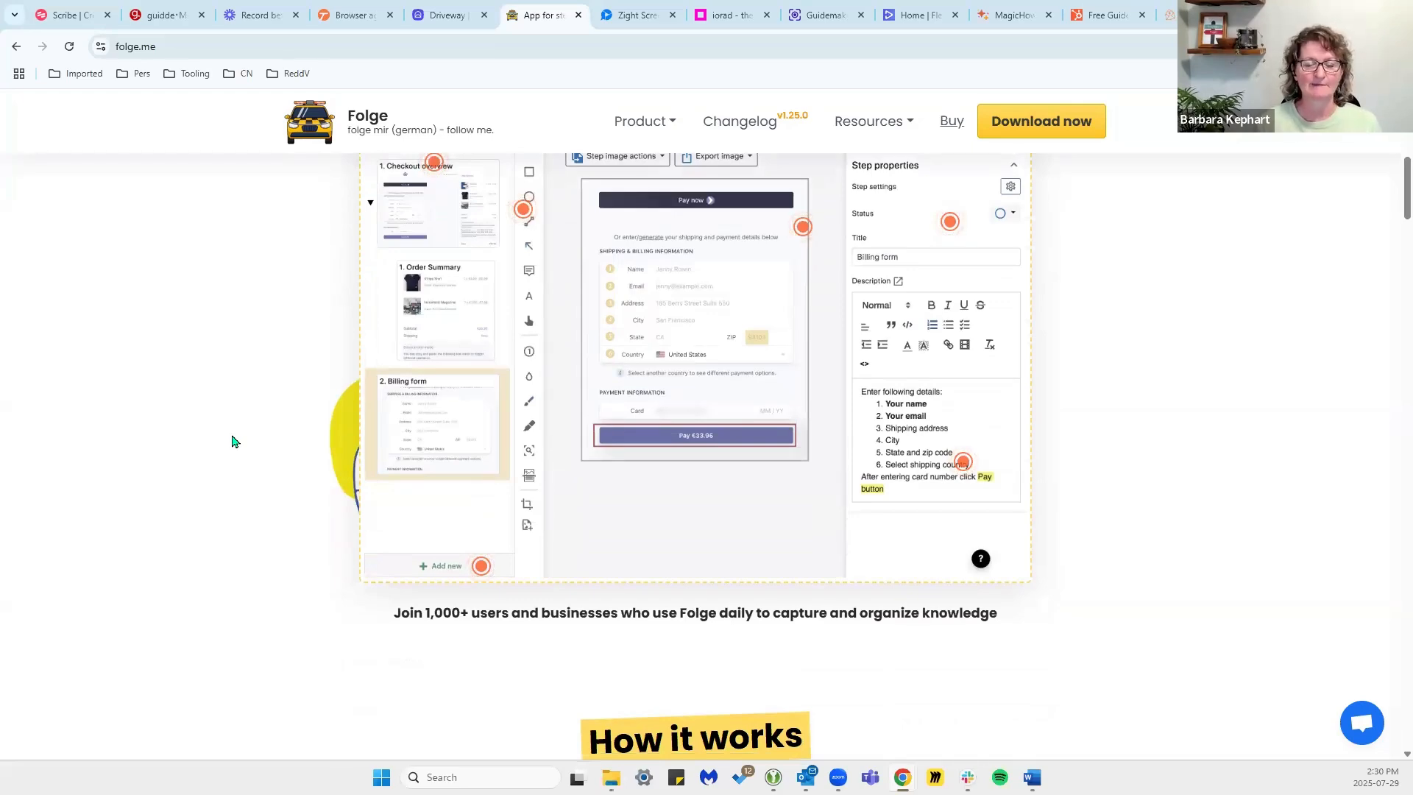
pyautogui.moveTo(208, 433)
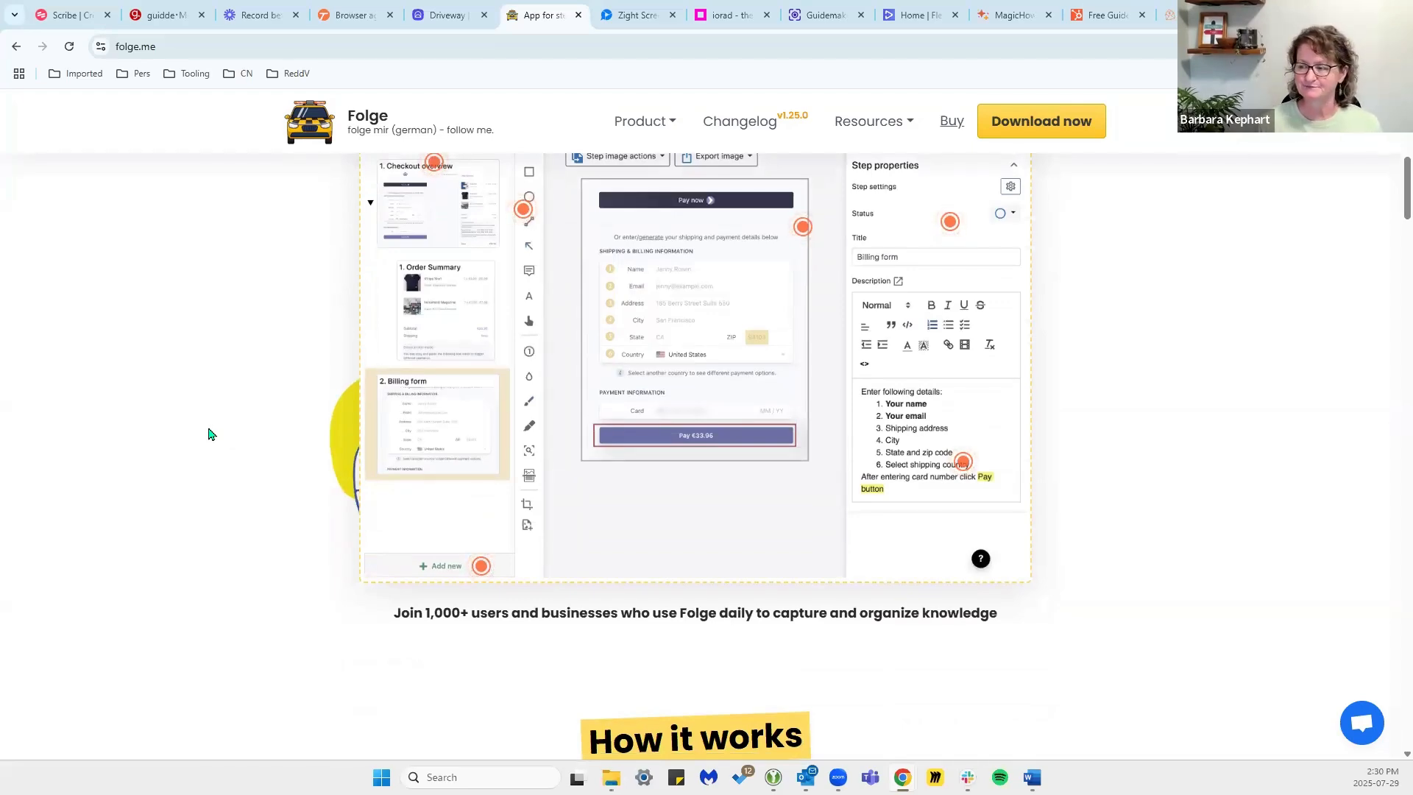
pyautogui.scroll(-3)
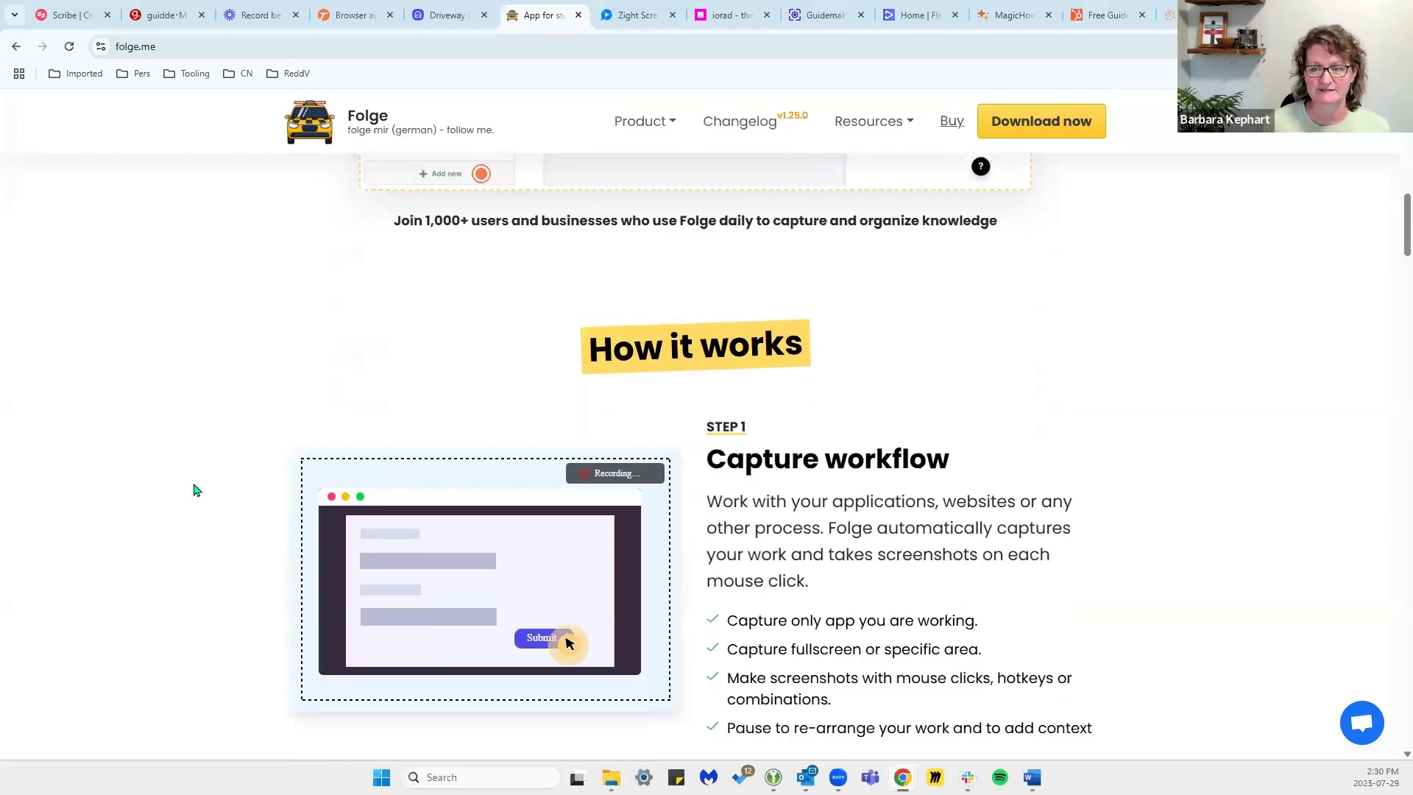
pyautogui.scroll(-3)
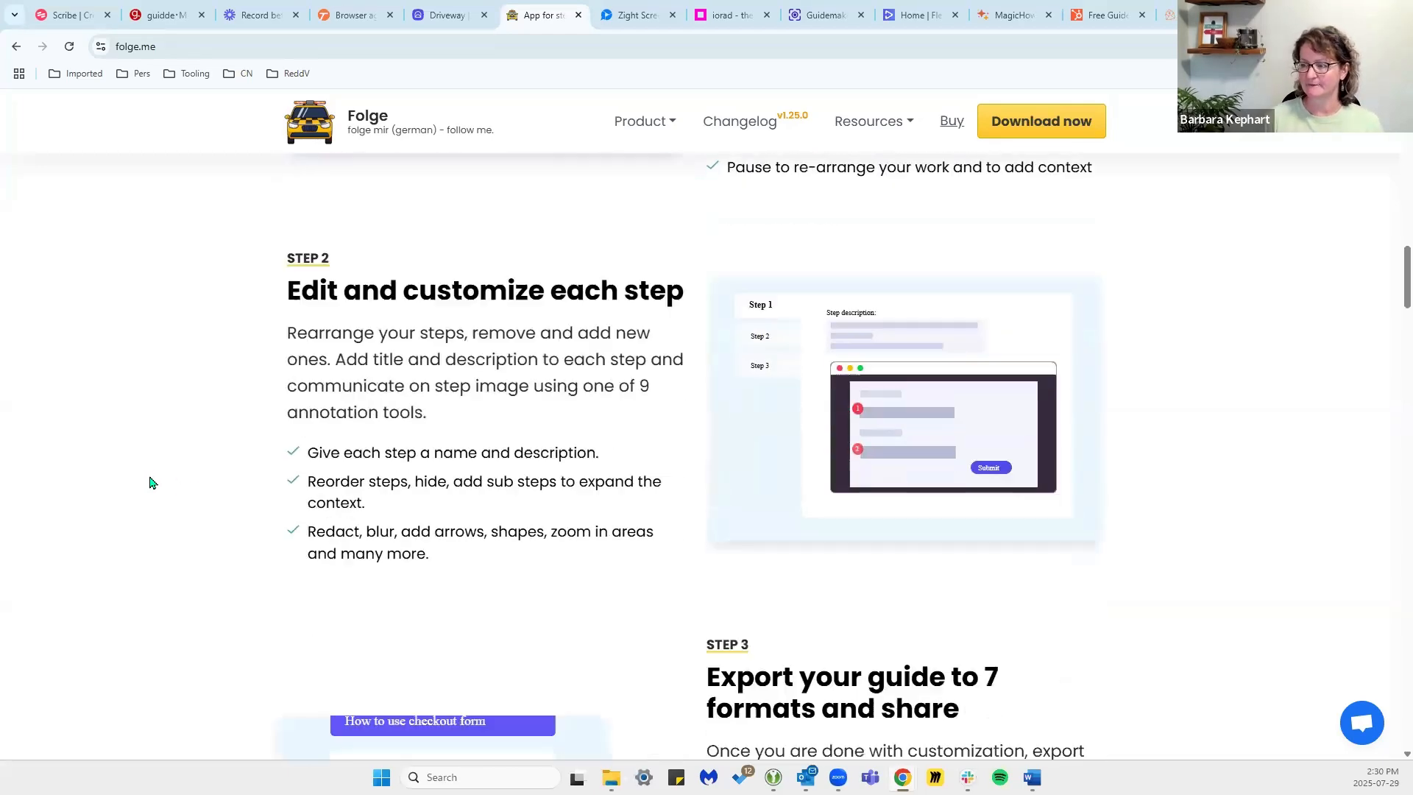
pyautogui.scroll(-3)
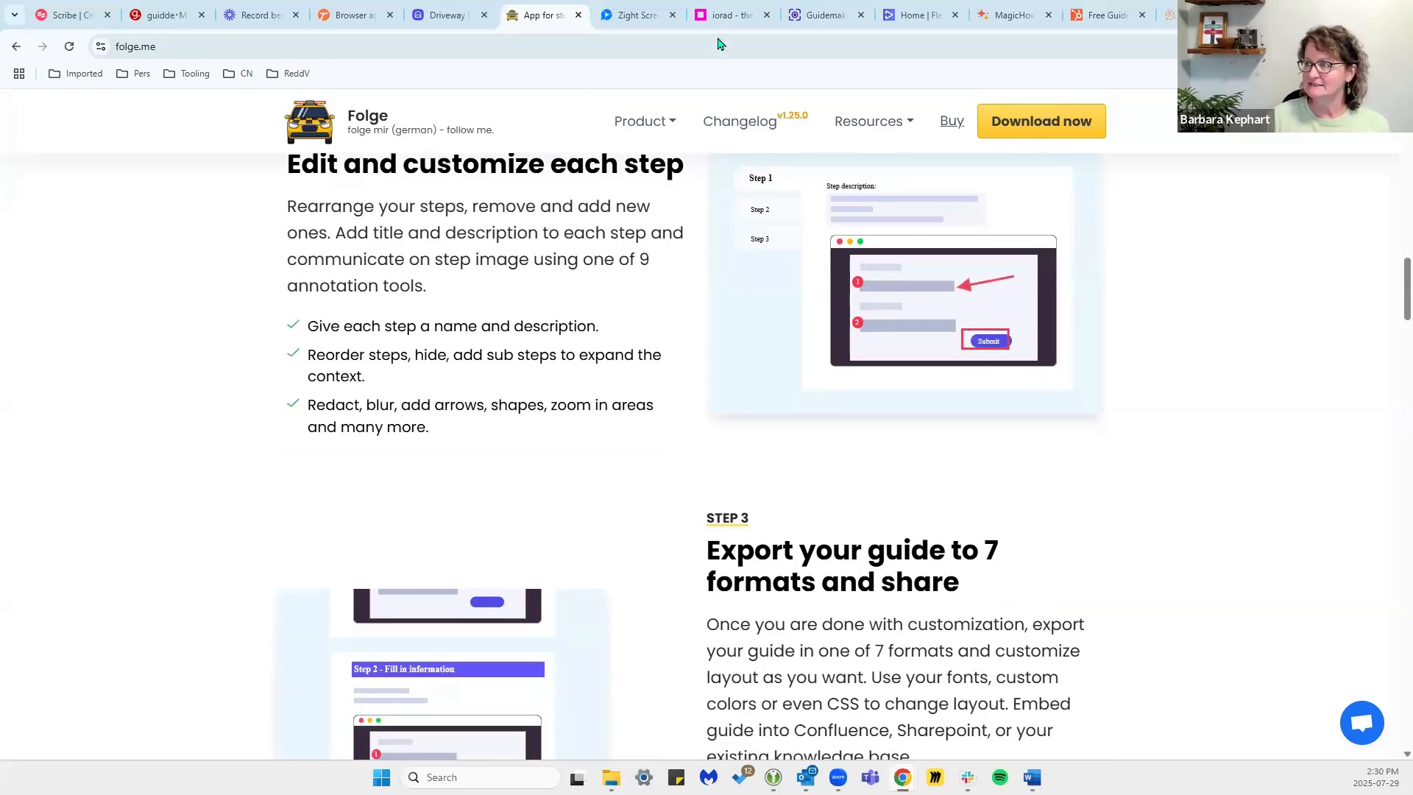
# Switch to Zight, scroll to its Zight AI features, then move to the iorad tab.
pyautogui.click(637, 15)
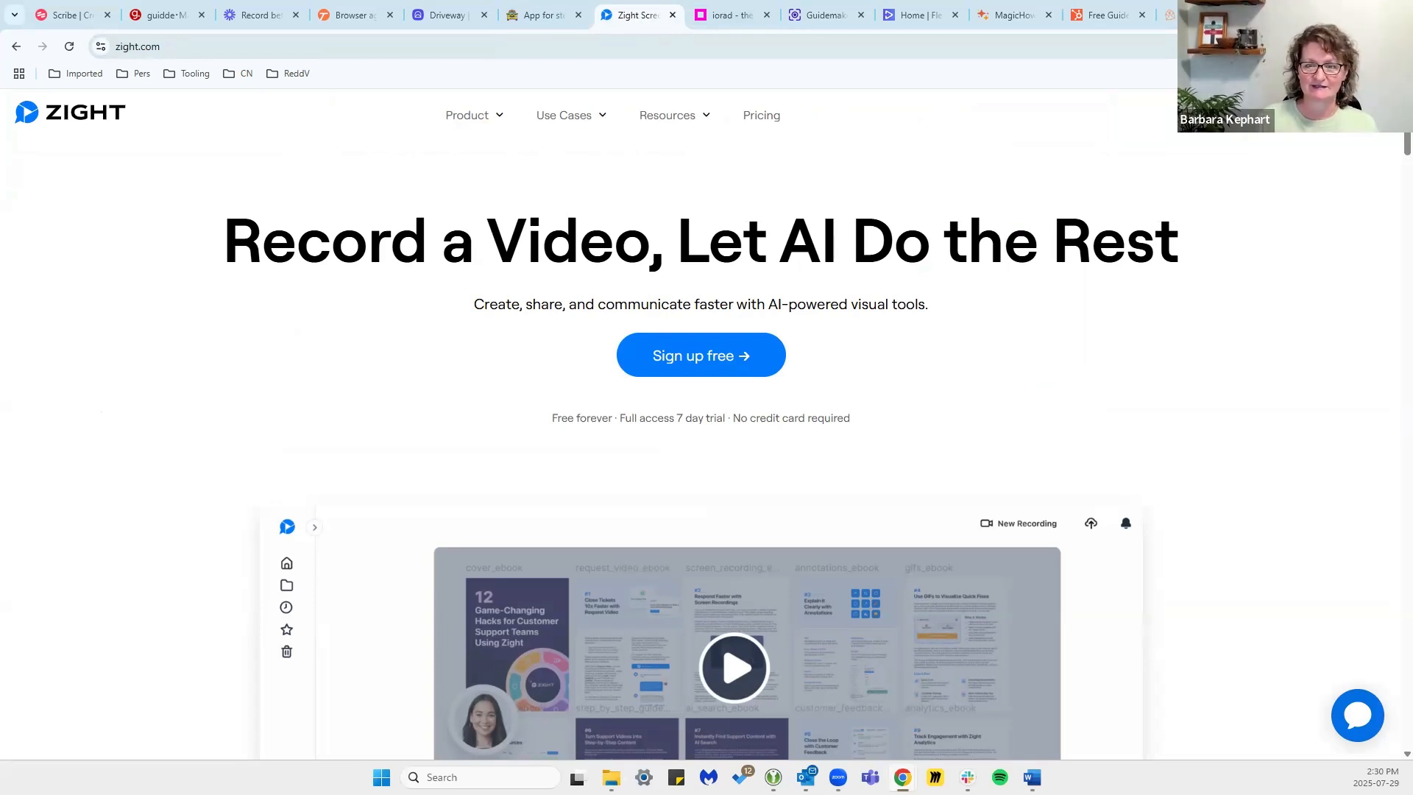
pyautogui.scroll(-3)
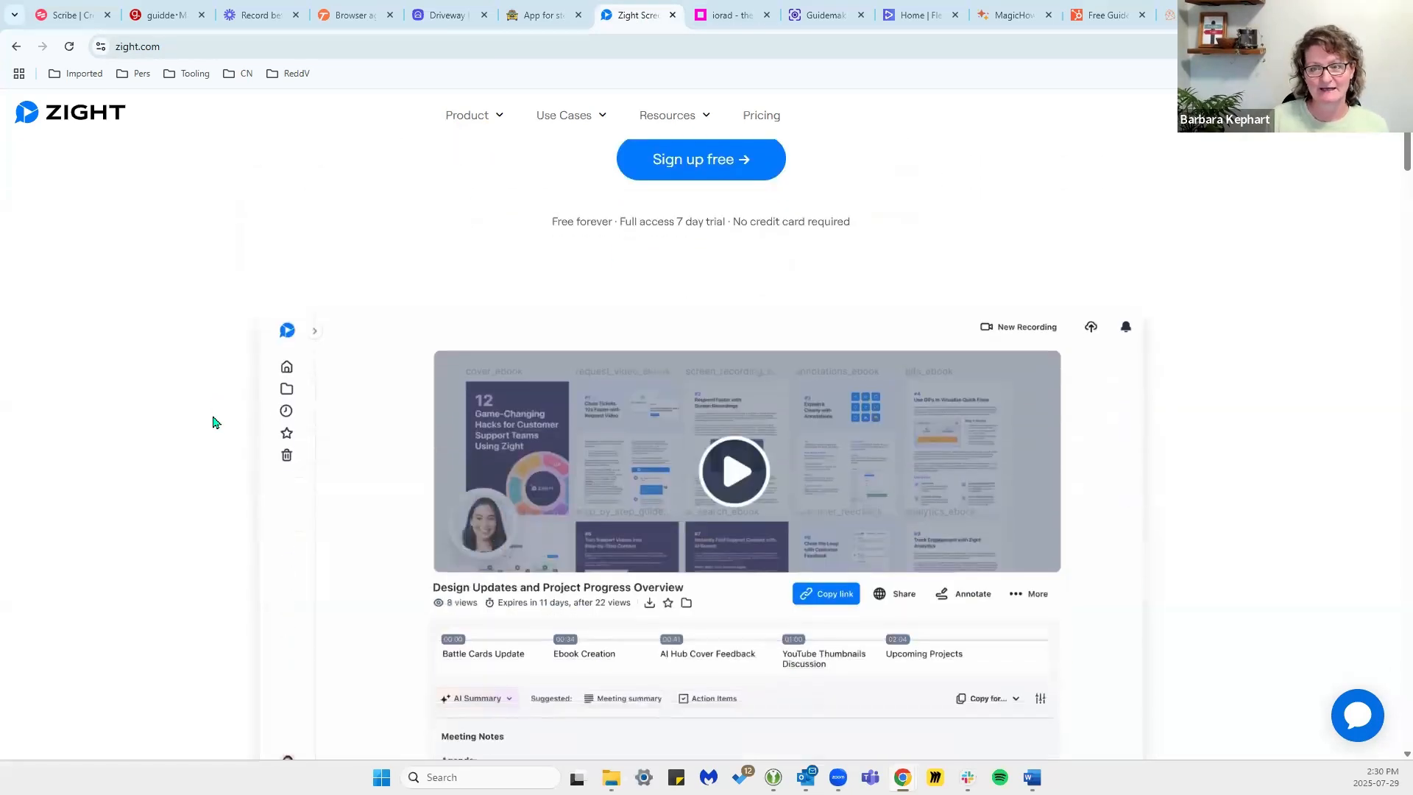
pyautogui.scroll(-3)
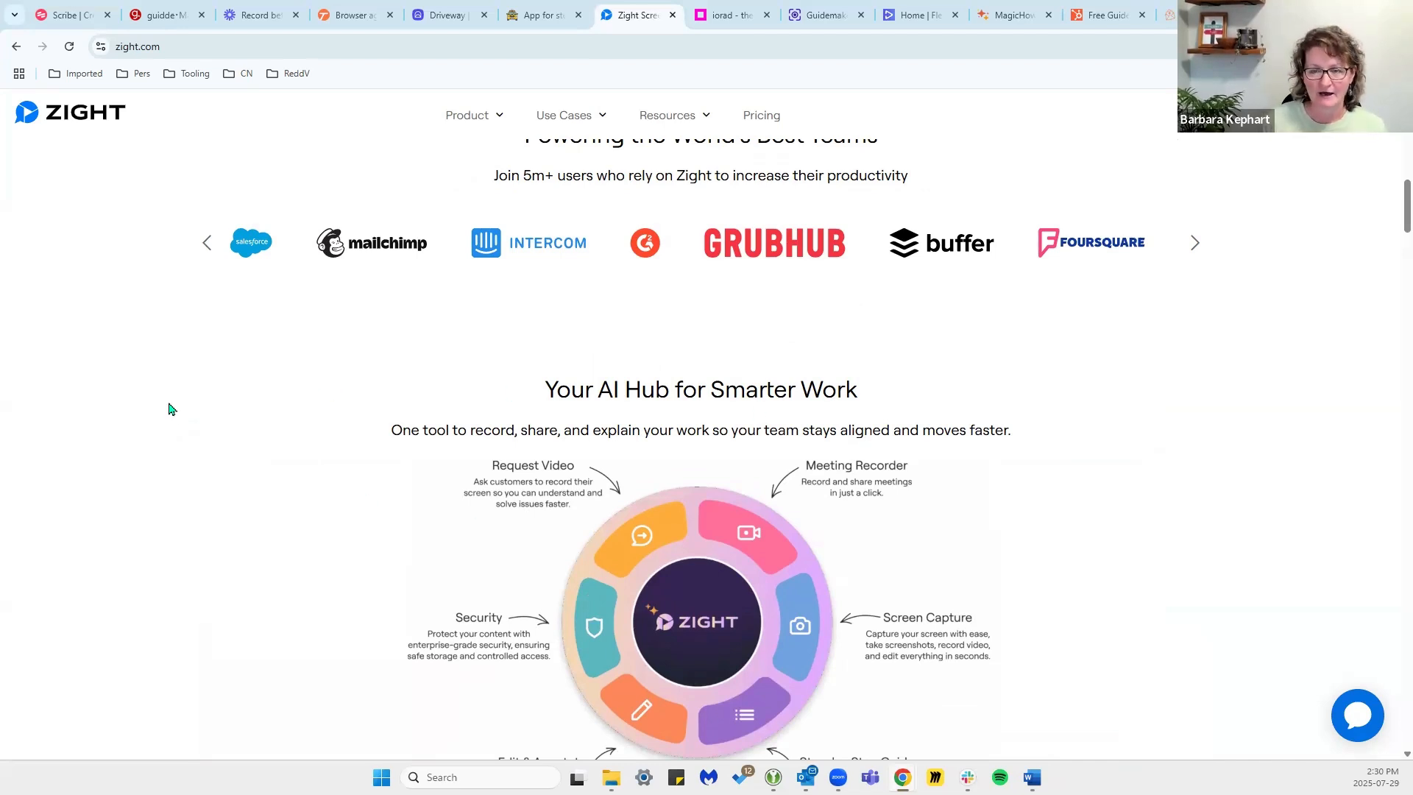
pyautogui.scroll(-3)
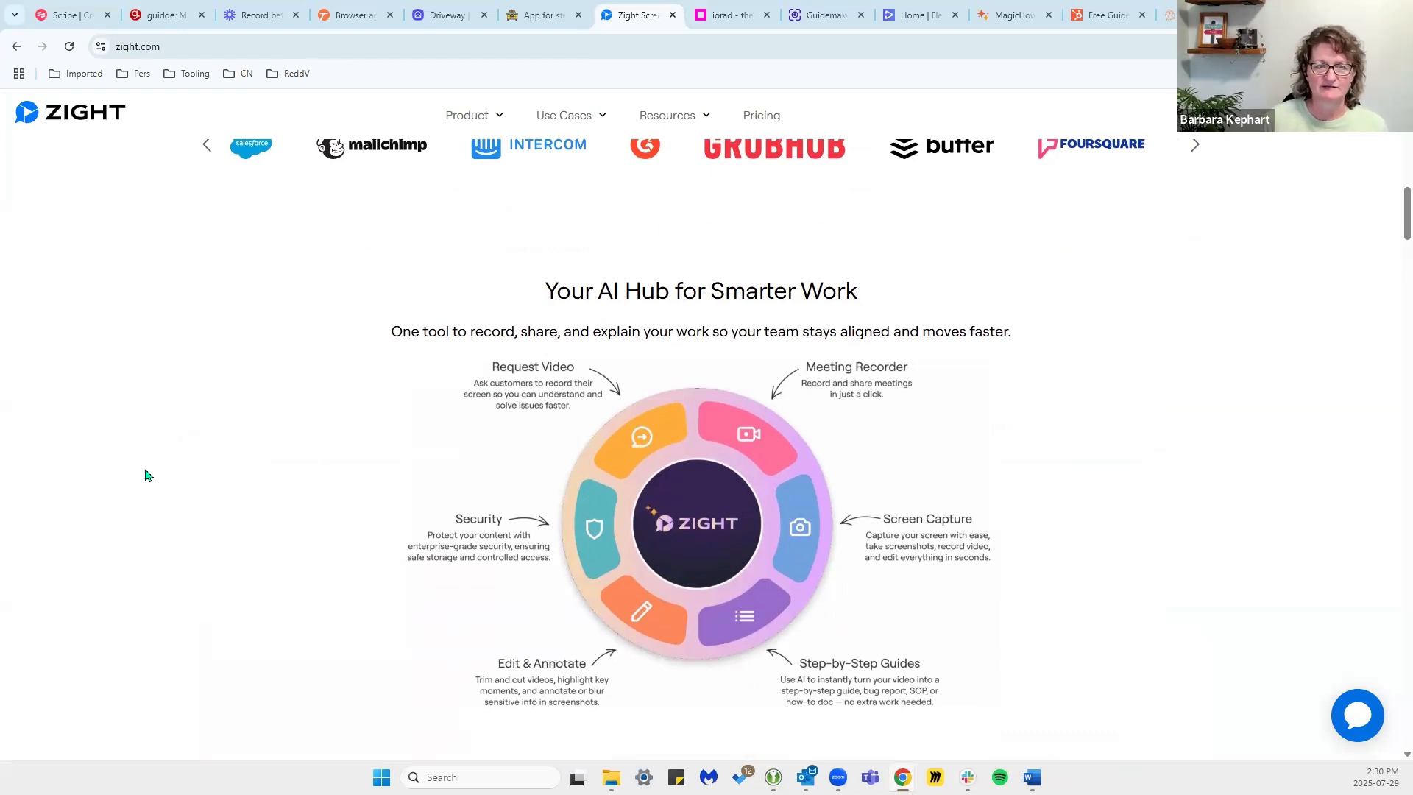
pyautogui.scroll(-3)
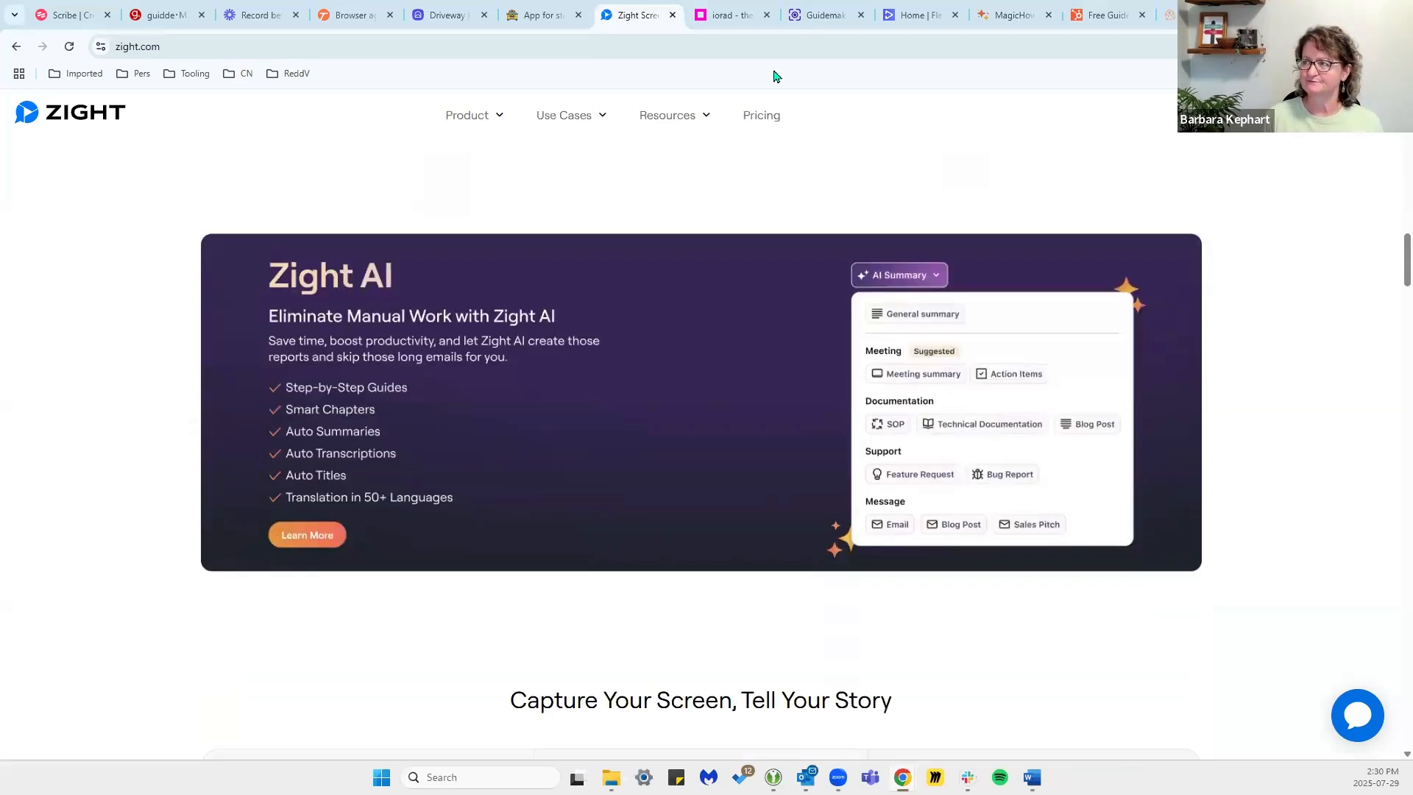
pyautogui.click(730, 14)
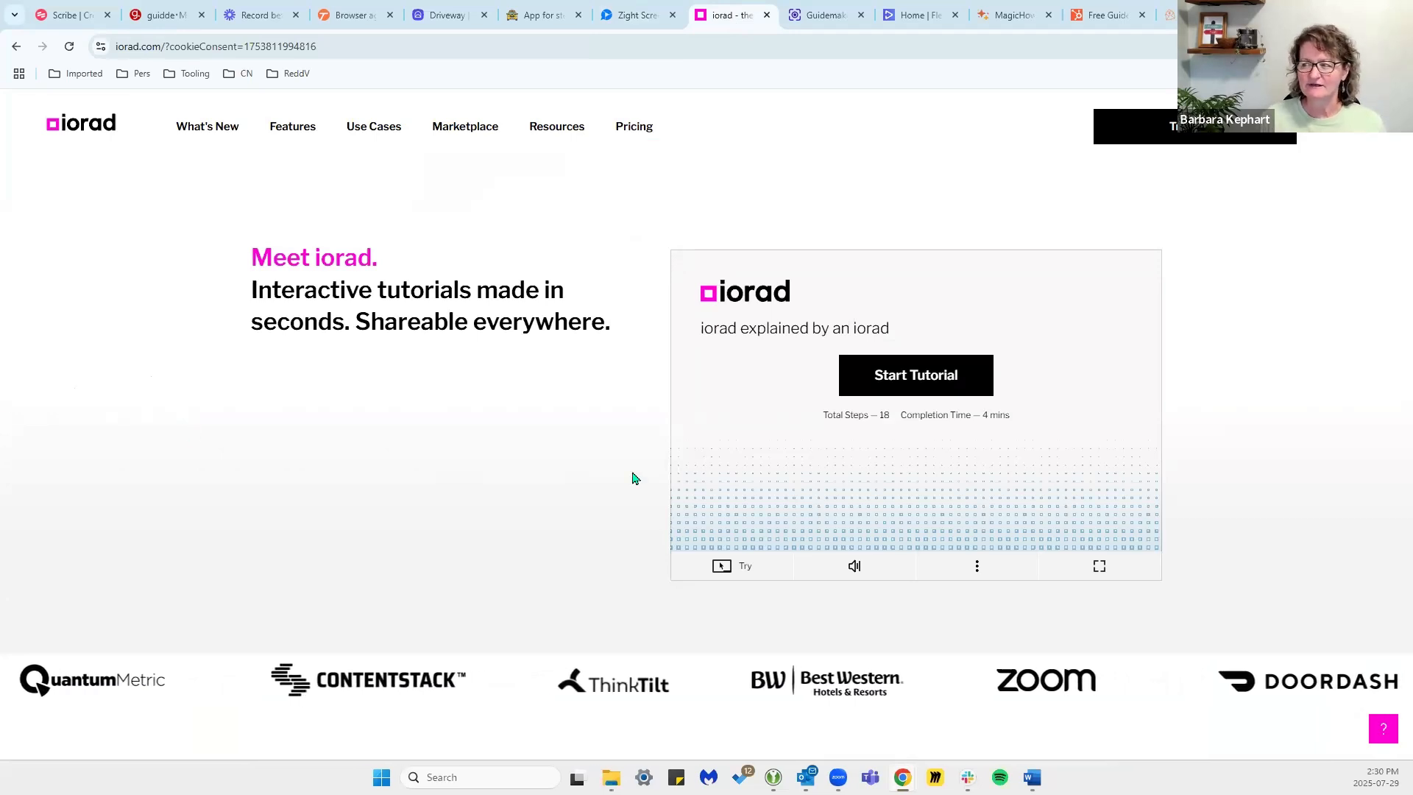
# Scroll iorad to its Google Calendar Speedy Meetings tutorial, then move to Guidemaker.
pyautogui.scroll(-3)
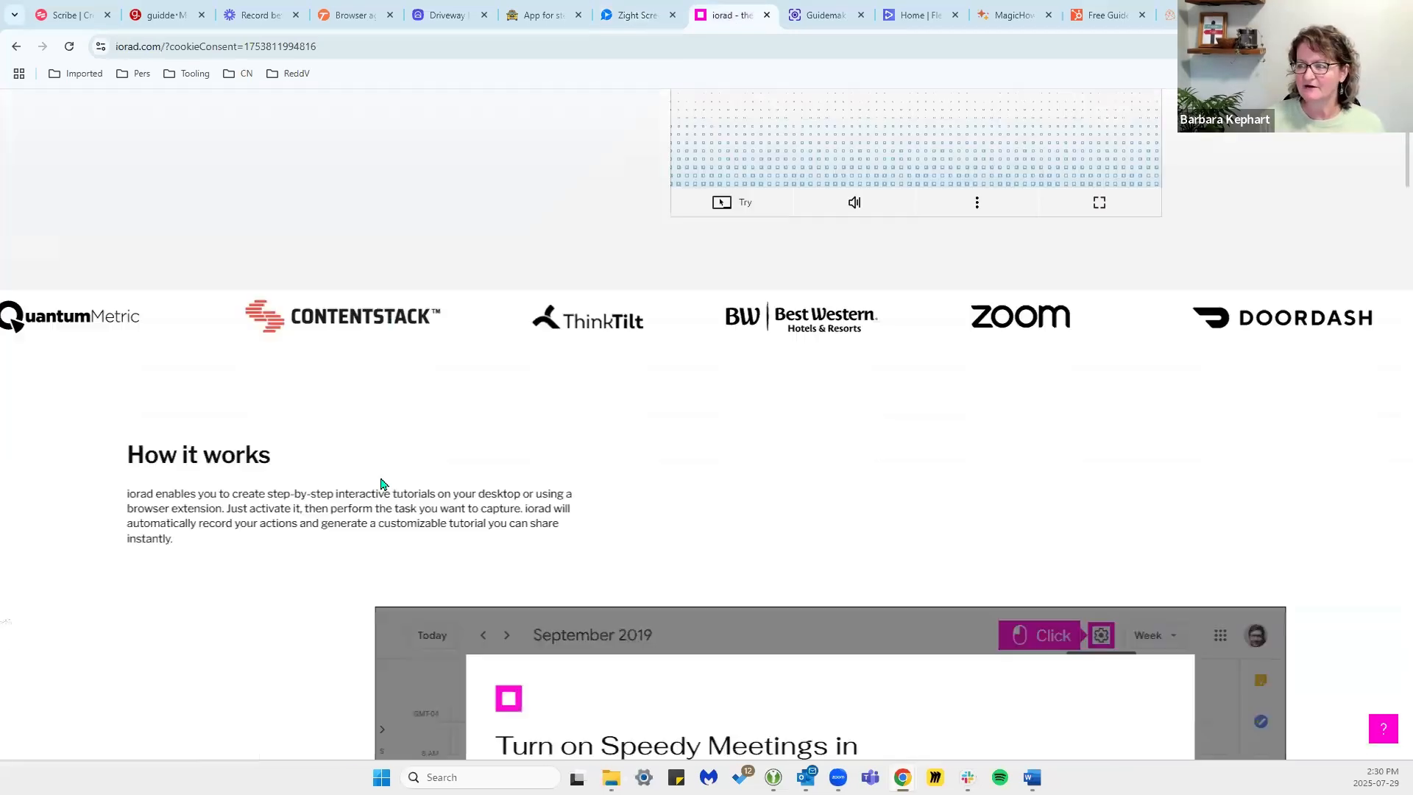
pyautogui.scroll(-3)
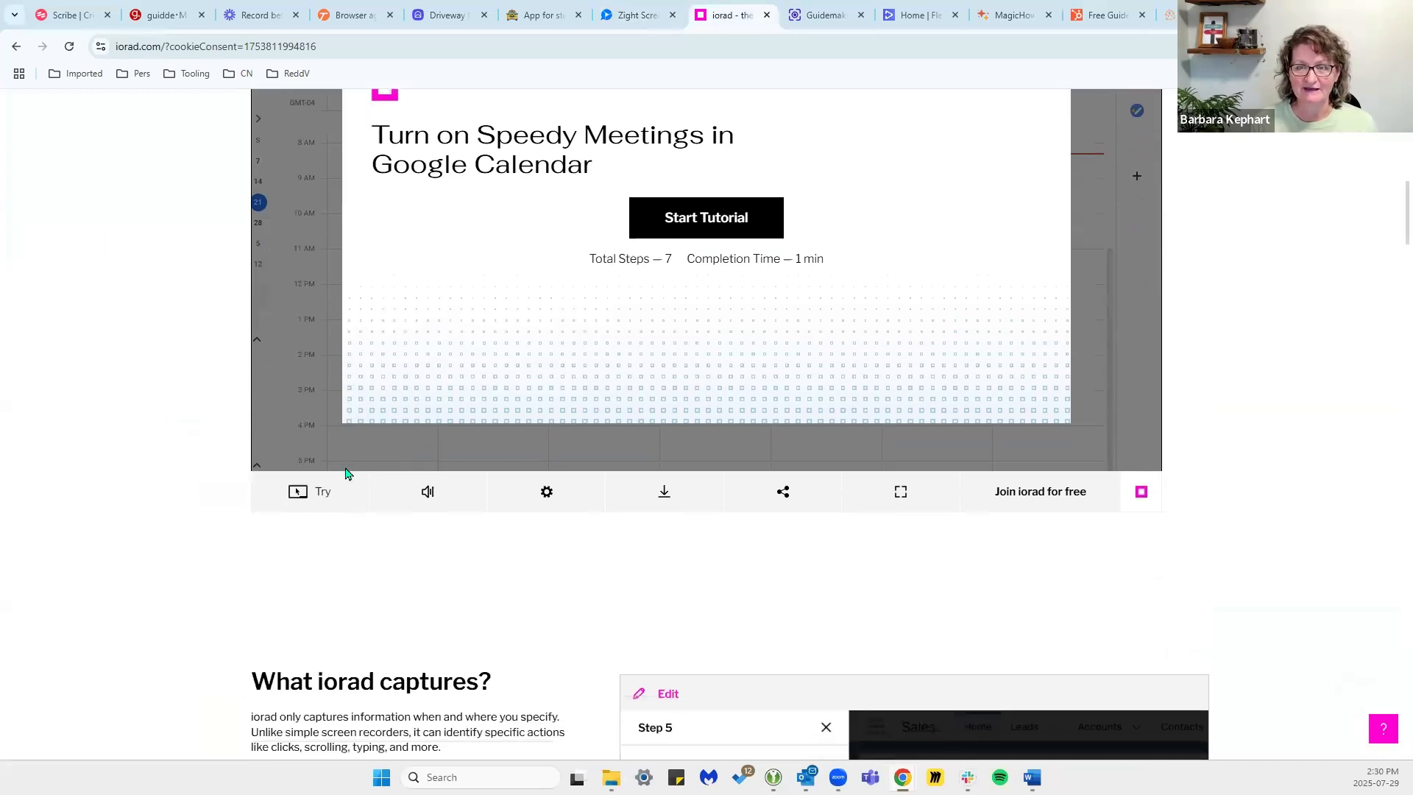
pyautogui.scroll(-3)
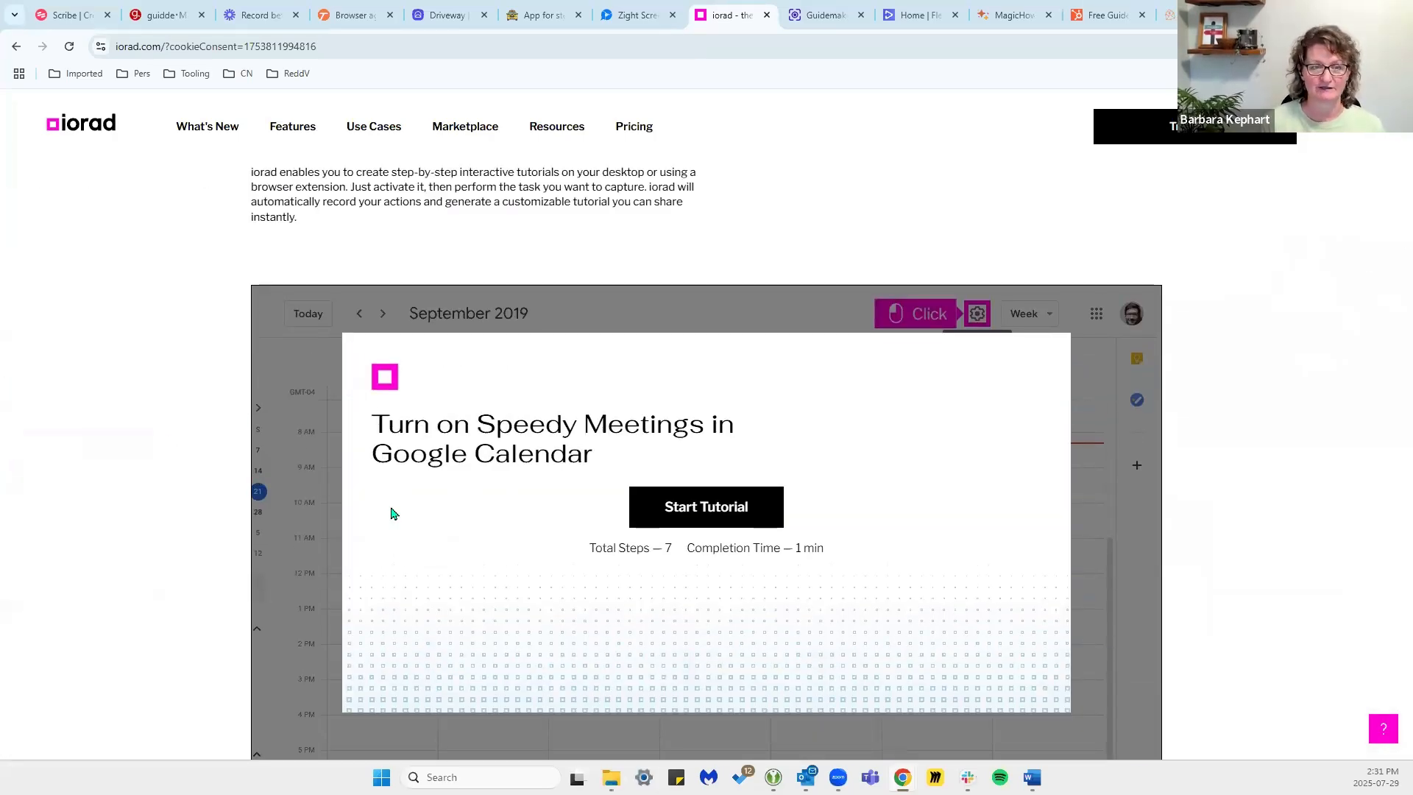
pyautogui.click(821, 15)
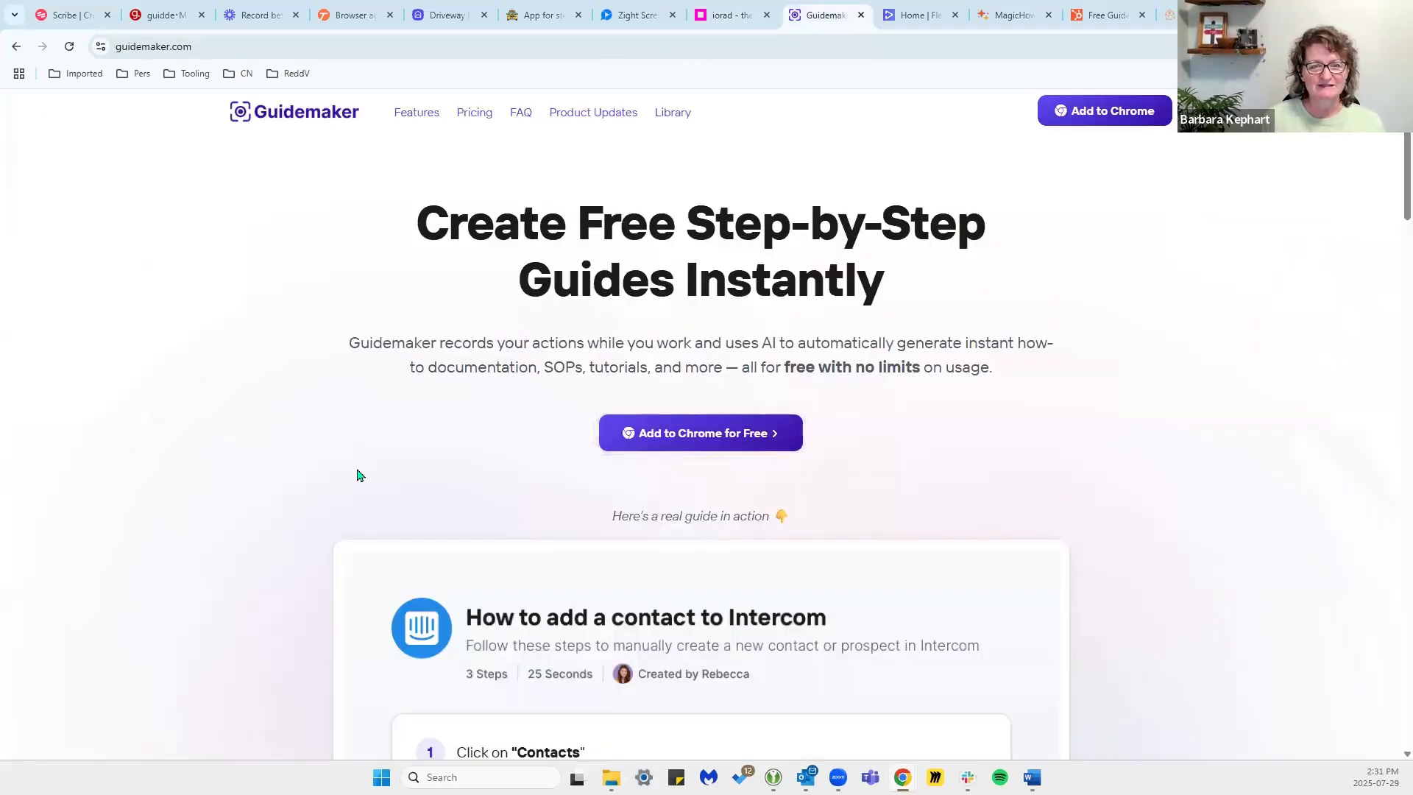
pyautogui.moveTo(292, 463)
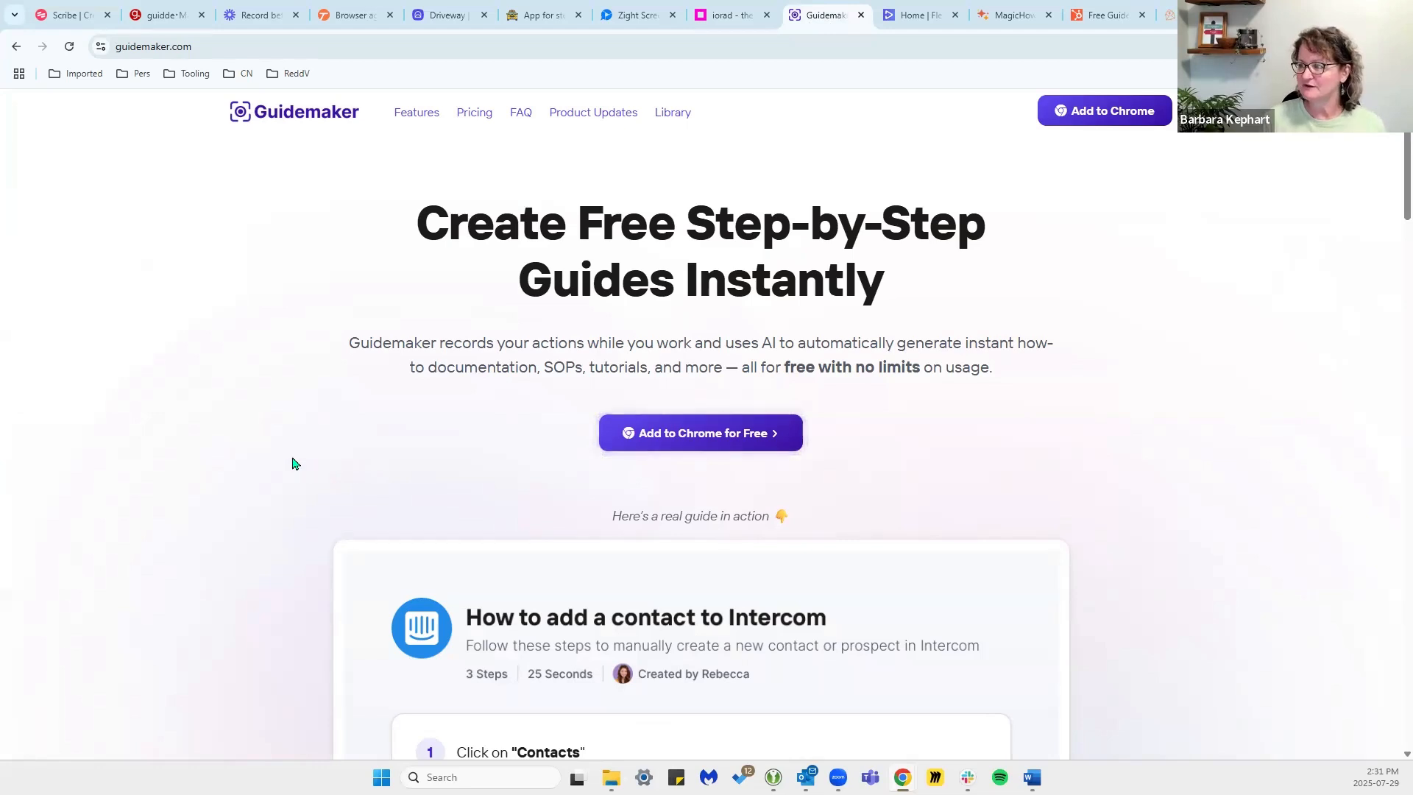
pyautogui.moveTo(225, 471)
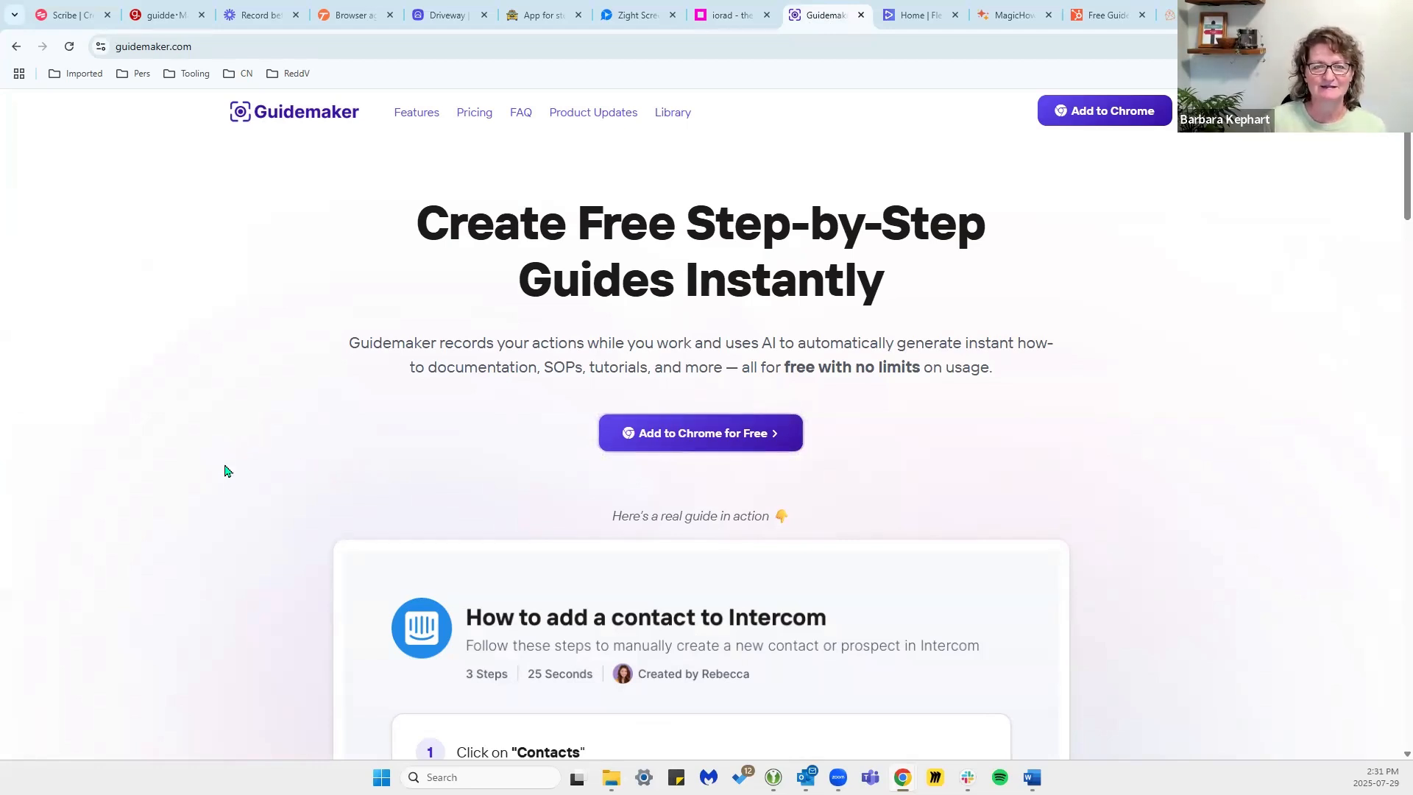
pyautogui.moveTo(256, 486)
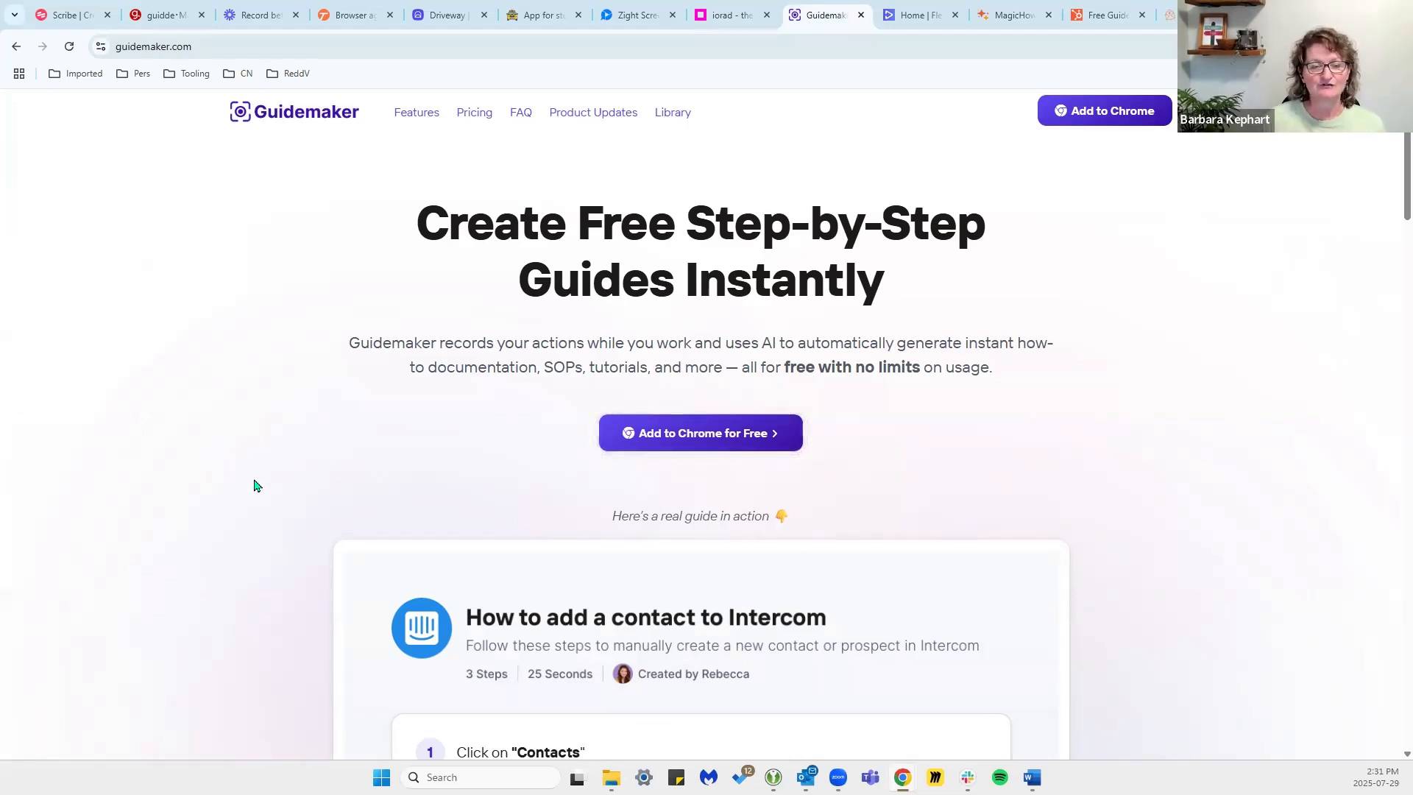
# Read Guidemaker down to its How Guidemaker Works section, then move to Fleeq.
pyautogui.scroll(-3)
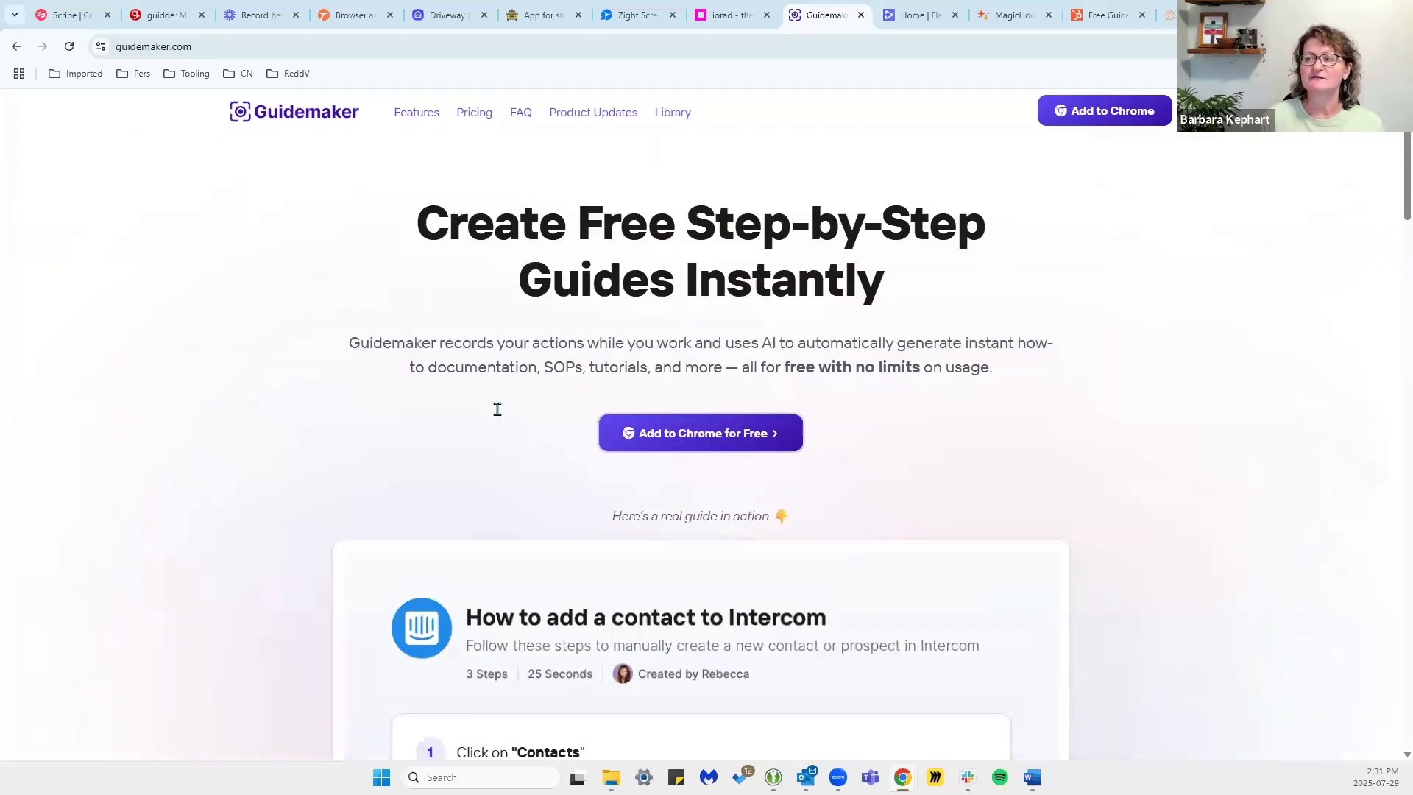
pyautogui.moveTo(206, 508)
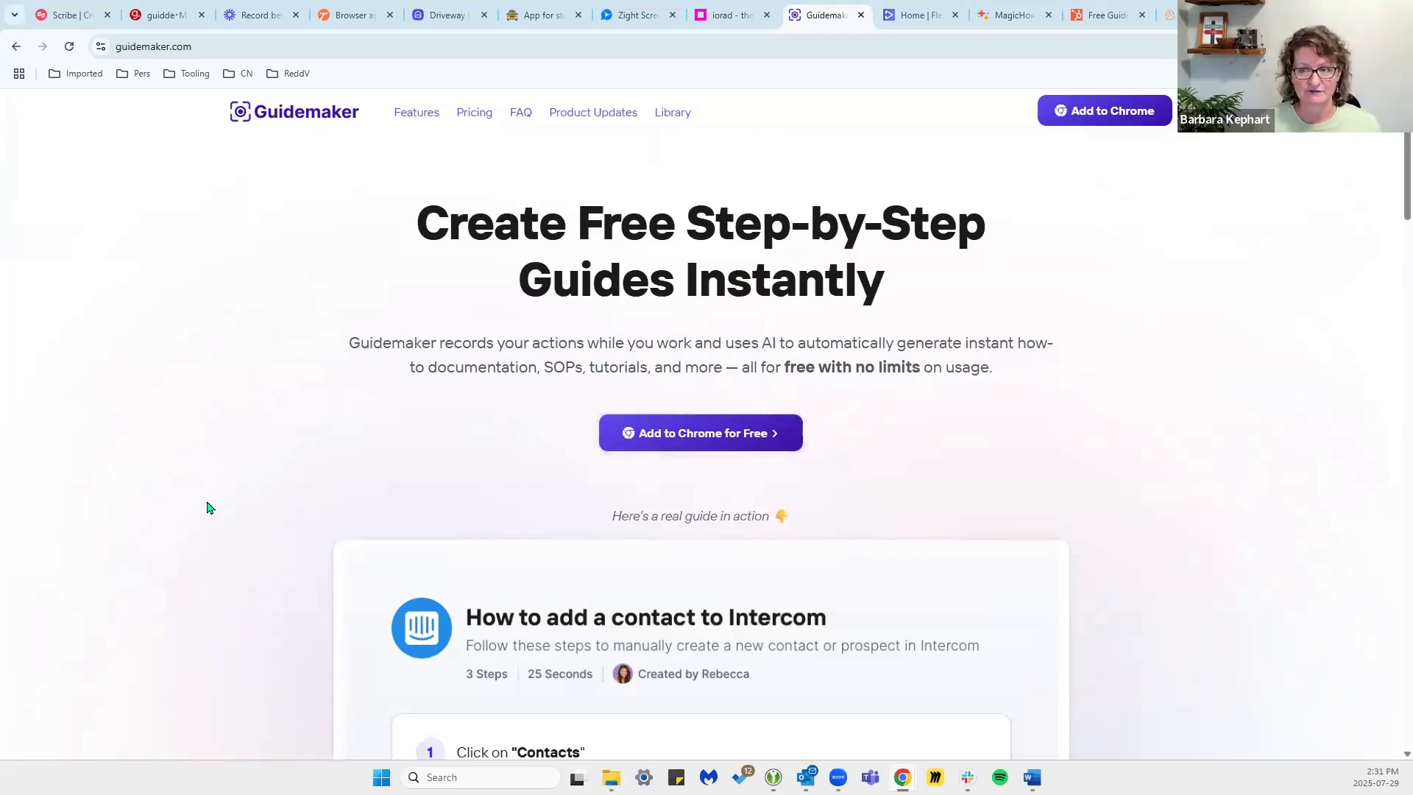
pyautogui.moveTo(172, 493)
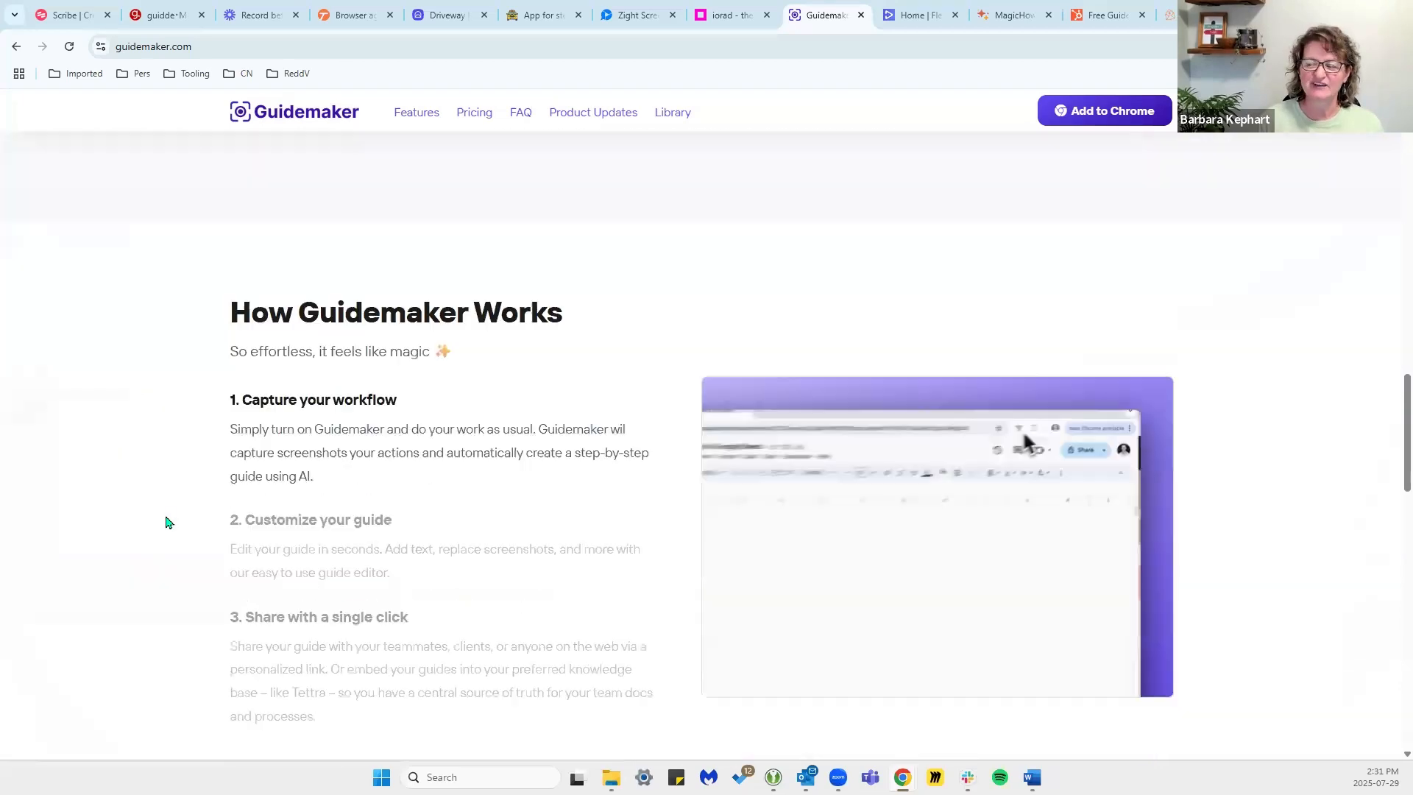
pyautogui.scroll(-3)
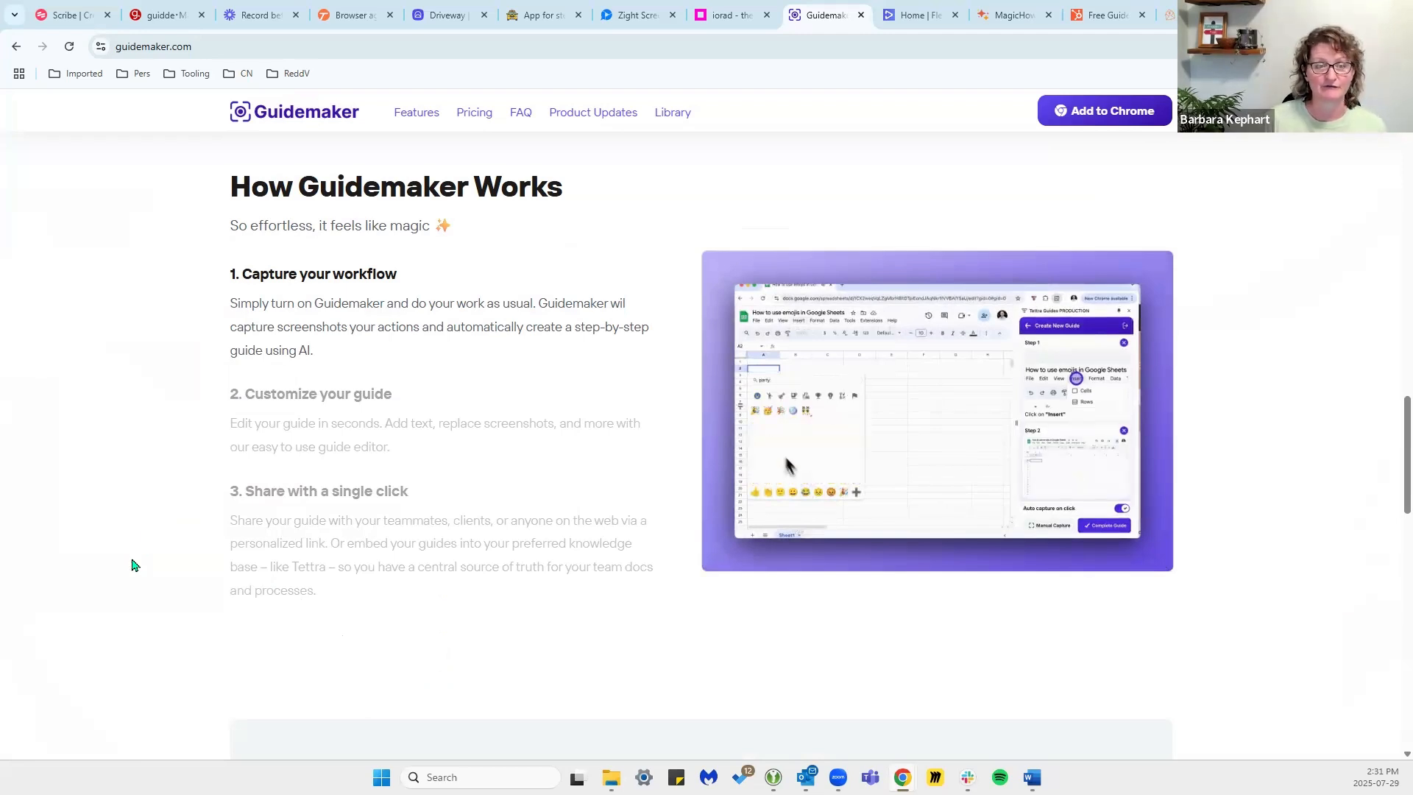
pyautogui.click(919, 15)
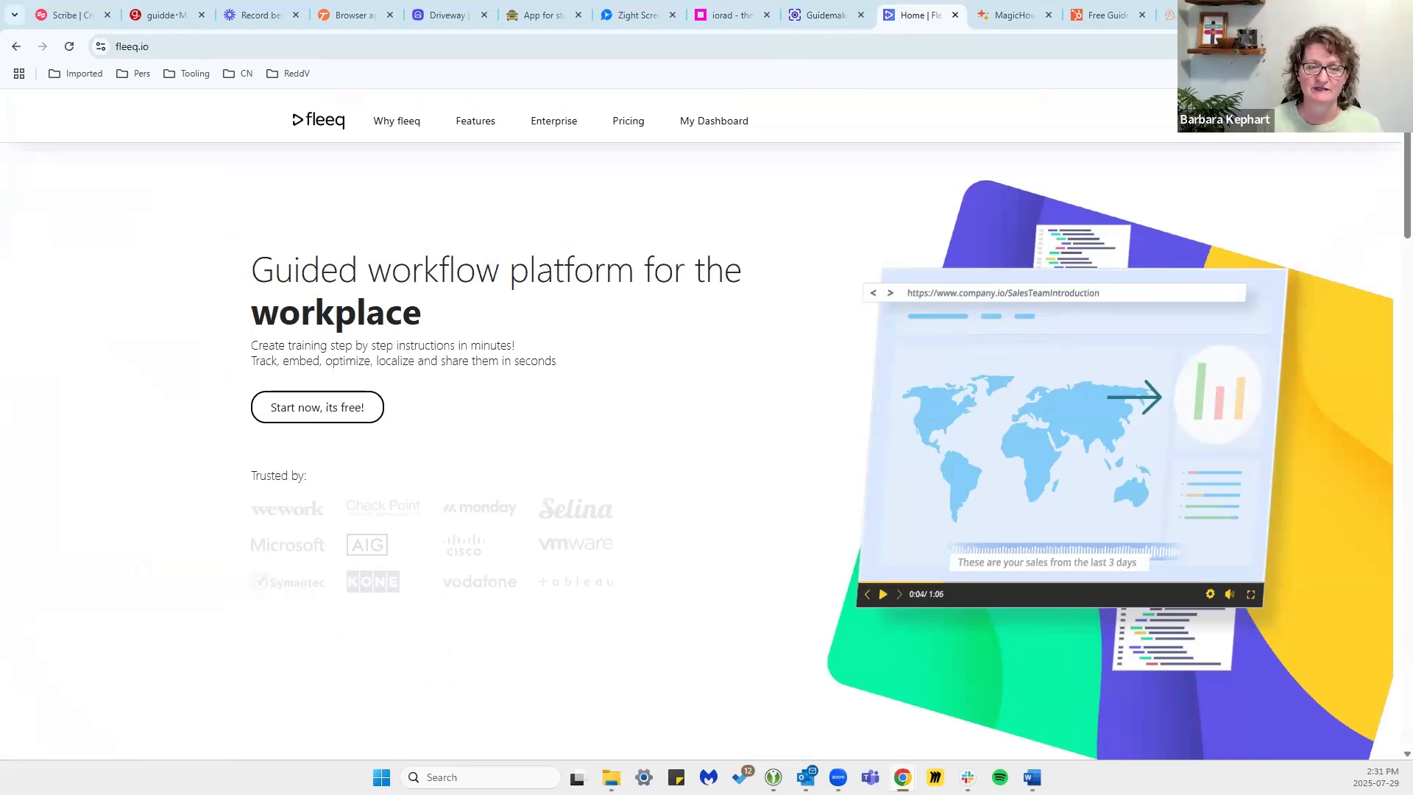
# Scroll Fleeq past its trusted-by logos to the 'fleeq.io in 90sec' video section.
pyautogui.scroll(-3)
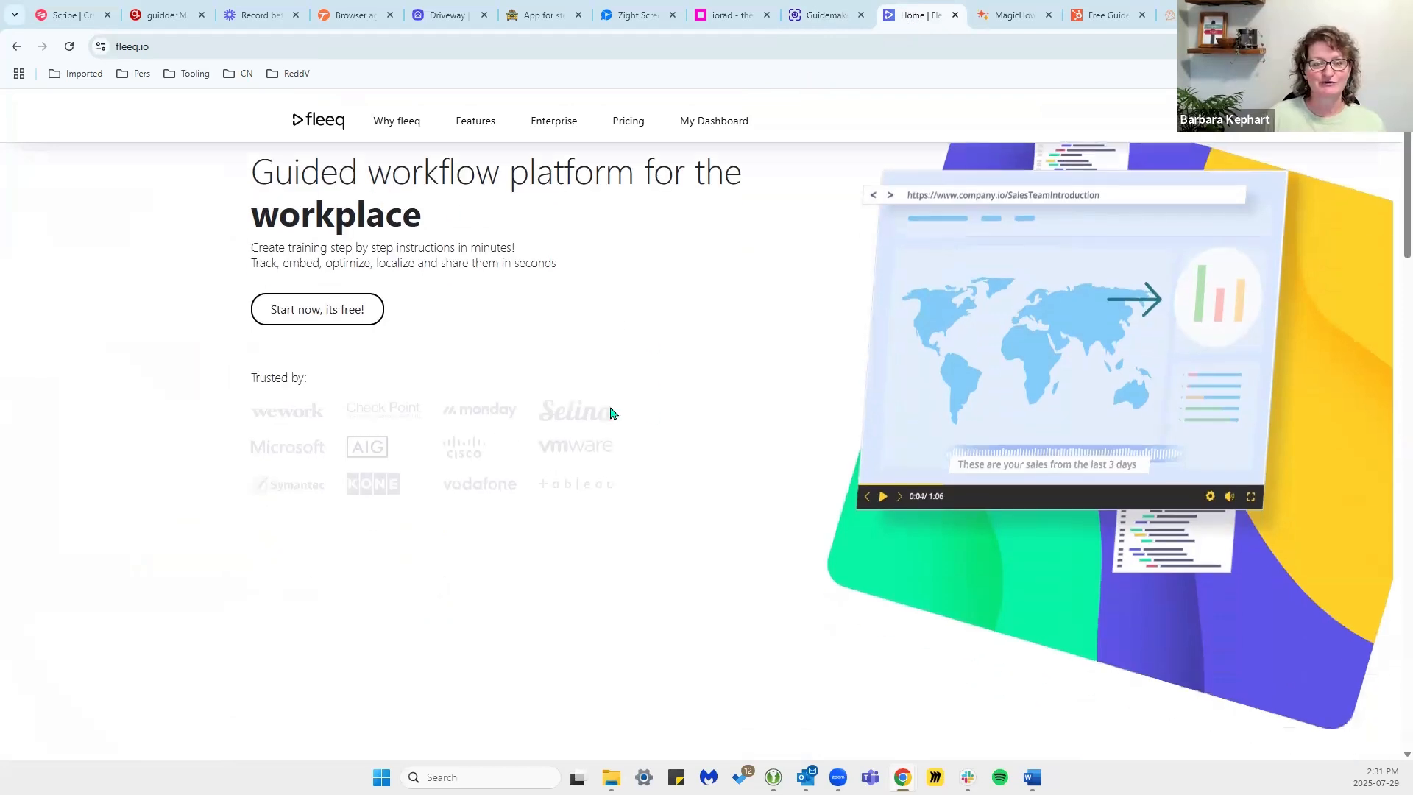
pyautogui.scroll(-3)
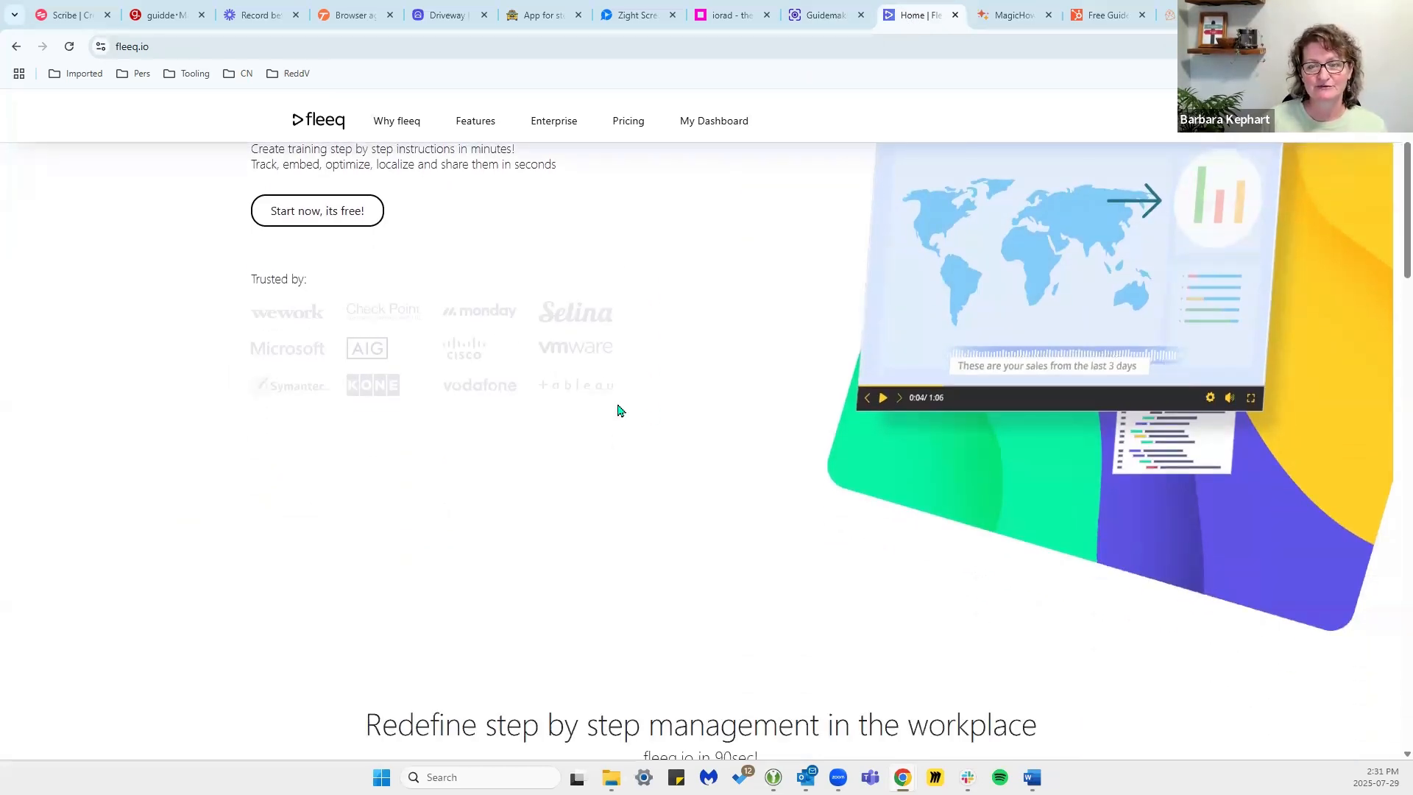
pyautogui.moveTo(594, 456)
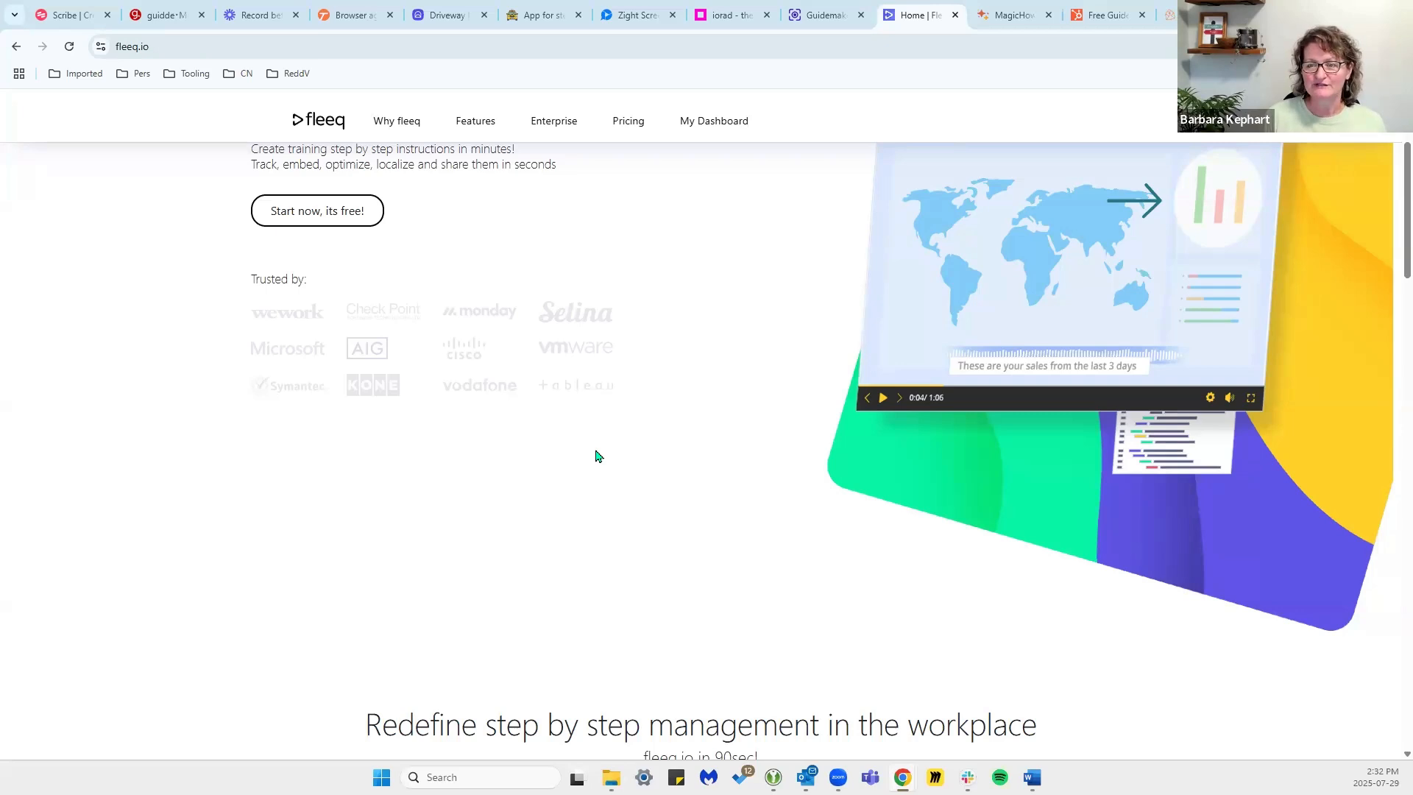
pyautogui.moveTo(281, 505)
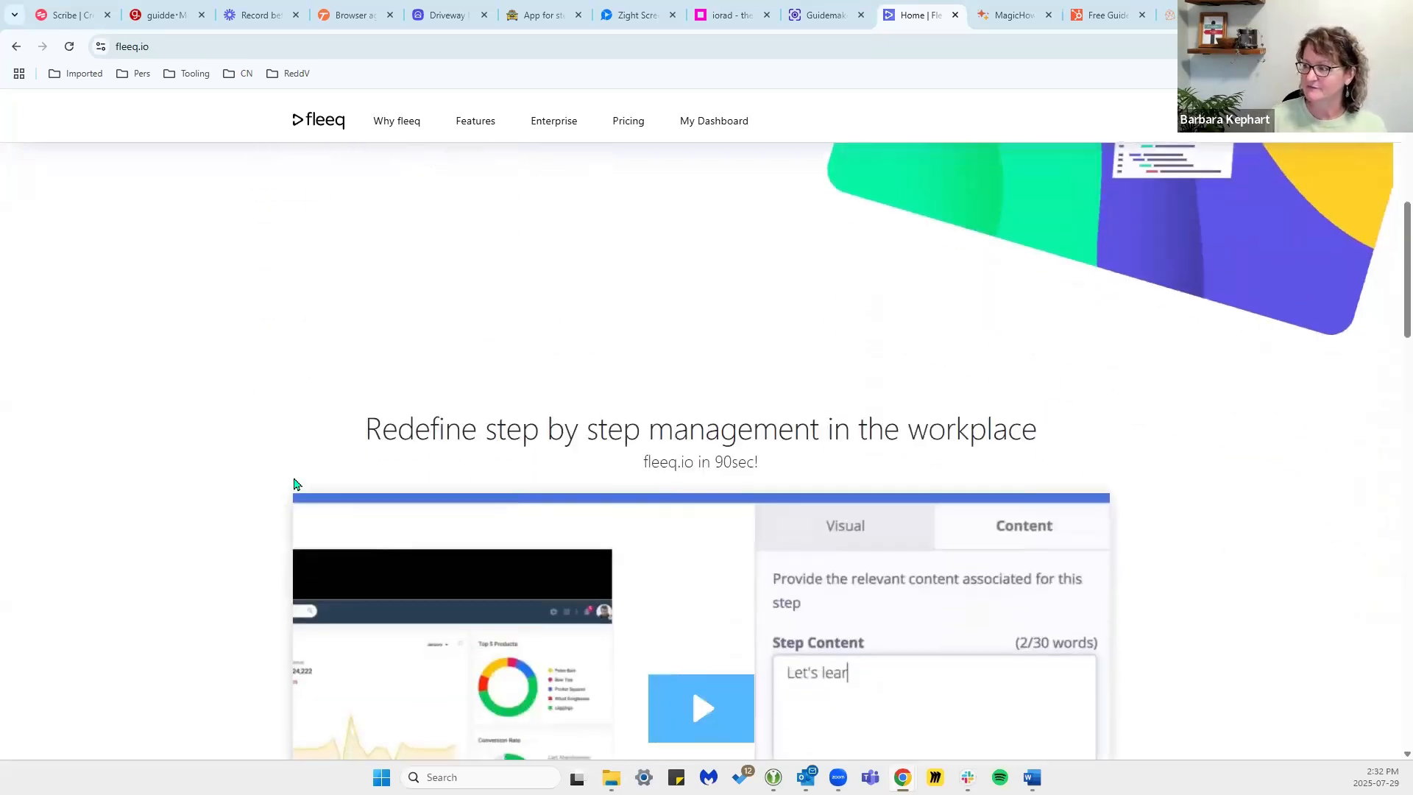
pyautogui.rightClick(117, 465)
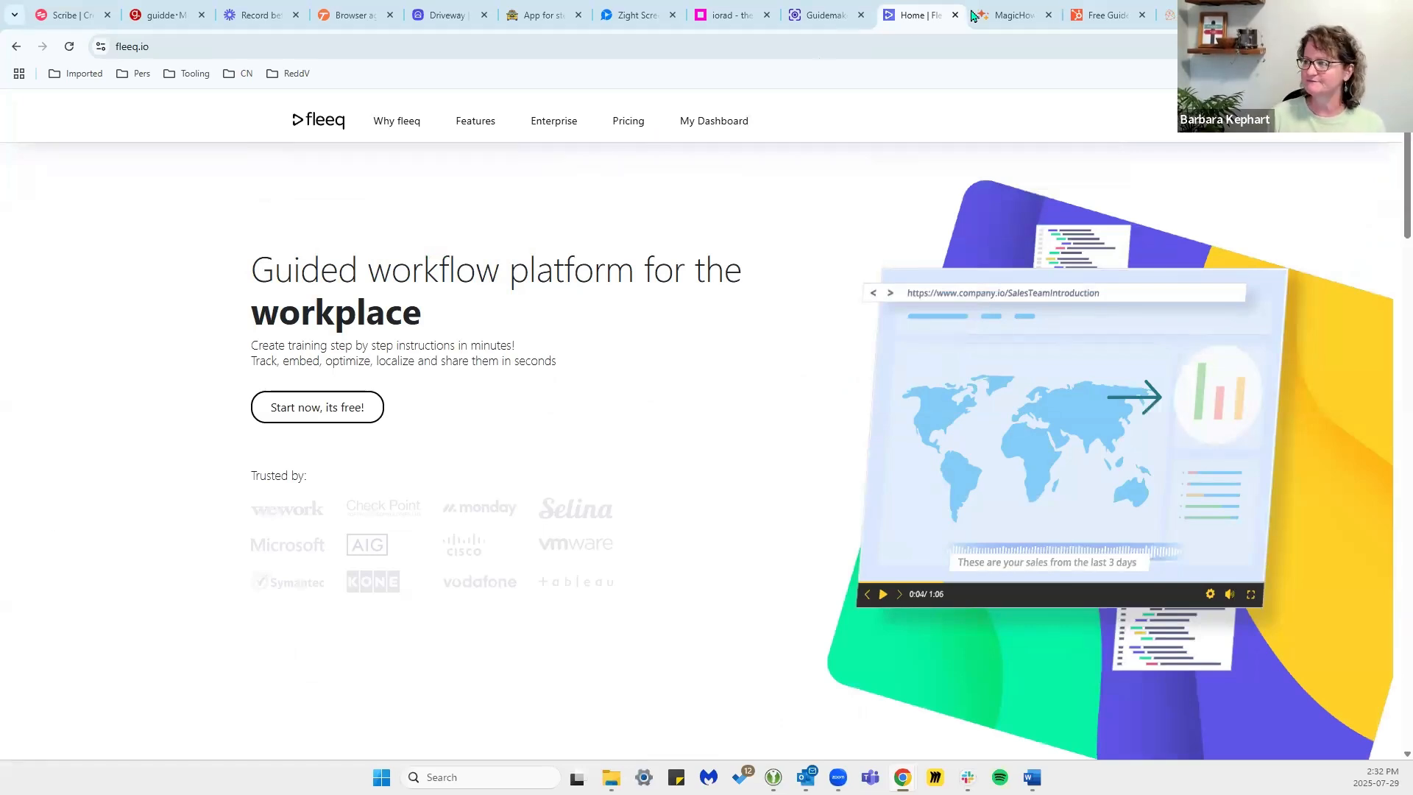
# Switch to MagicHow and read its how-it-works steps down to the articles, including 5 Scribe Competitors.
pyautogui.click(1009, 14)
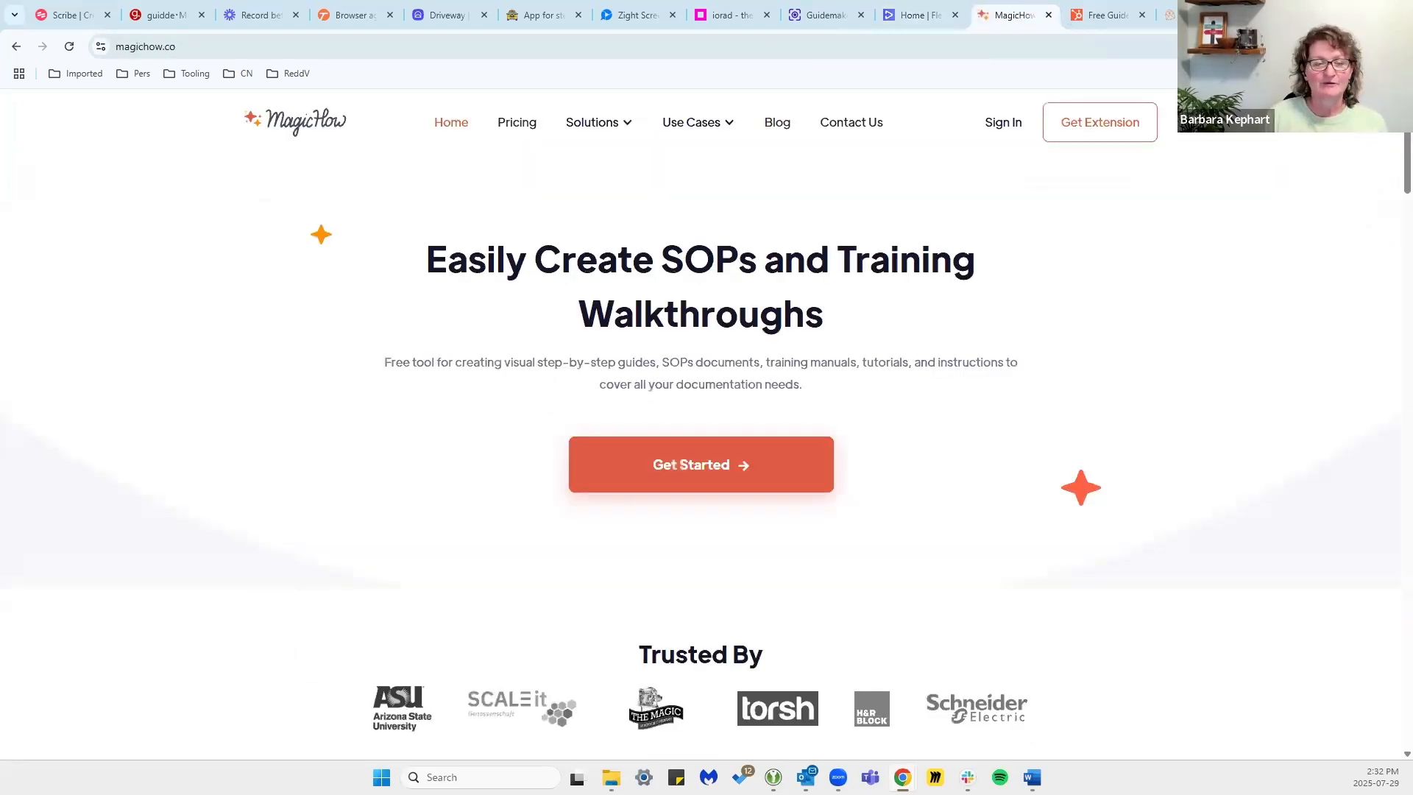
pyautogui.moveTo(342, 526)
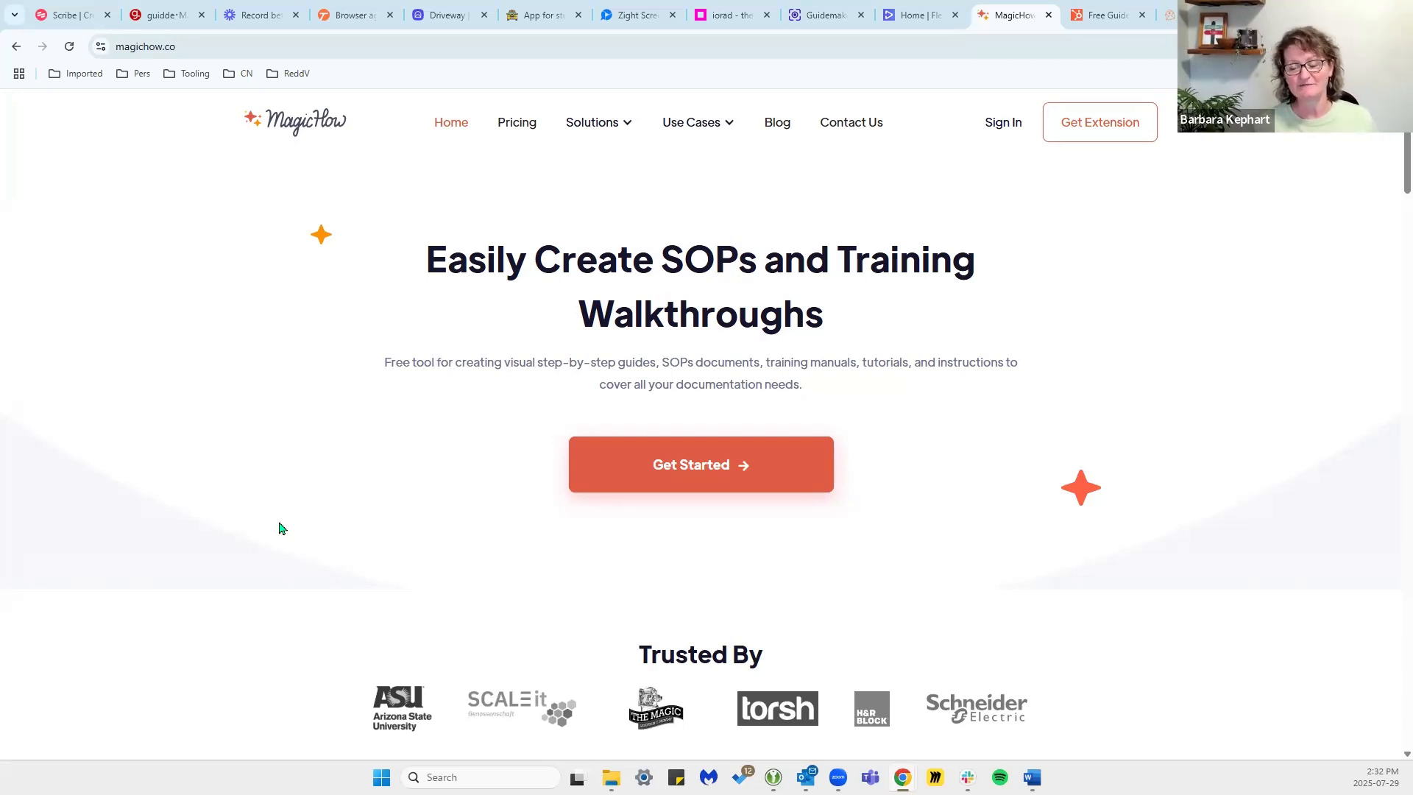
pyautogui.scroll(-3)
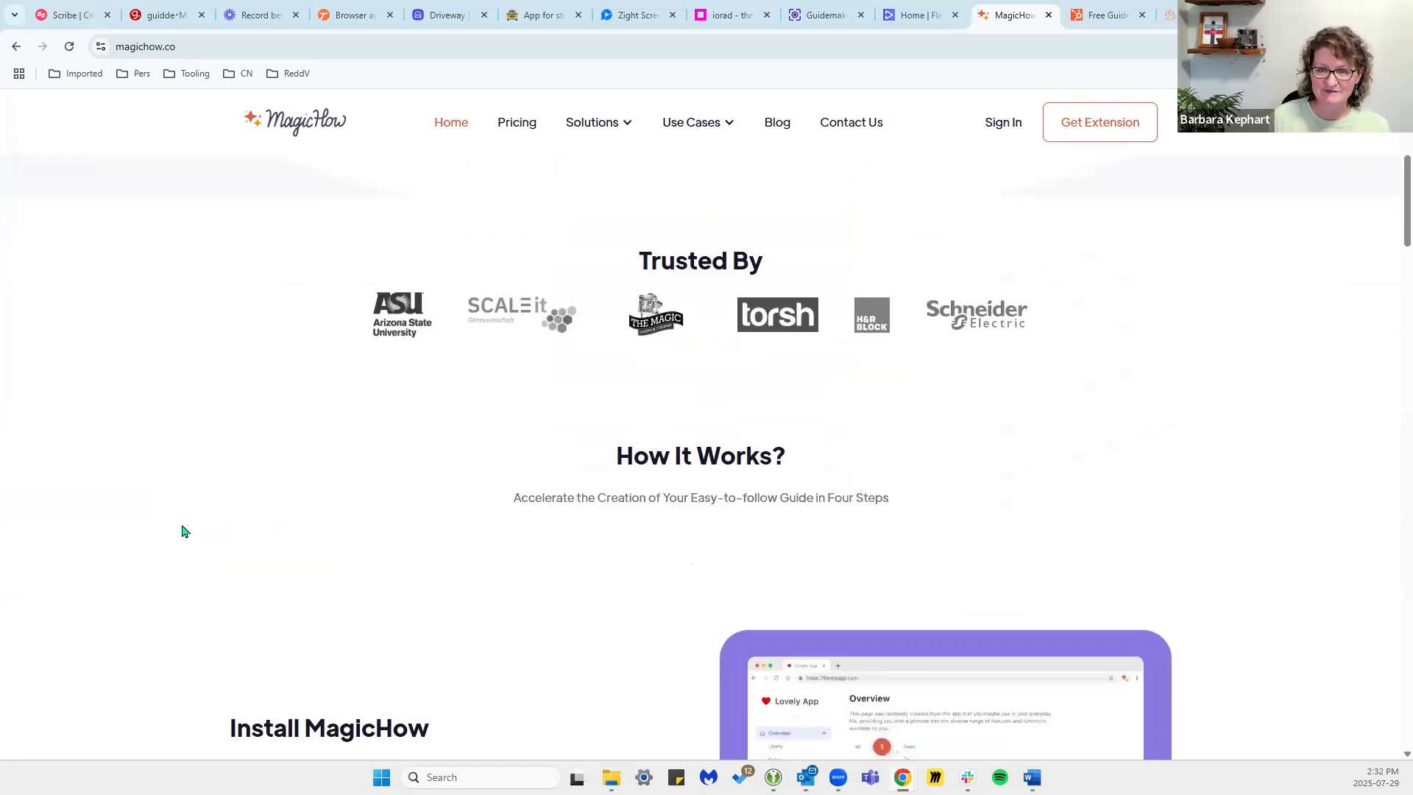
pyautogui.scroll(-3)
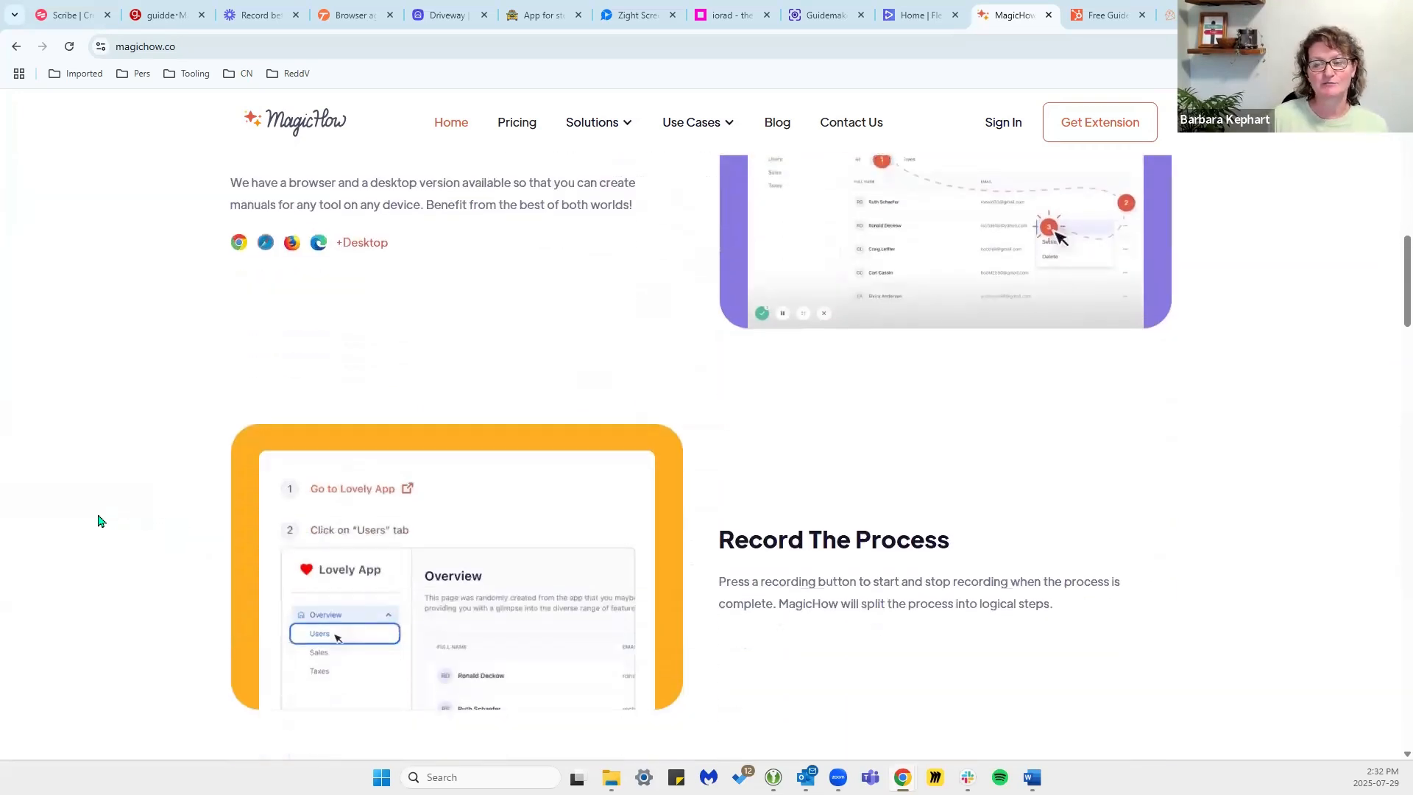
pyautogui.scroll(-3)
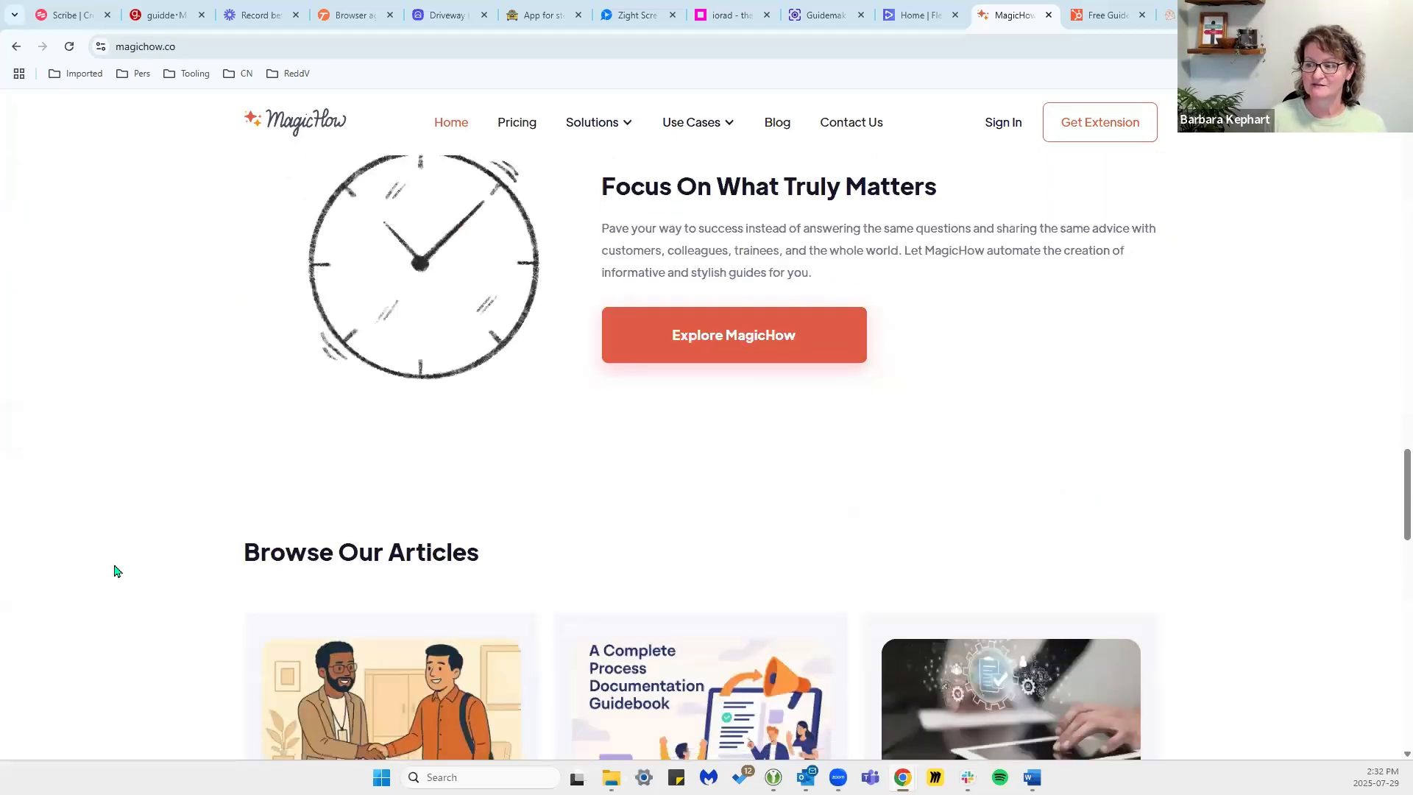
pyautogui.scroll(-3)
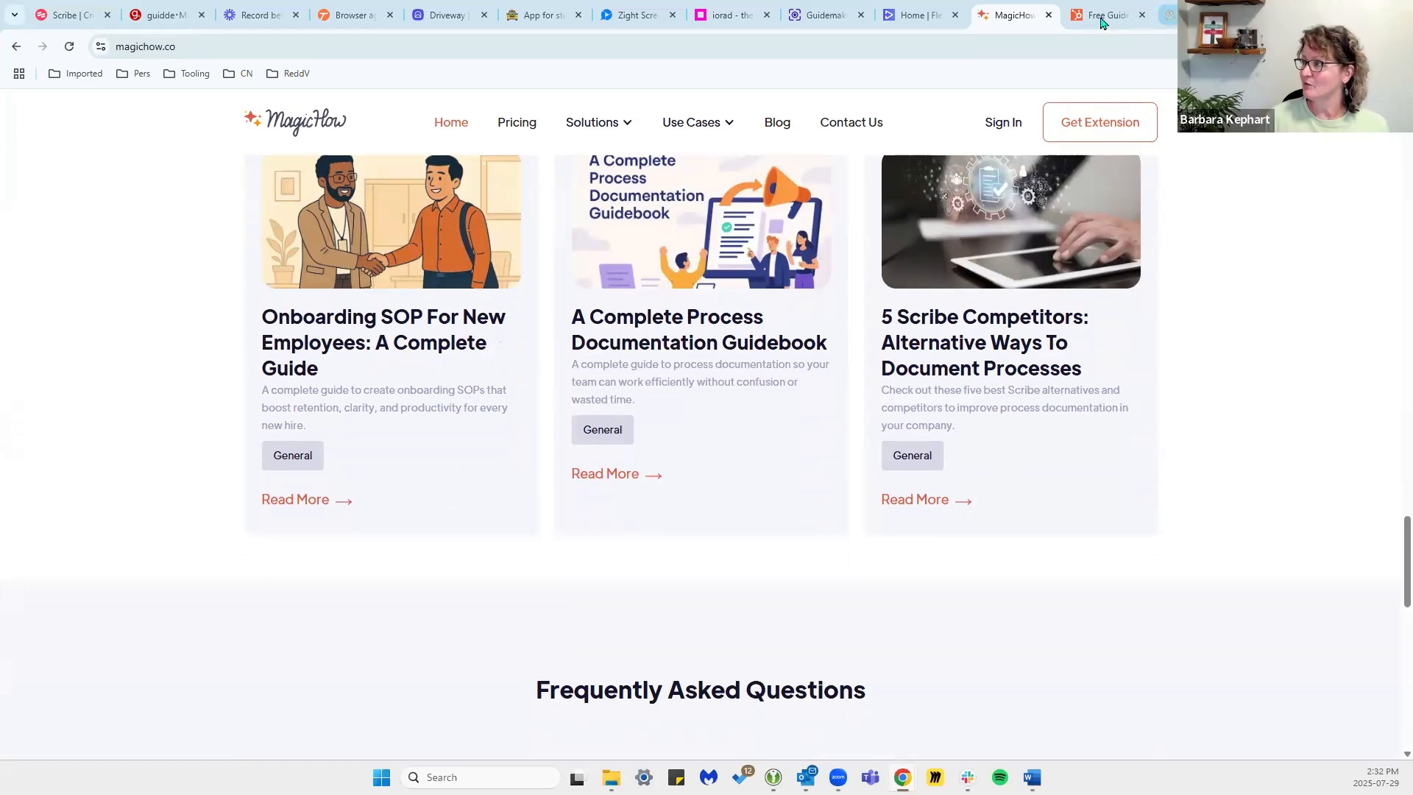
# Switch to the HubSpot Guide Creator page with its free step-by-step guides intro video.
pyautogui.click(1102, 15)
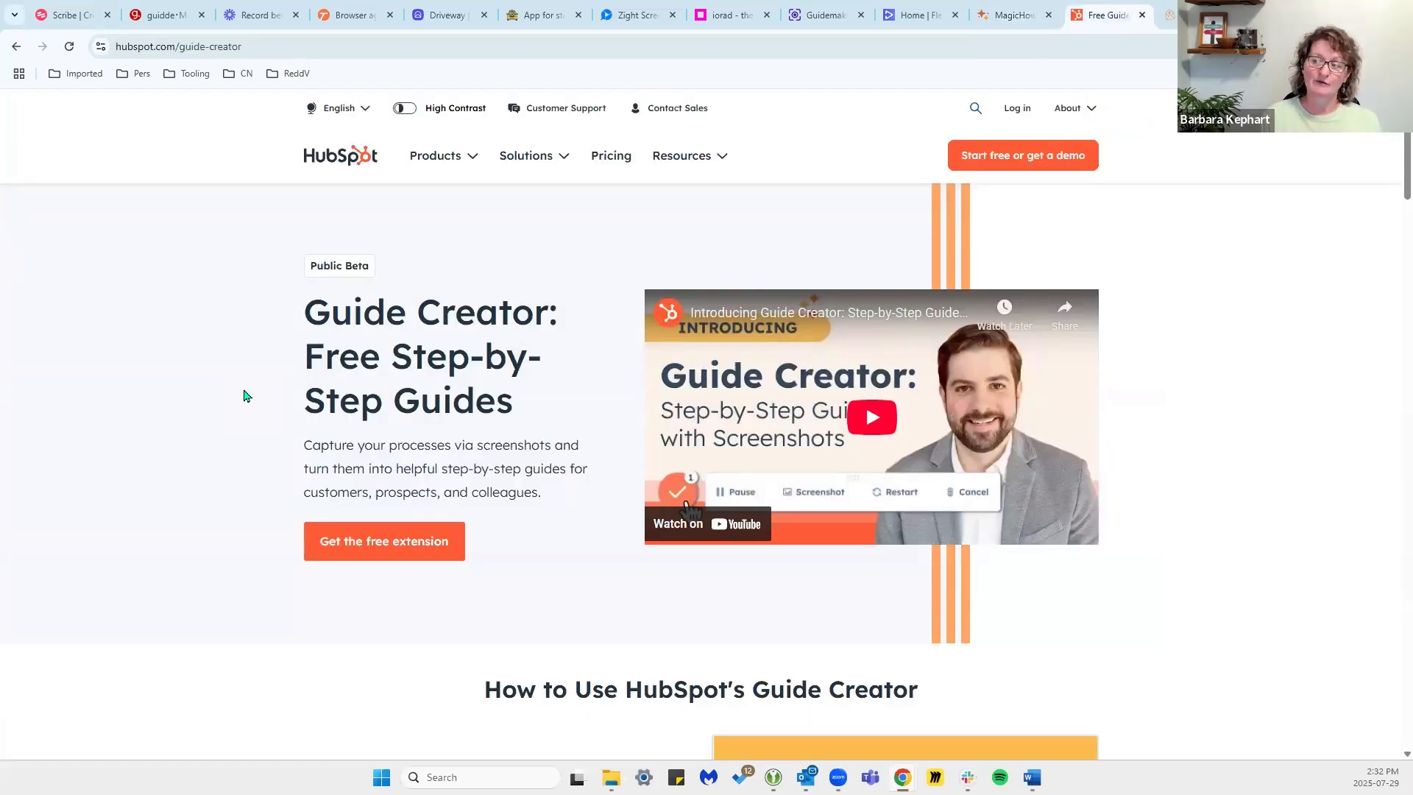
pyautogui.moveTo(179, 333)
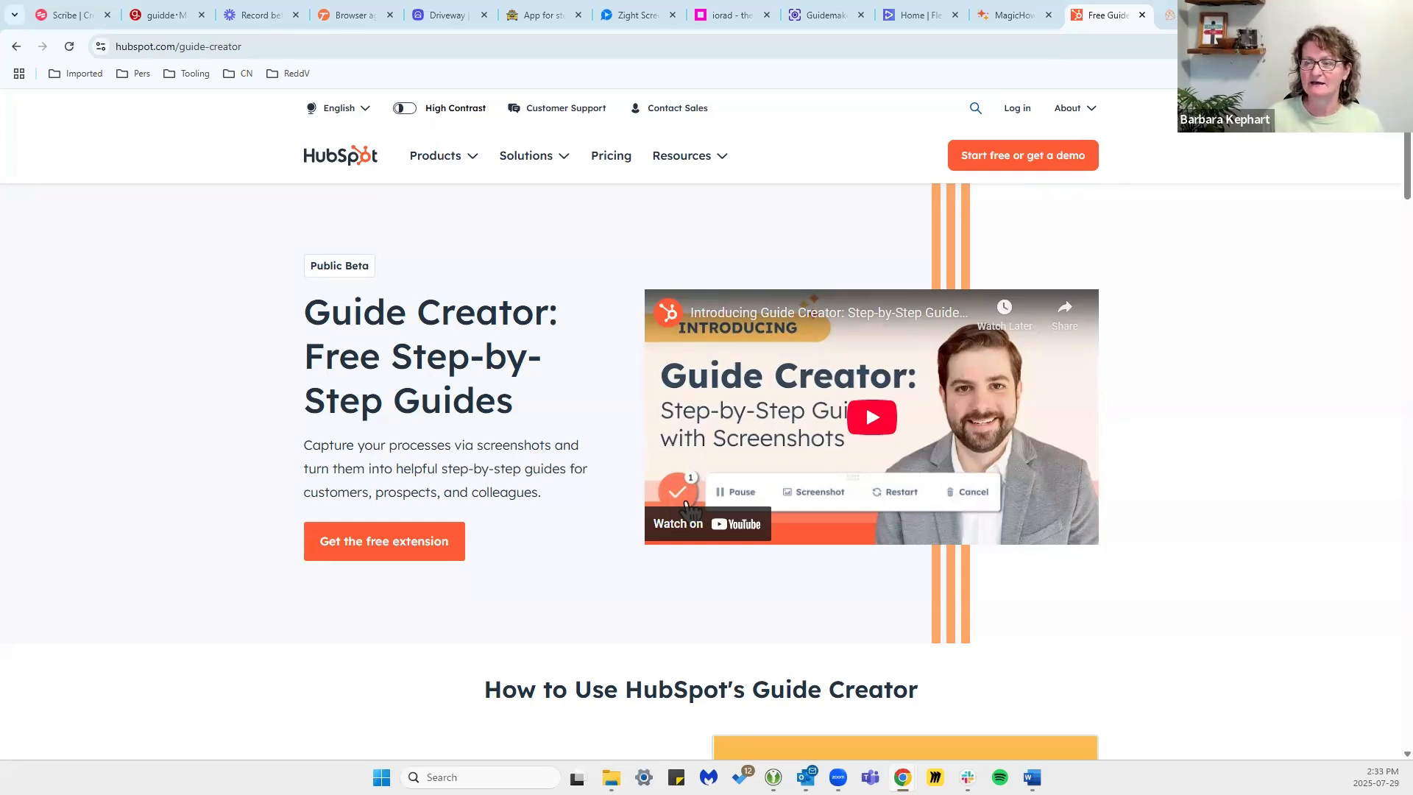
pyautogui.moveTo(229, 416)
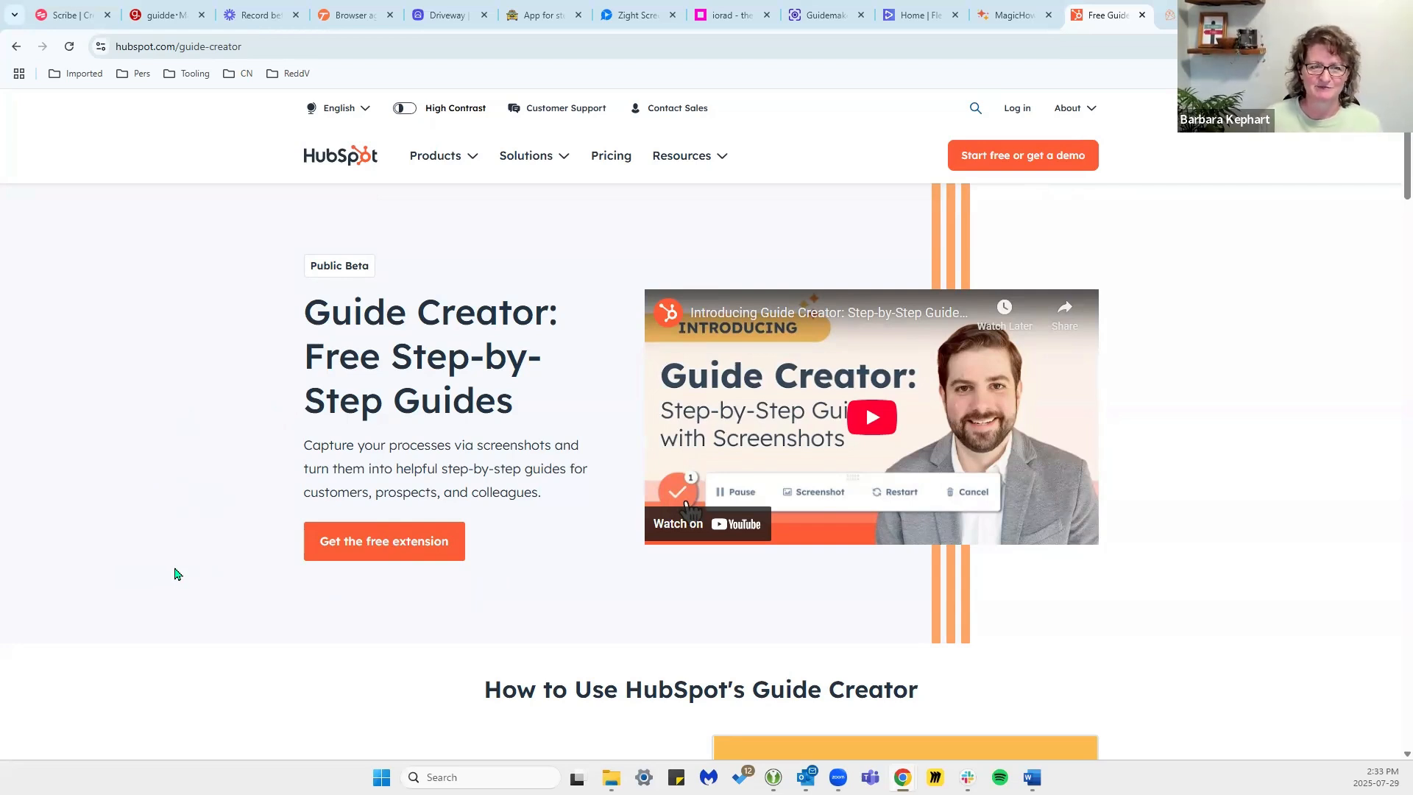
pyautogui.moveTo(610, 572)
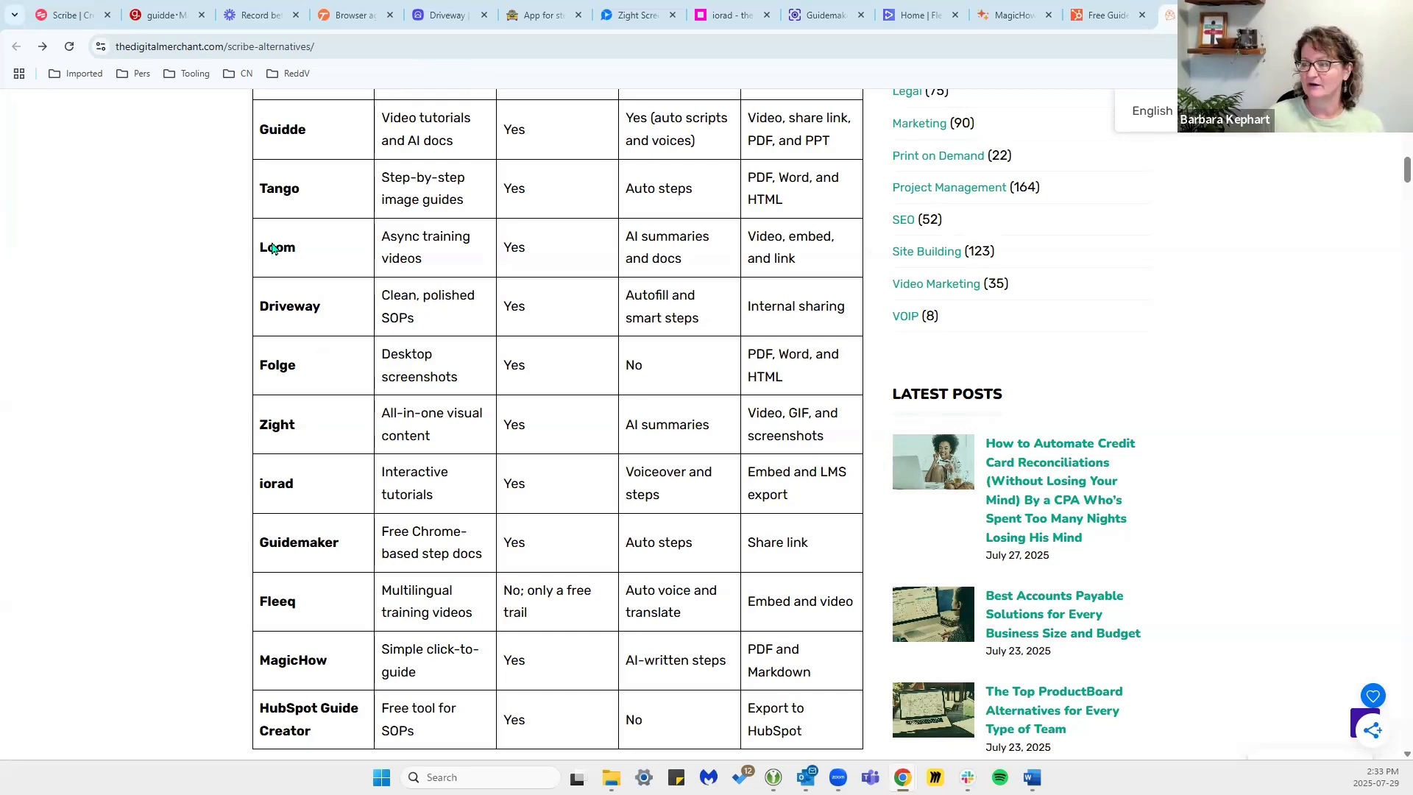
pyautogui.moveTo(300, 448)
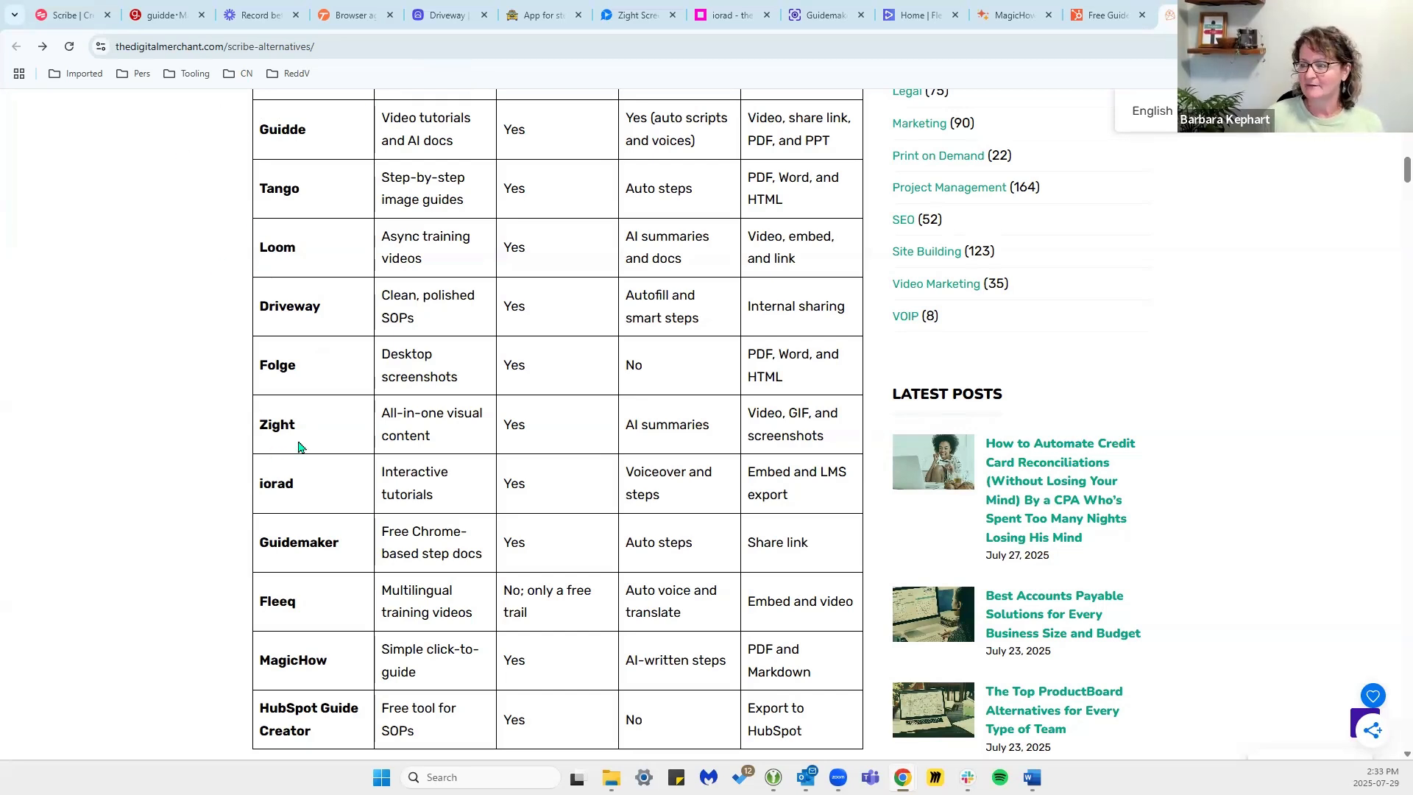
pyautogui.moveTo(224, 626)
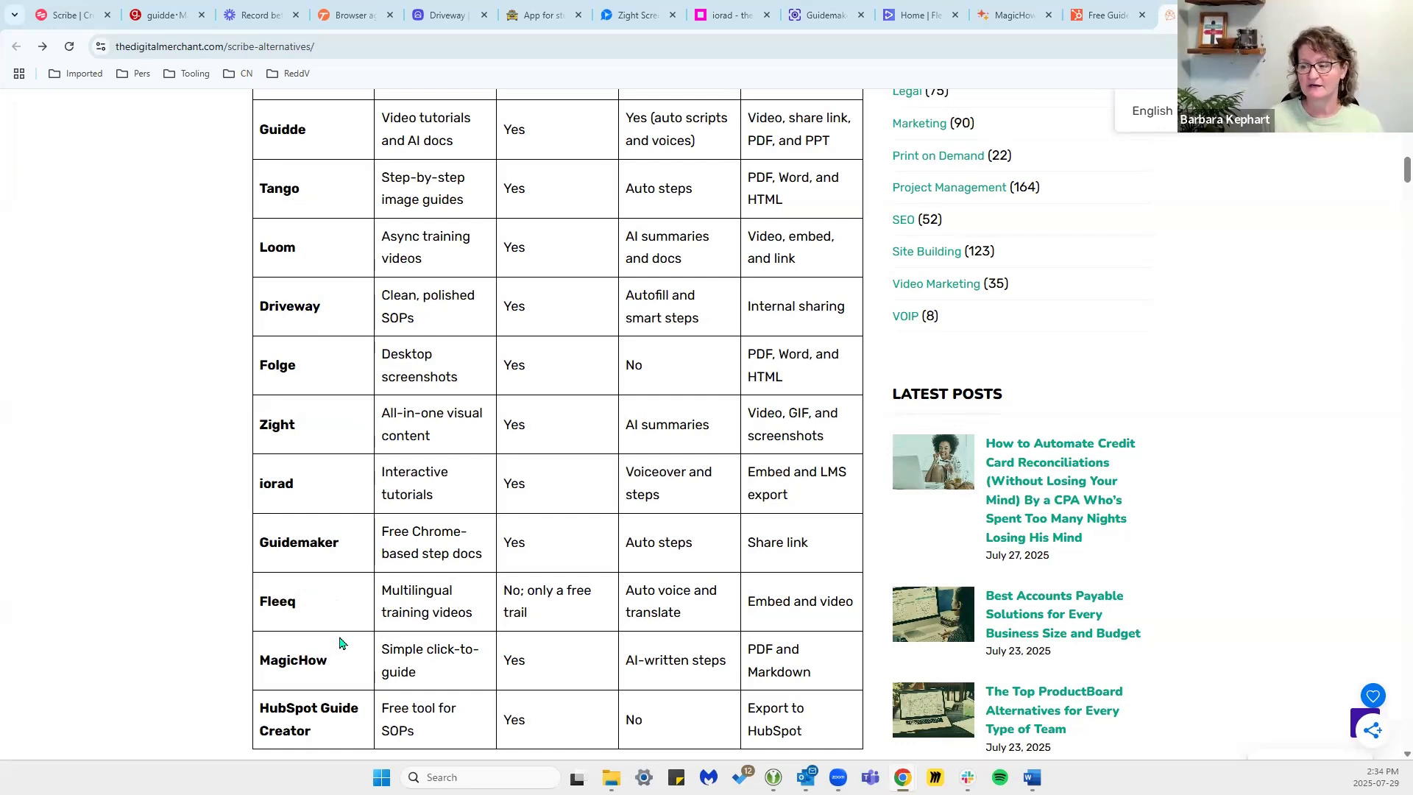
pyautogui.moveTo(226, 662)
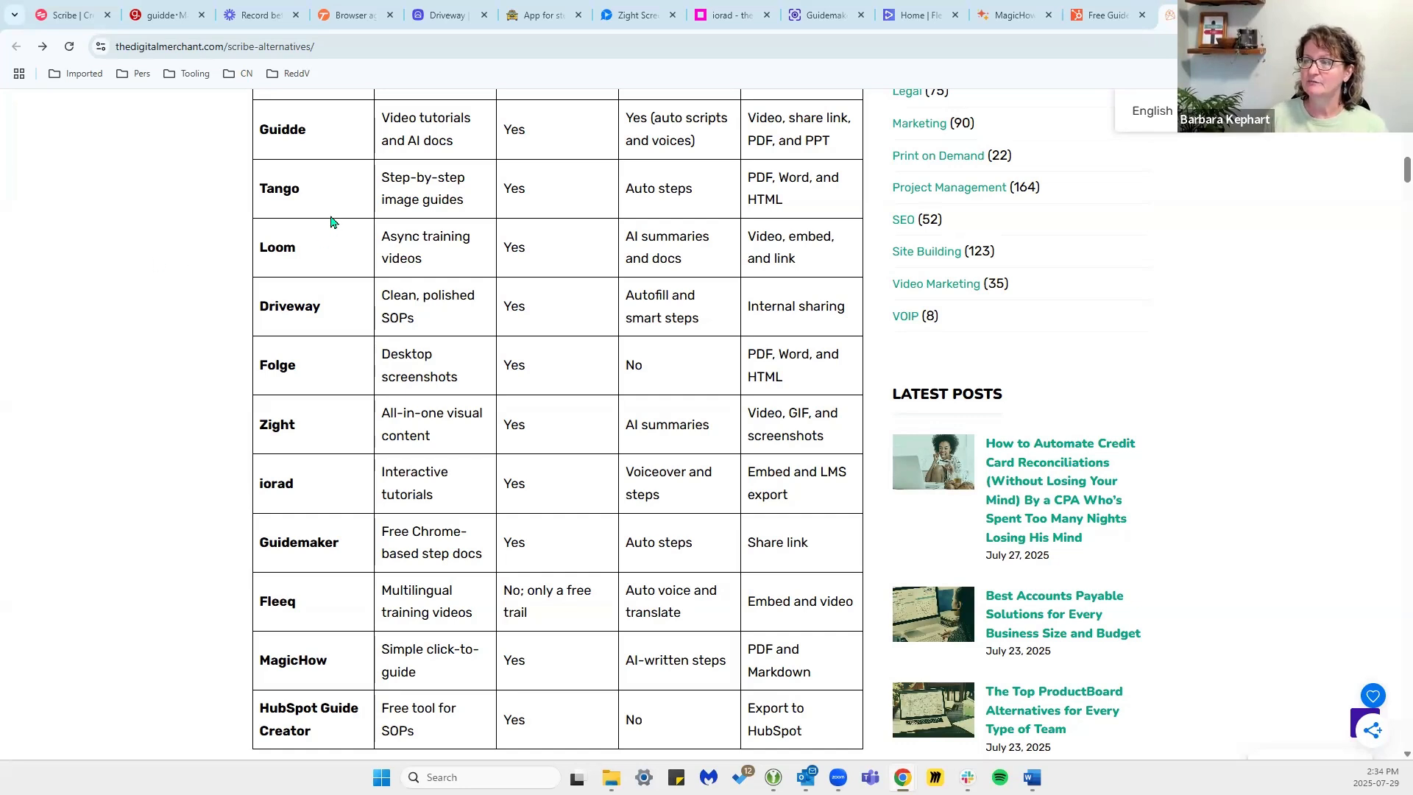
pyautogui.moveTo(327, 640)
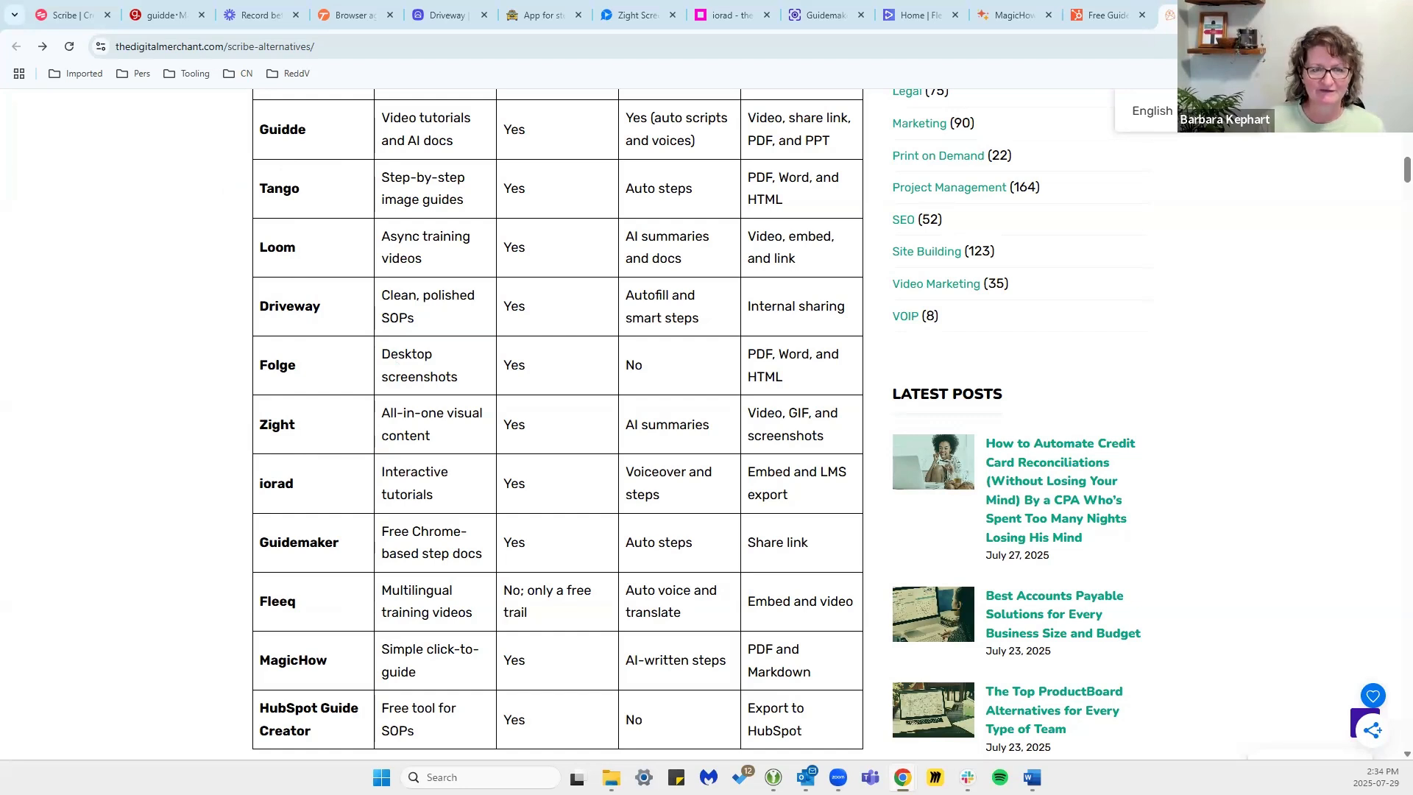
pyautogui.moveTo(410, 543)
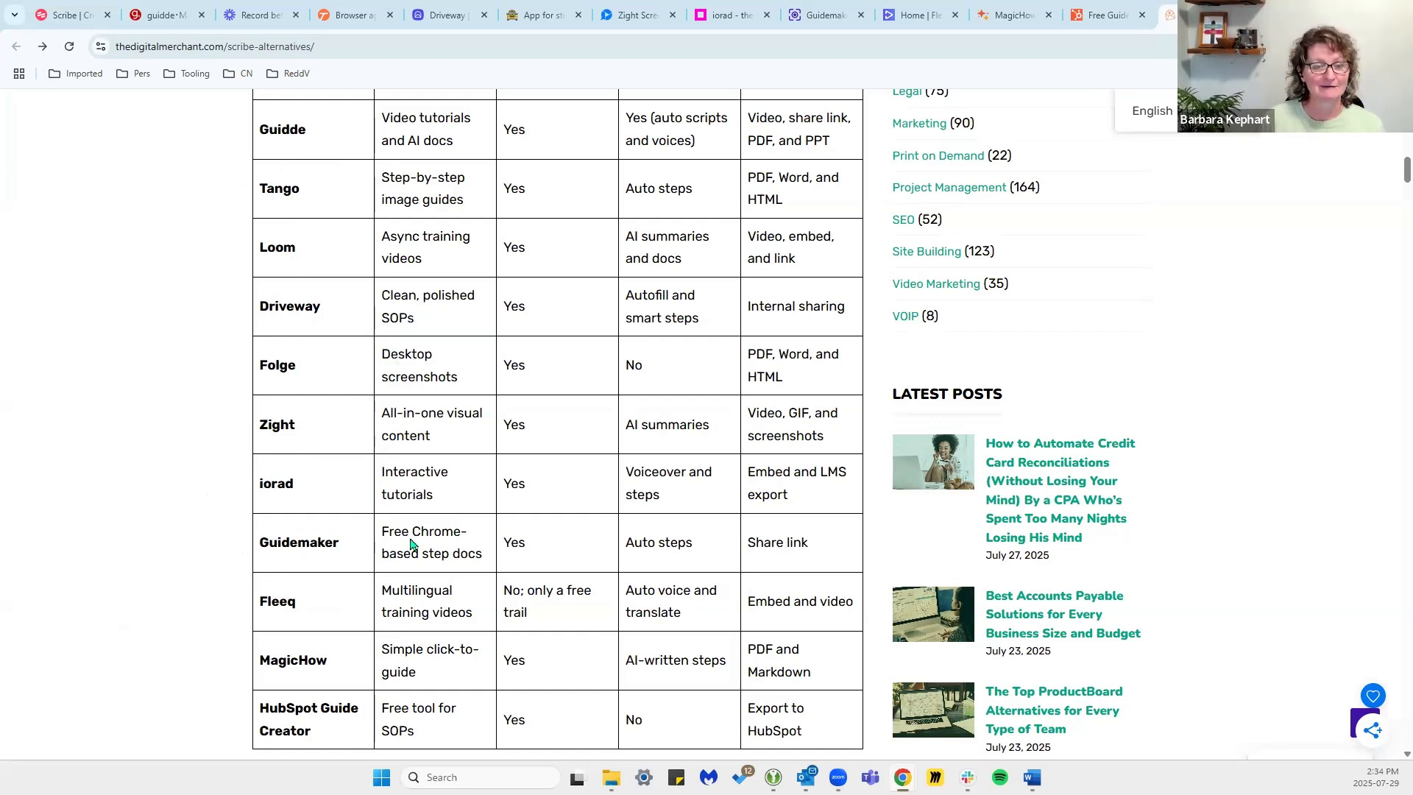